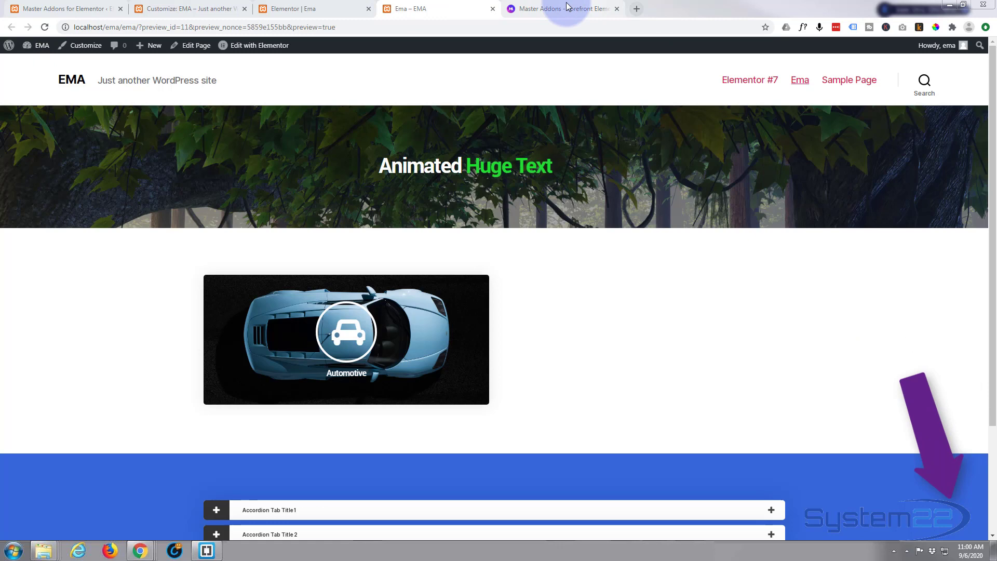
- Browse the master-addons.com widget grid, scrolling past forms, tickers and sliders
{"action": "left_click", "coordinate": [560, 8]}
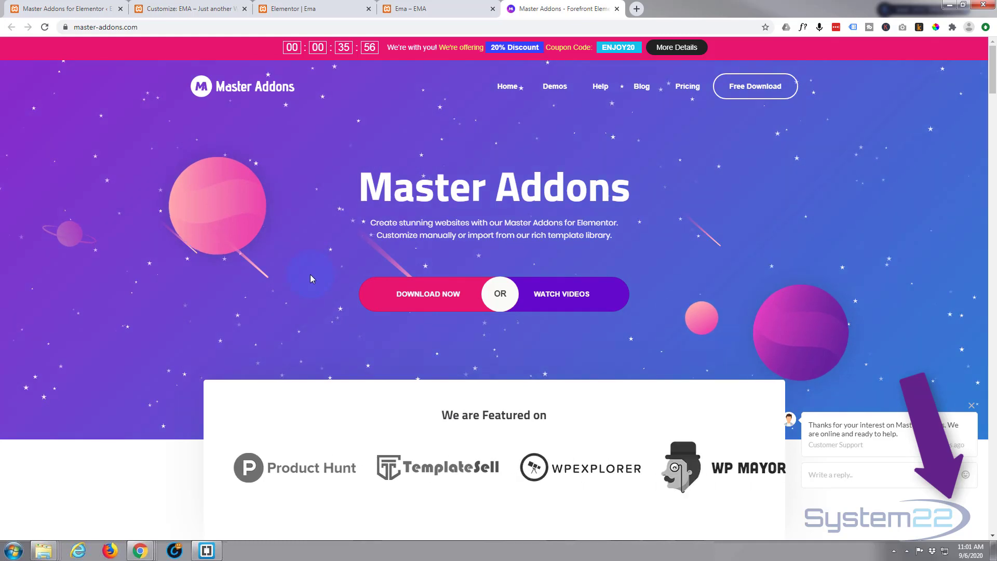
{"action": "scroll", "scroll_direction": "down", "scroll_amount": 3}
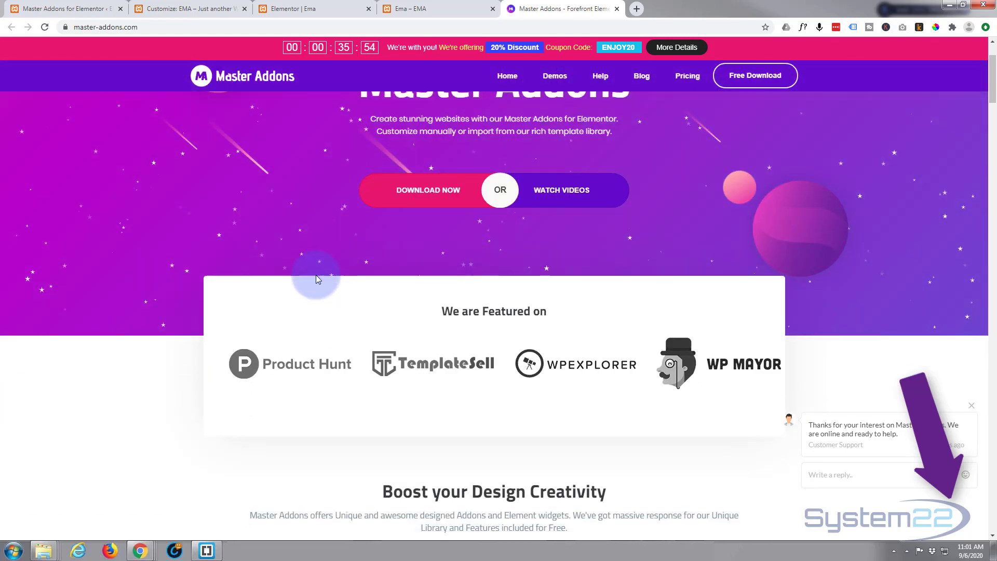
{"action": "scroll", "scroll_direction": "down", "scroll_amount": 3}
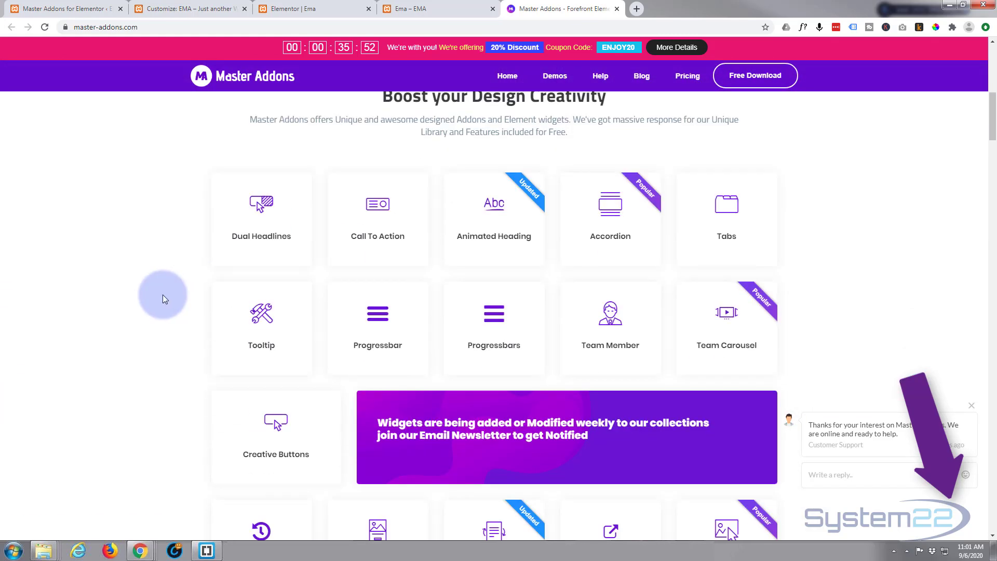
{"action": "scroll", "scroll_direction": "down", "scroll_amount": 3}
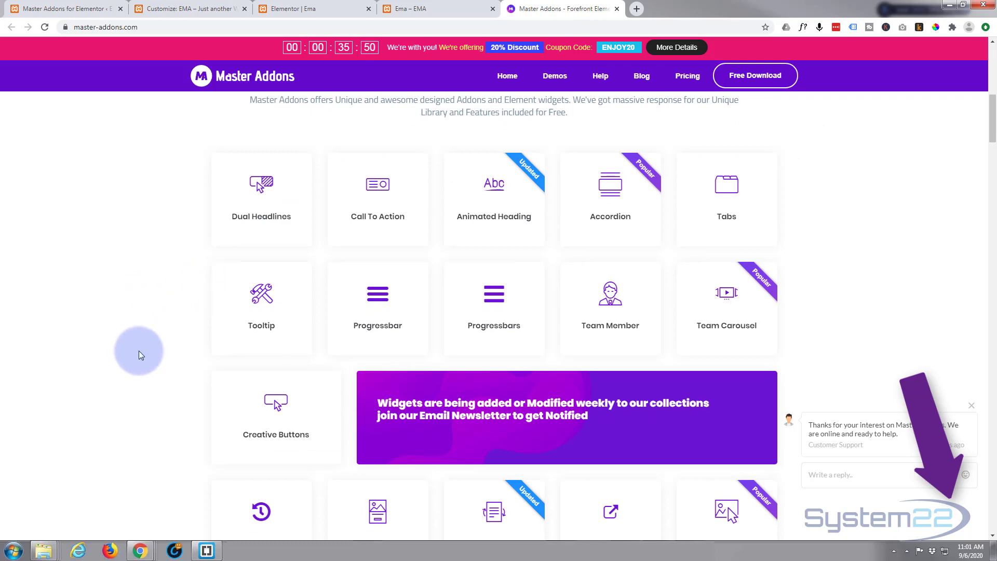
{"action": "scroll", "scroll_direction": "down", "scroll_amount": 3}
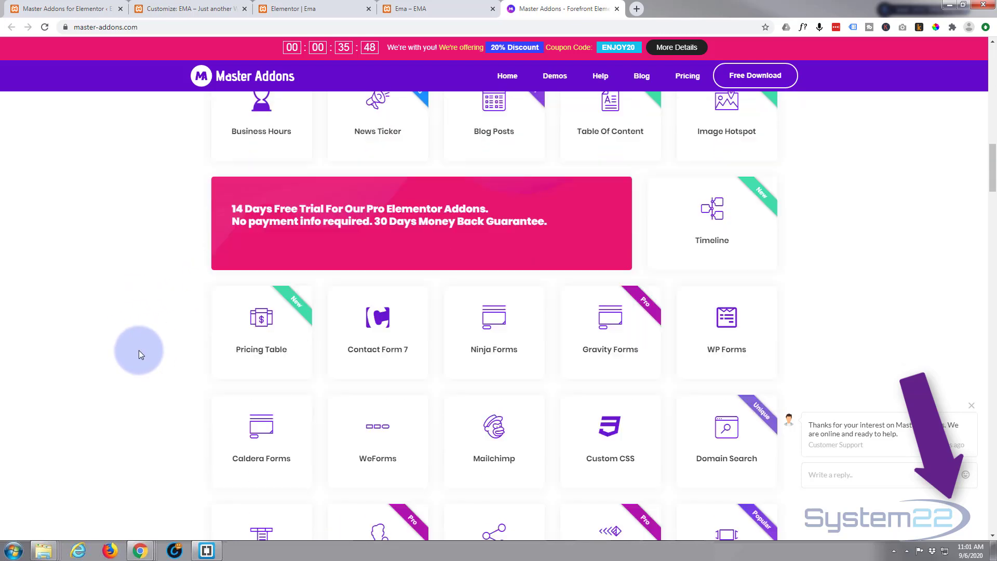
{"action": "scroll", "scroll_direction": "down", "scroll_amount": 3}
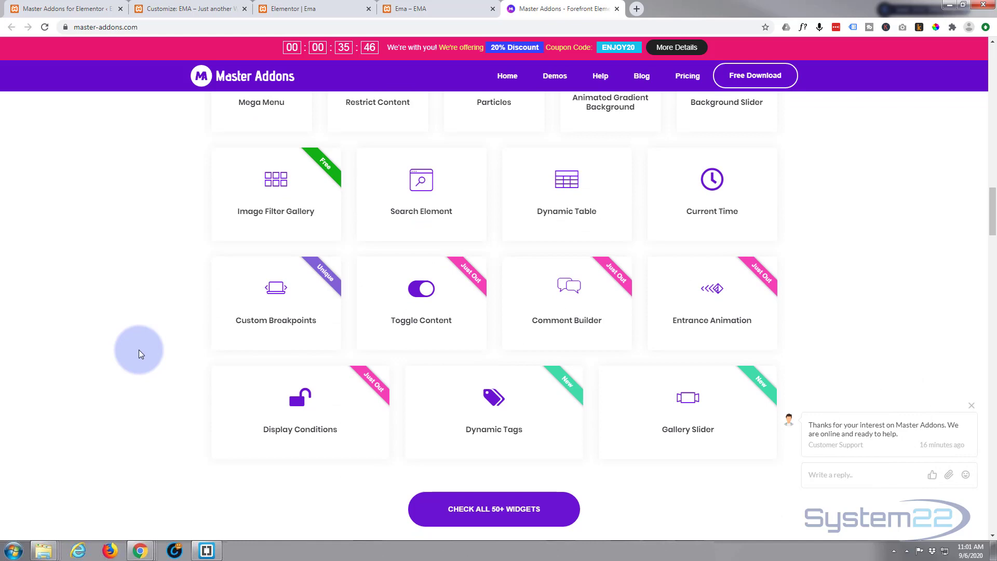
{"action": "scroll", "scroll_direction": "down", "scroll_amount": 3}
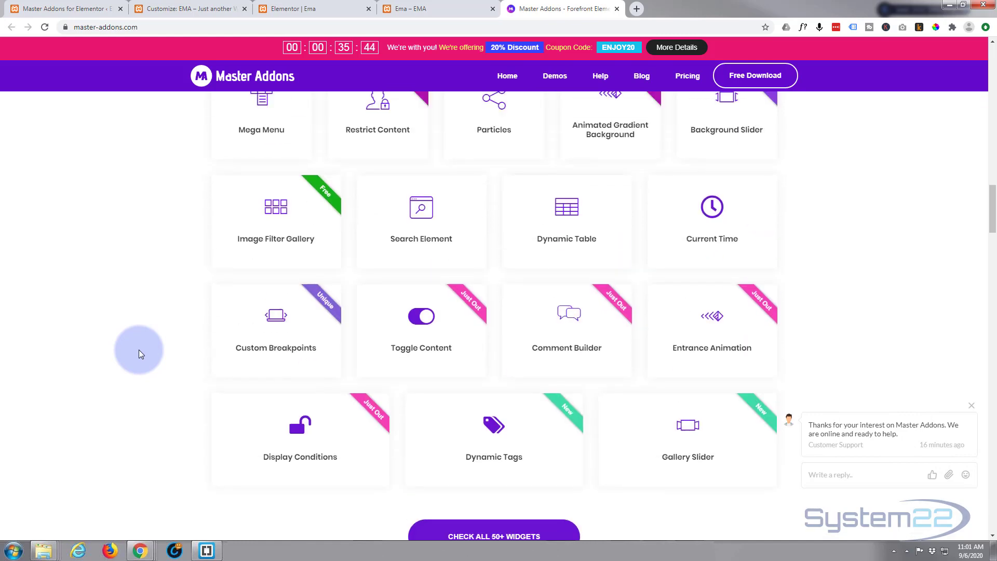
{"action": "scroll", "scroll_direction": "down", "scroll_amount": 3}
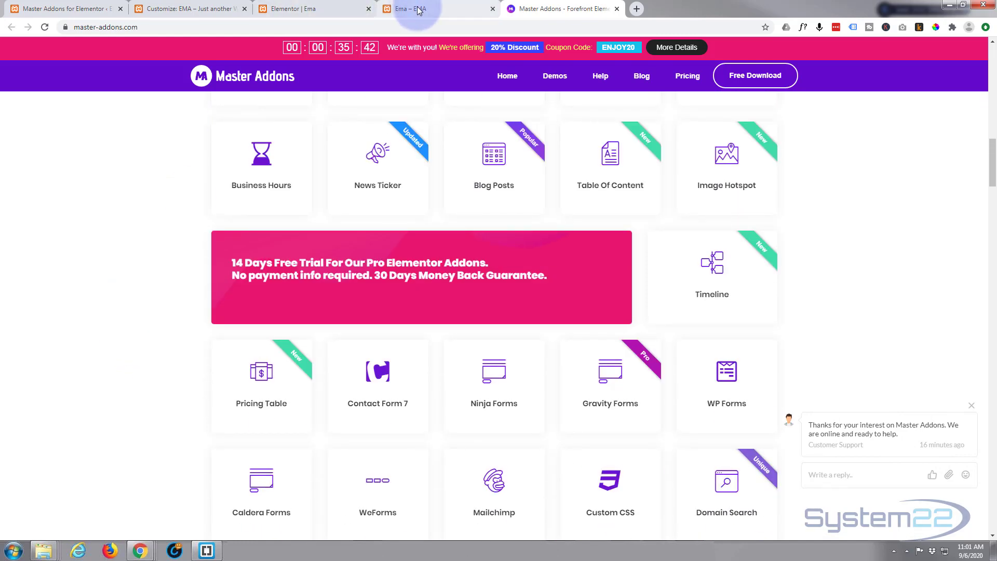
- Return to the Elementor editor tab for the page with the car image box
{"action": "left_click", "coordinate": [420, 8]}
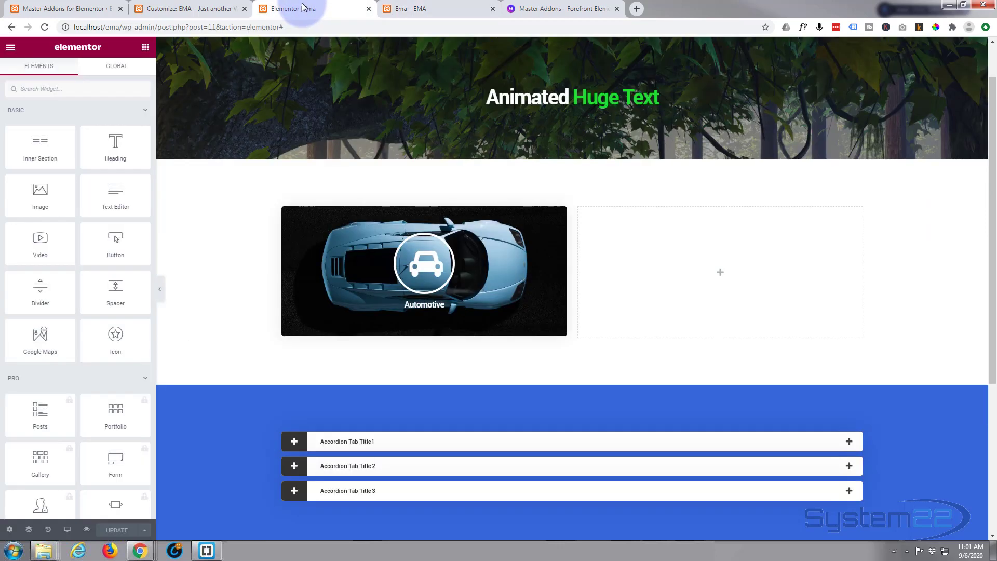
{"action": "mouse_move", "coordinate": [39, 196]}
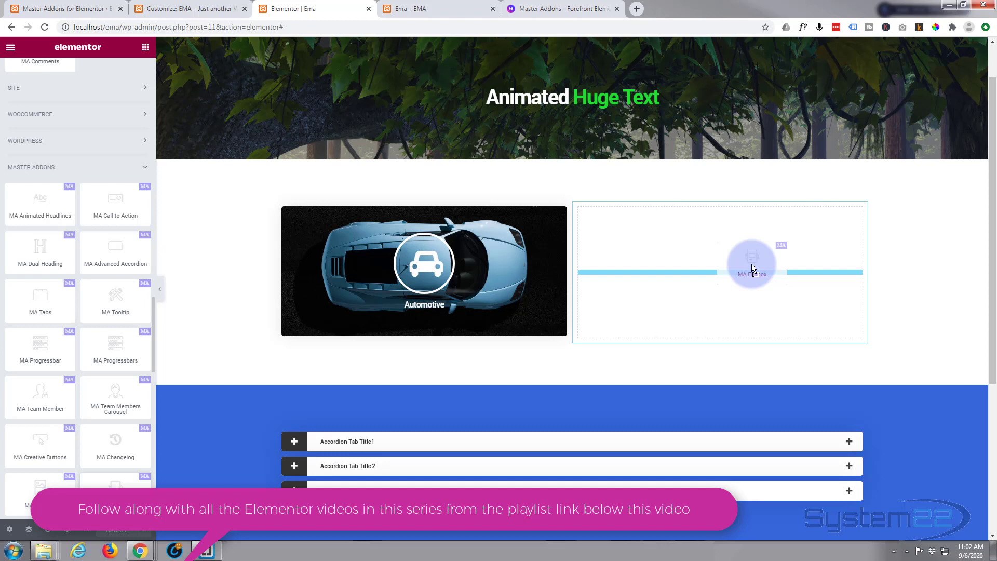
- Drop the MA Flipbox into the empty right column and dismiss the column context menu
{"action": "left_click", "coordinate": [751, 263]}
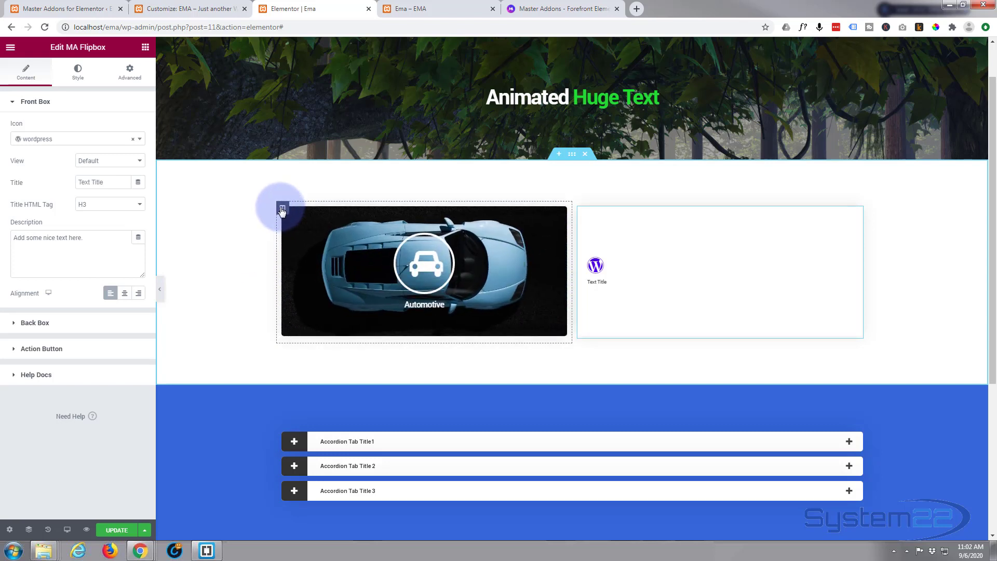
{"action": "right_click", "coordinate": [281, 210]}
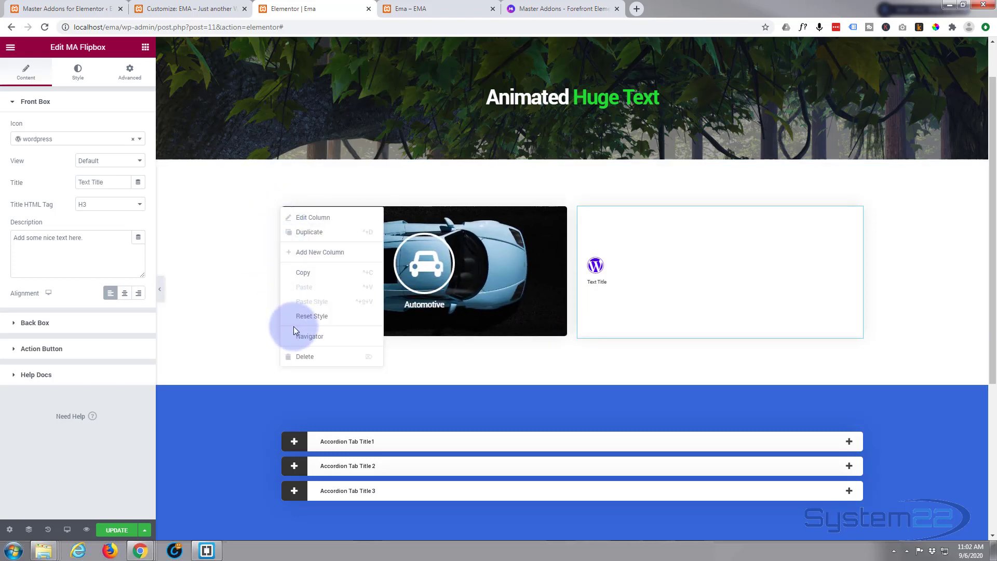
{"action": "mouse_move", "coordinate": [303, 256]}
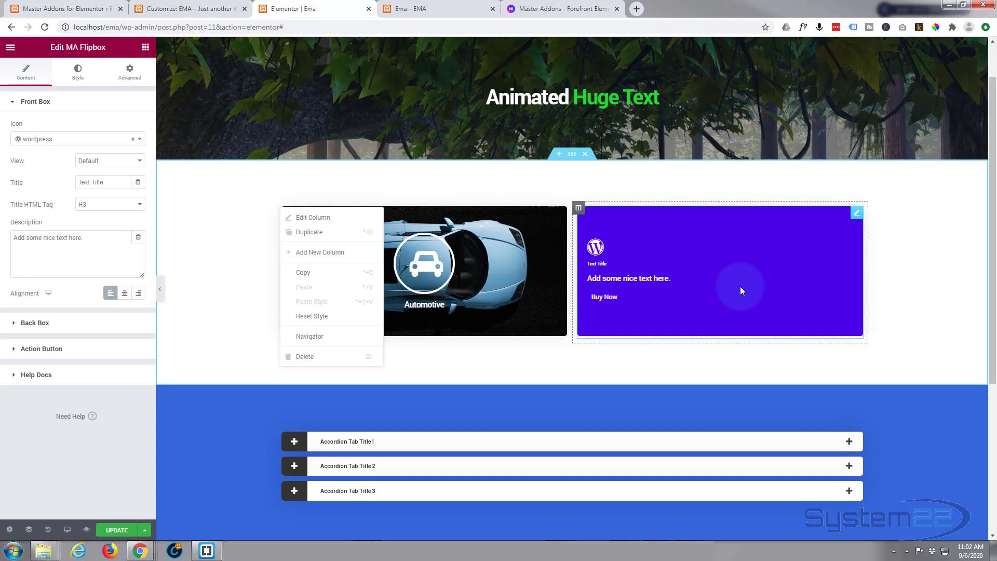
{"action": "left_click", "coordinate": [77, 71]}
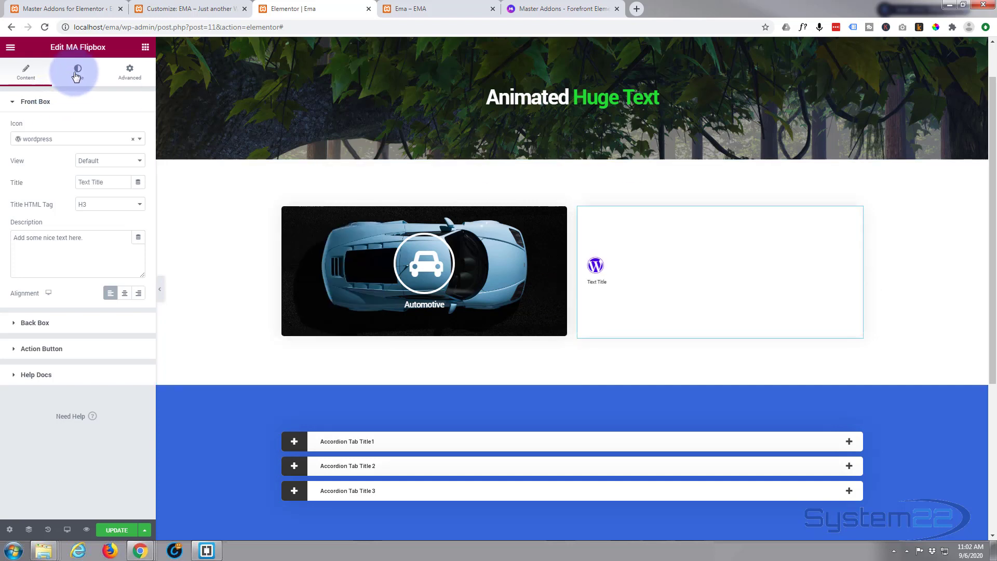
- Try Fade and Cube - Top Down animations, then keep Flip Vertical
{"action": "left_click", "coordinate": [77, 70]}
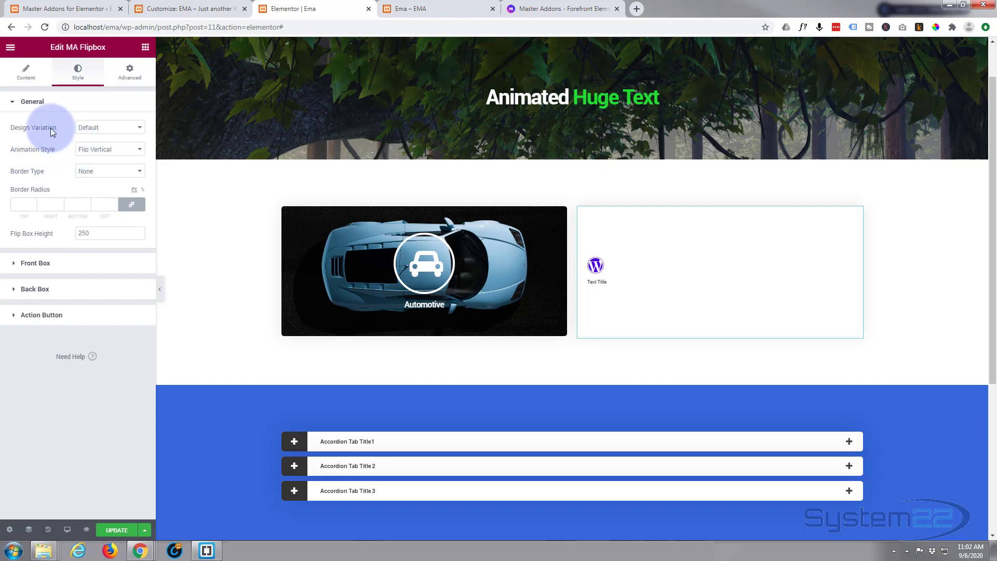
{"action": "left_click", "coordinate": [109, 149]}
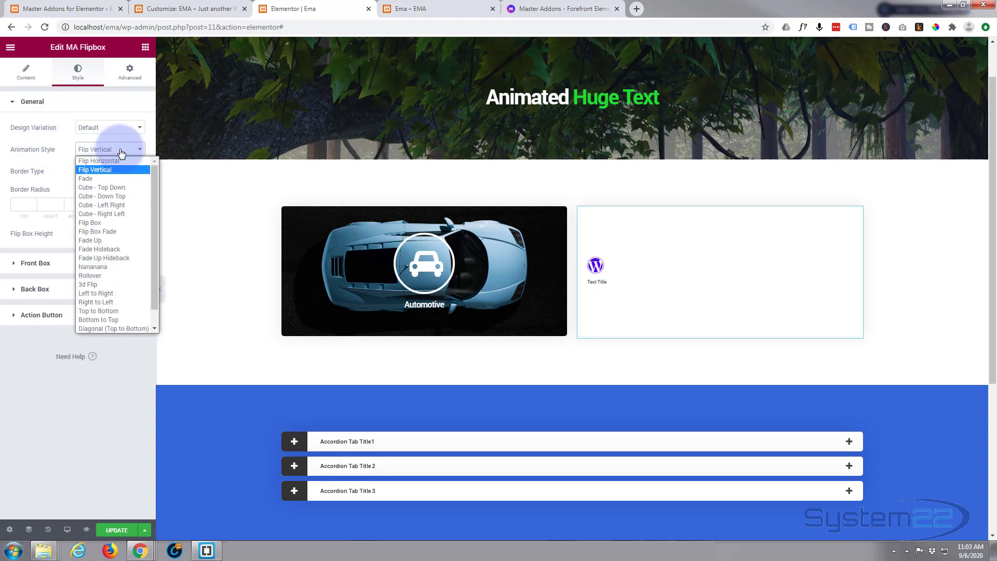
{"action": "mouse_move", "coordinate": [110, 182]}
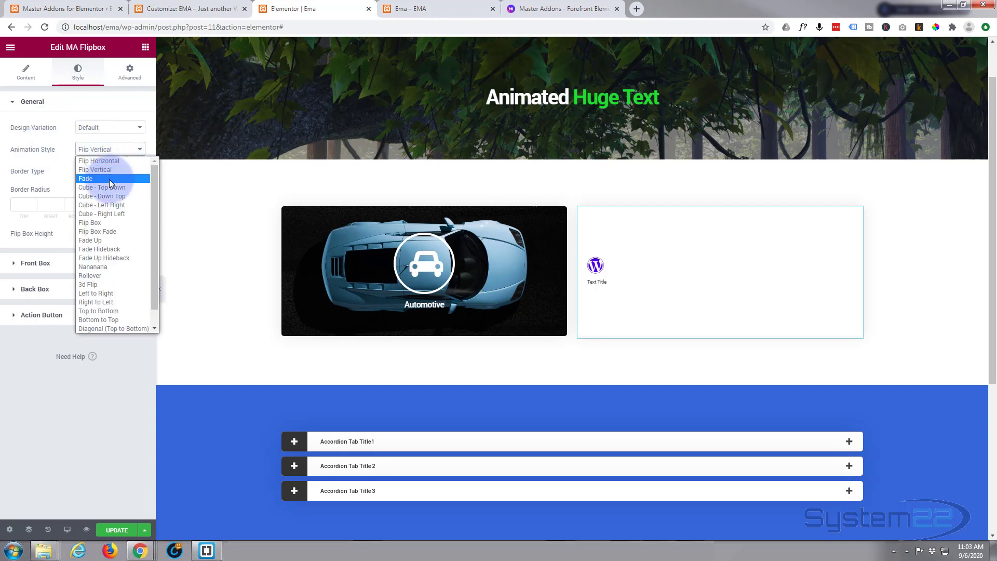
{"action": "left_click", "coordinate": [85, 178]}
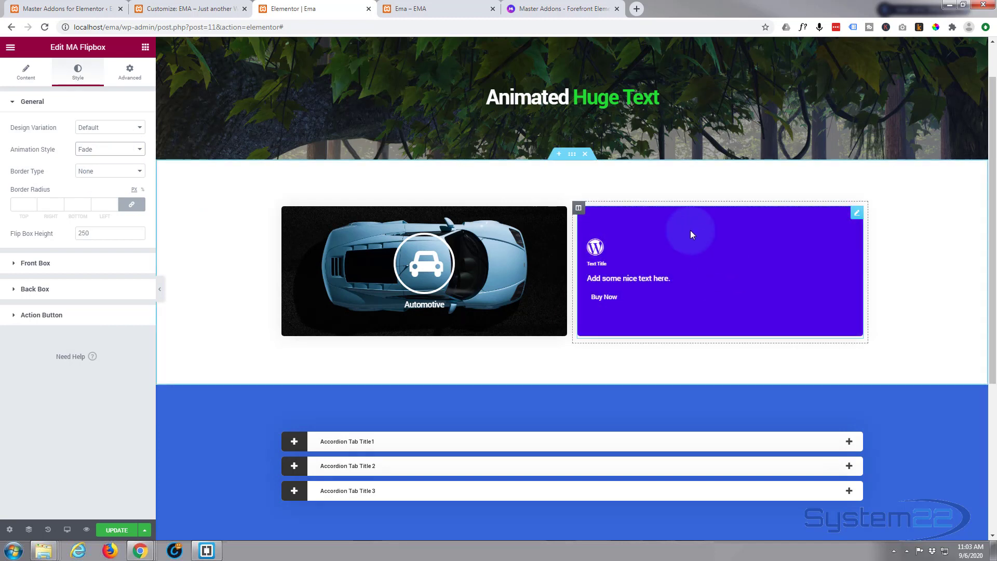
{"action": "left_click", "coordinate": [110, 149]}
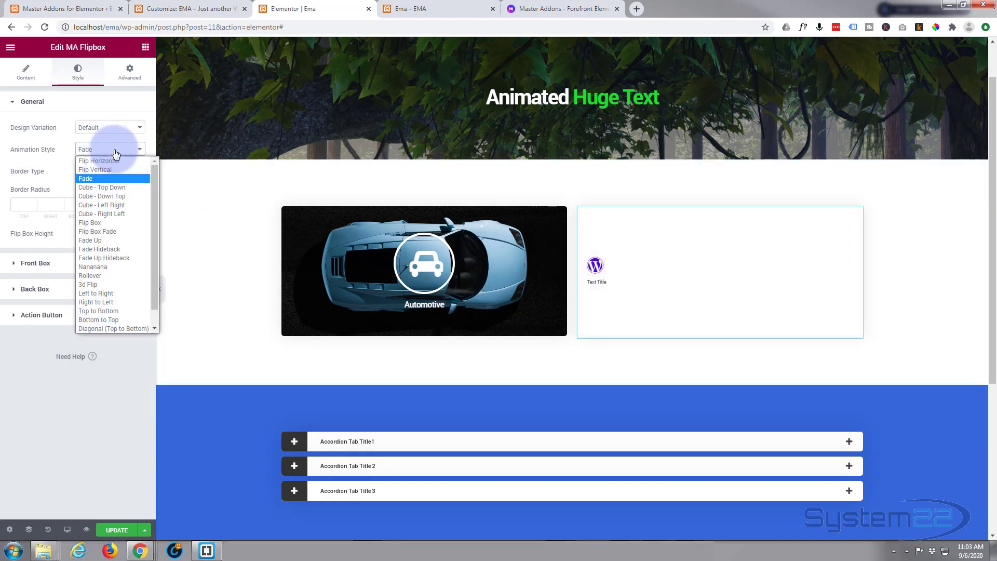
{"action": "mouse_move", "coordinate": [111, 187]}
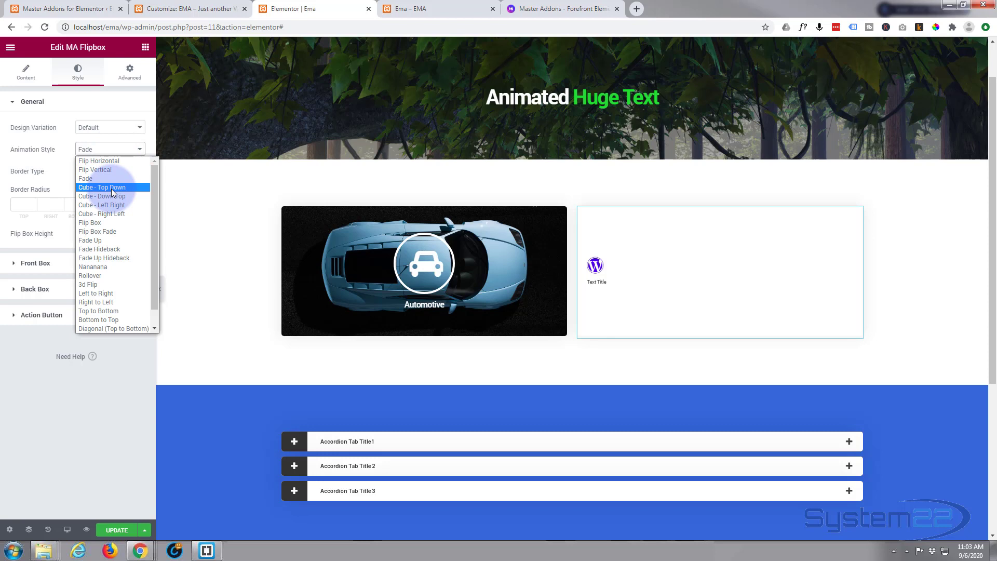
{"action": "left_click", "coordinate": [102, 187]}
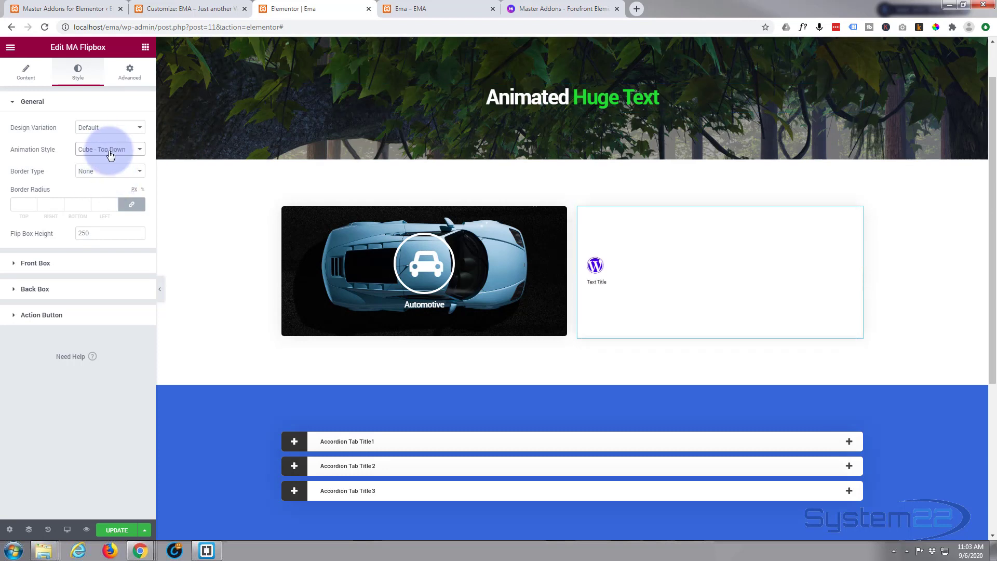
{"action": "left_click", "coordinate": [110, 149]}
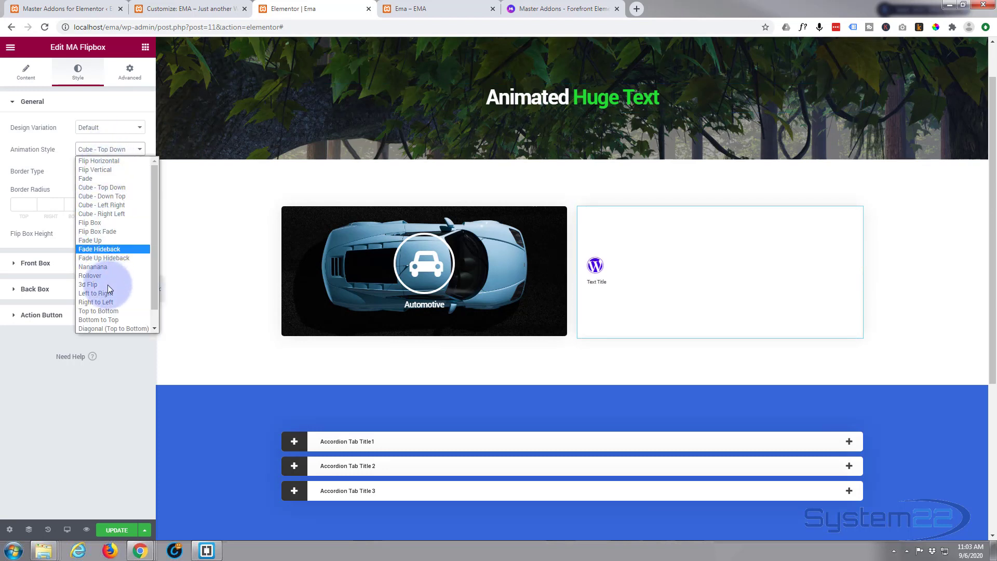
{"action": "scroll", "scroll_direction": "down", "scroll_amount": 3}
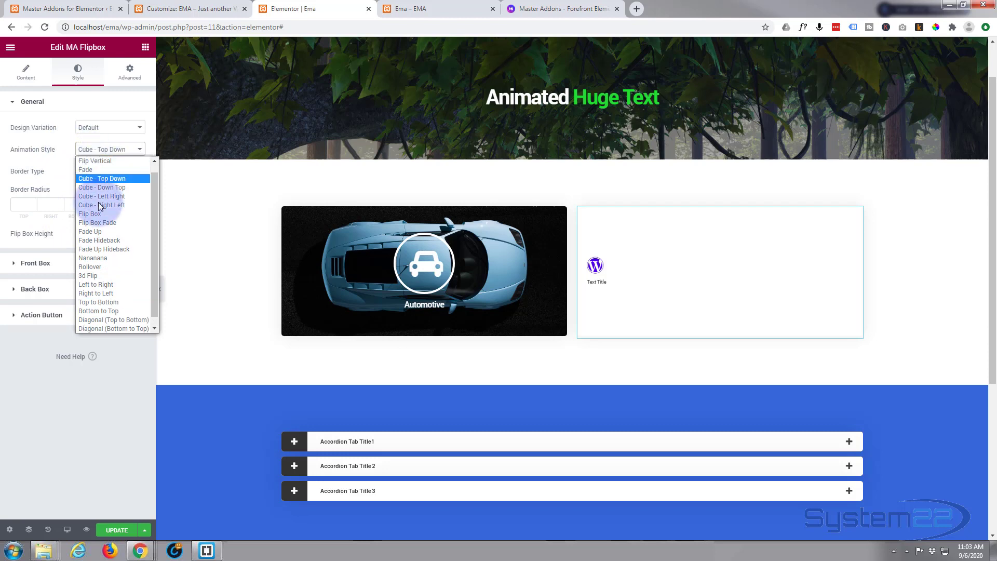
{"action": "left_click", "coordinate": [94, 161]}
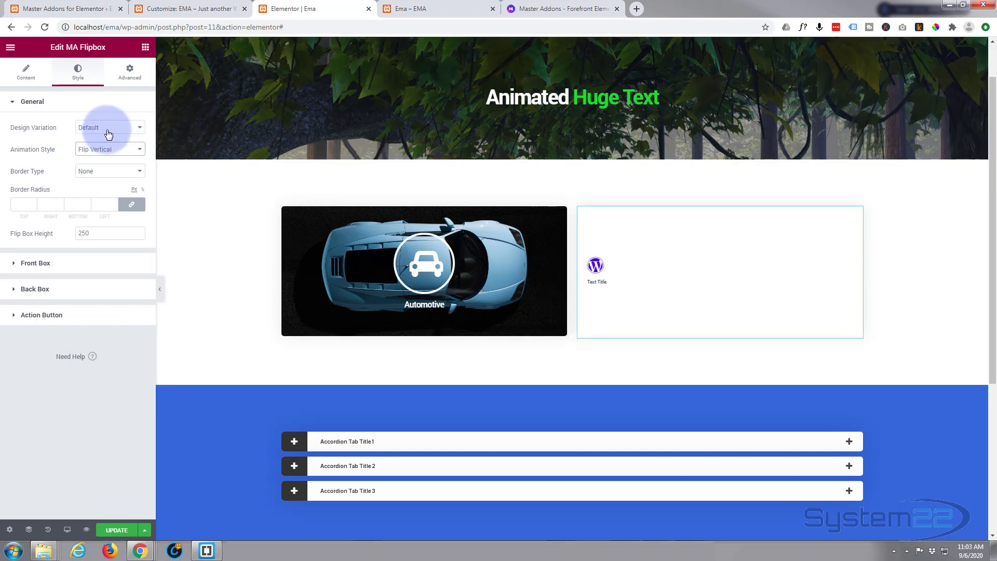
- Try the Front Image and other design variations on the flip box
{"action": "left_click", "coordinate": [108, 127]}
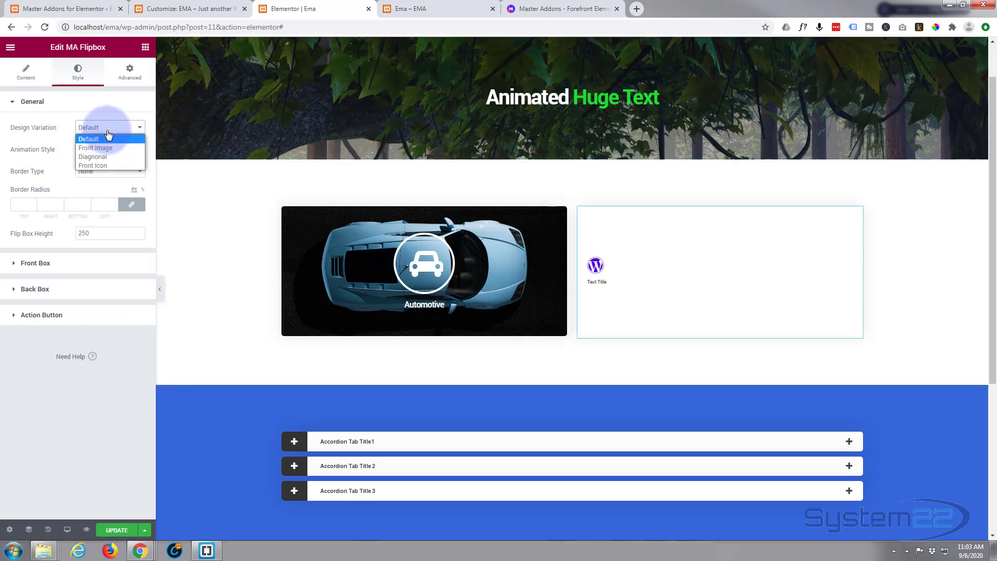
{"action": "mouse_move", "coordinate": [97, 150]}
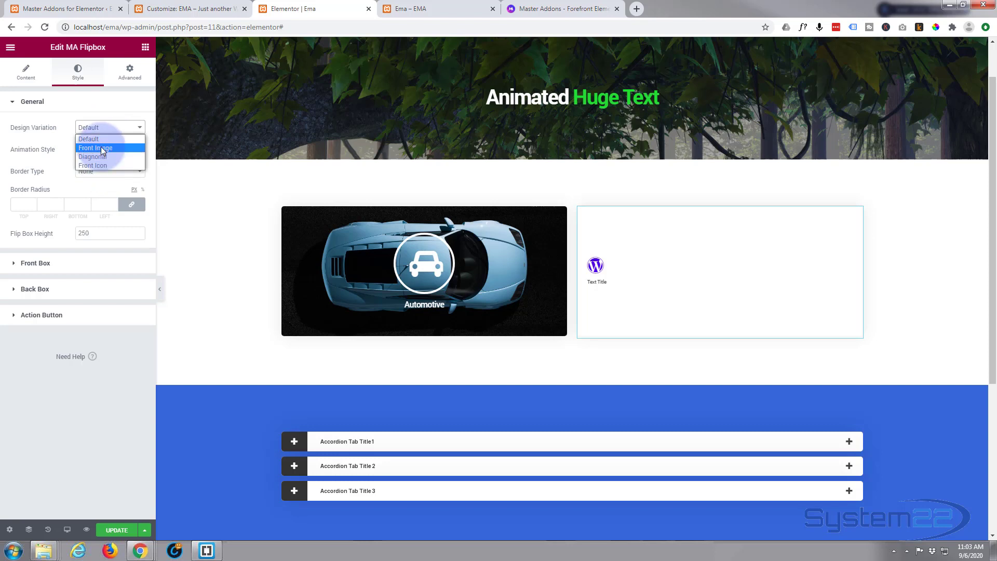
{"action": "left_click", "coordinate": [95, 147]}
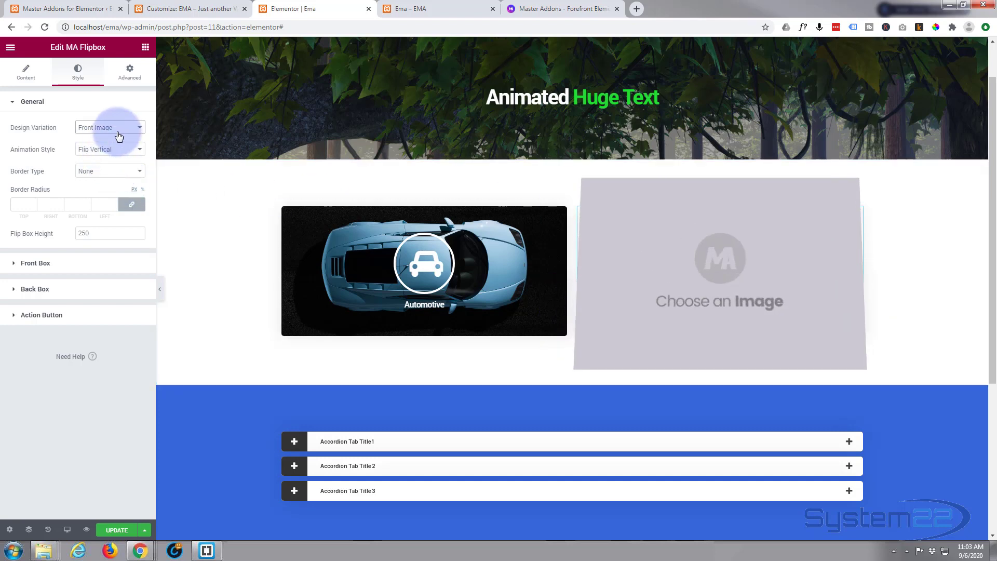
{"action": "left_click", "coordinate": [110, 127]}
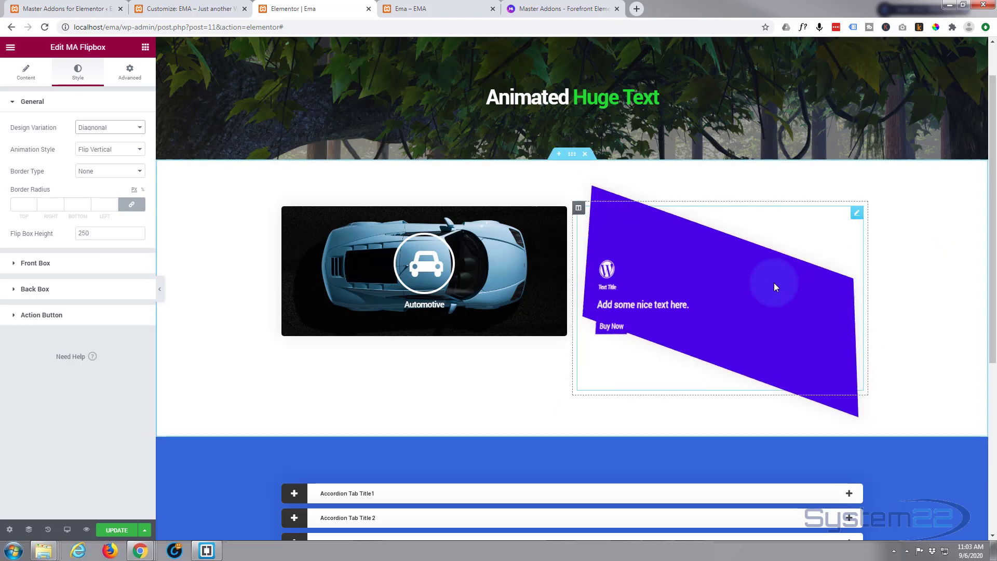
{"action": "left_click", "coordinate": [109, 127]}
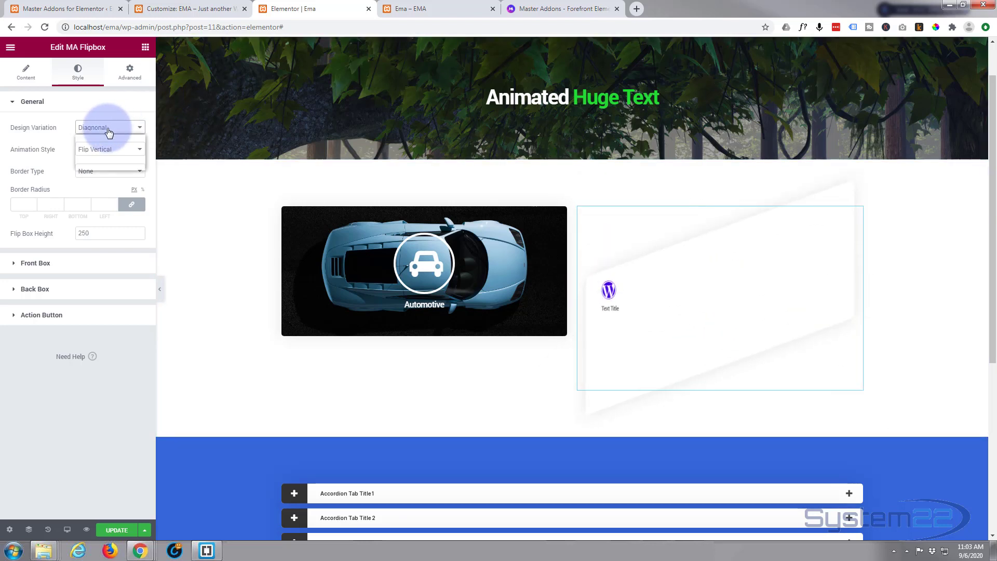
{"action": "left_click", "coordinate": [108, 127]}
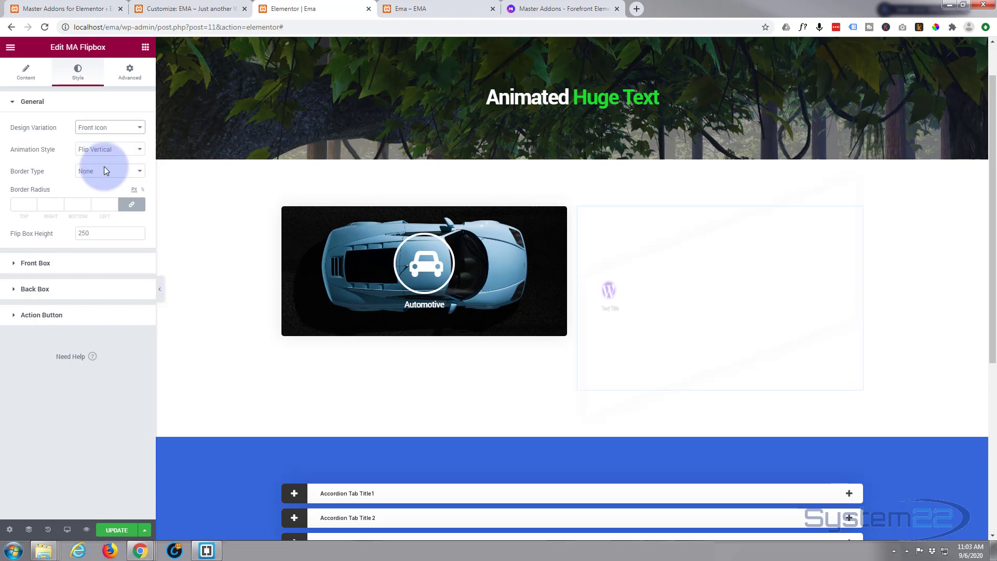
{"action": "left_click", "coordinate": [719, 271]}
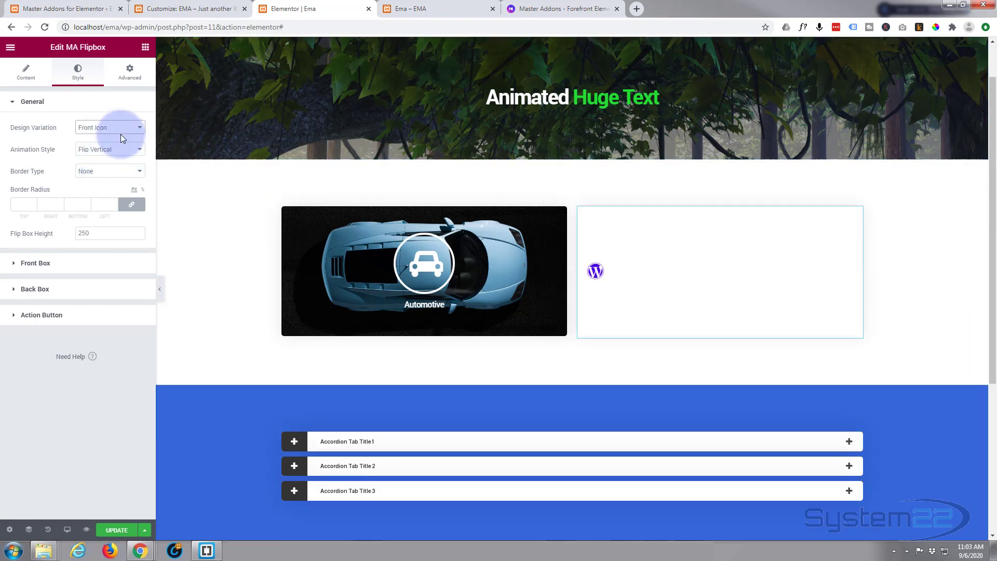
- Set Design Variation back to Default and return to the front box content settings
{"action": "left_click", "coordinate": [110, 127]}
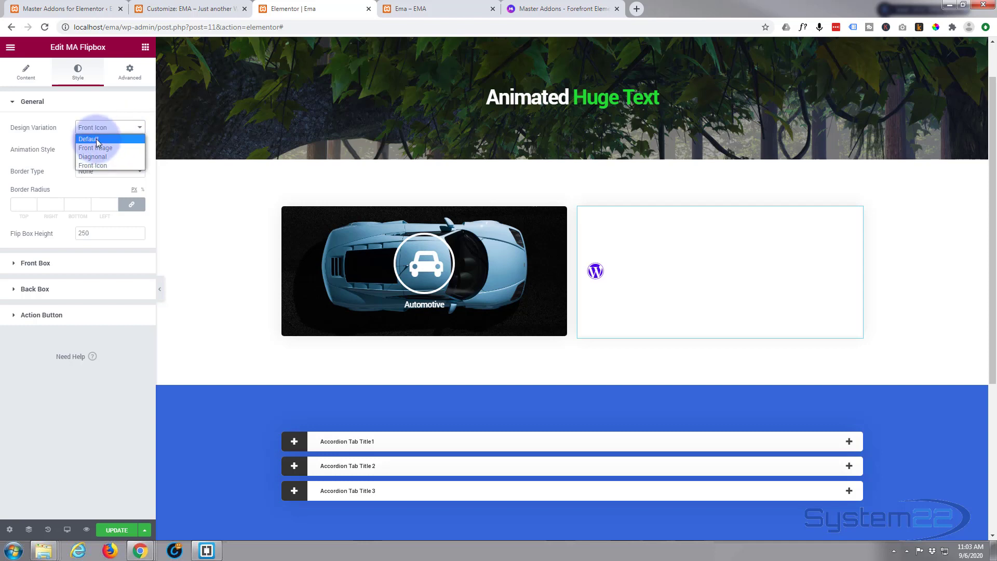
{"action": "left_click", "coordinate": [87, 139]}
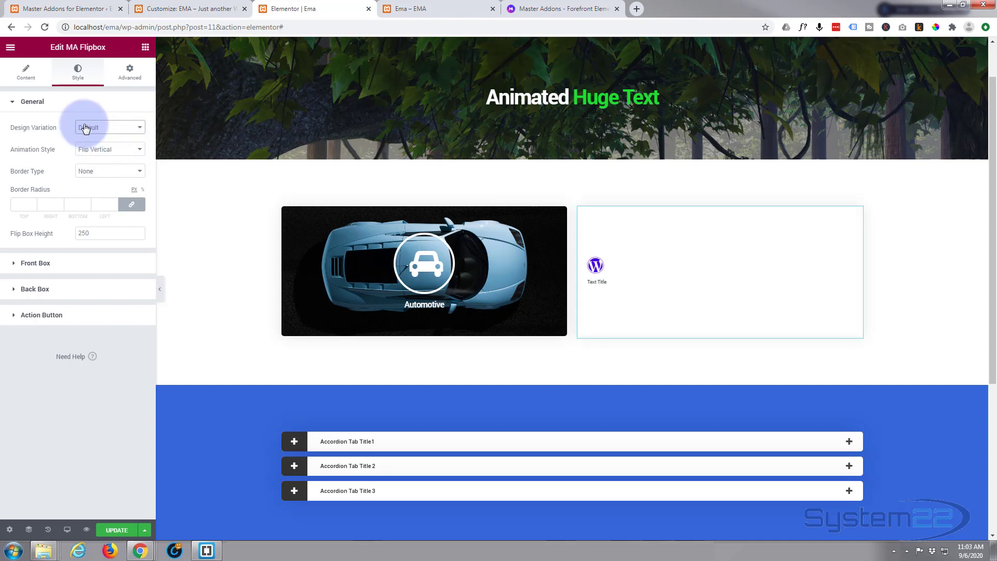
{"action": "left_click", "coordinate": [25, 71]}
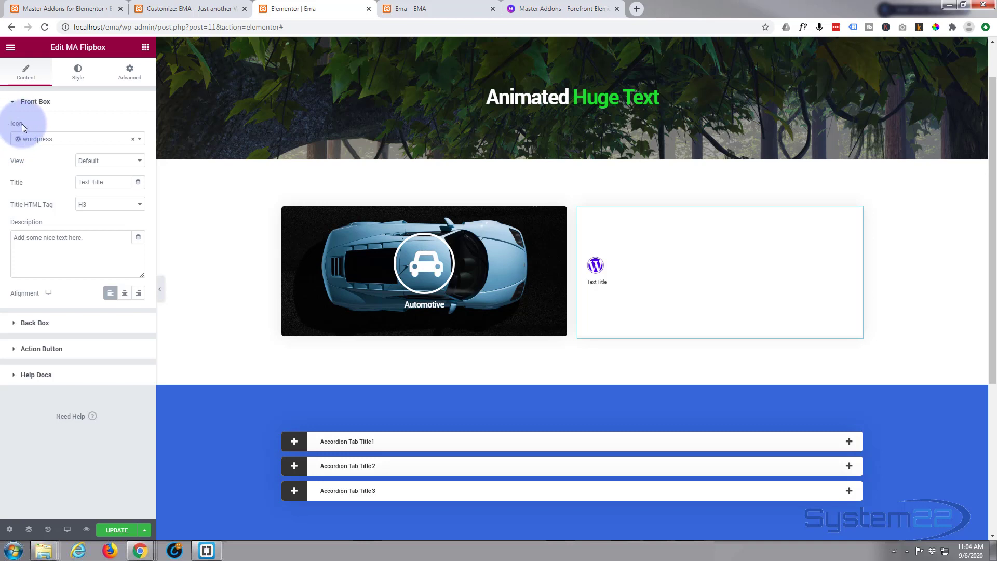
- Choose the car icon for the flip box front
{"action": "left_click", "coordinate": [76, 139]}
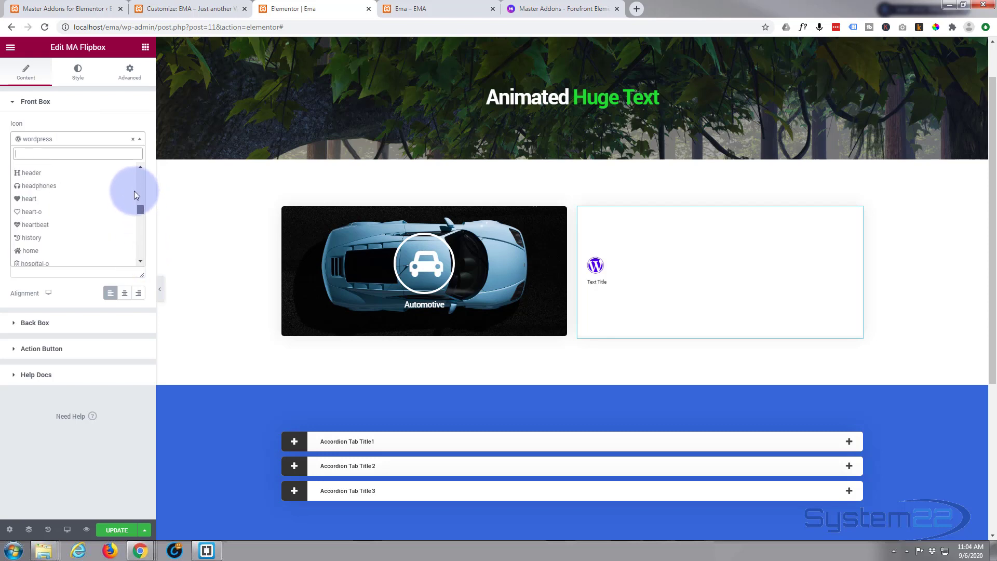
{"action": "scroll", "scroll_direction": "down", "scroll_amount": 3}
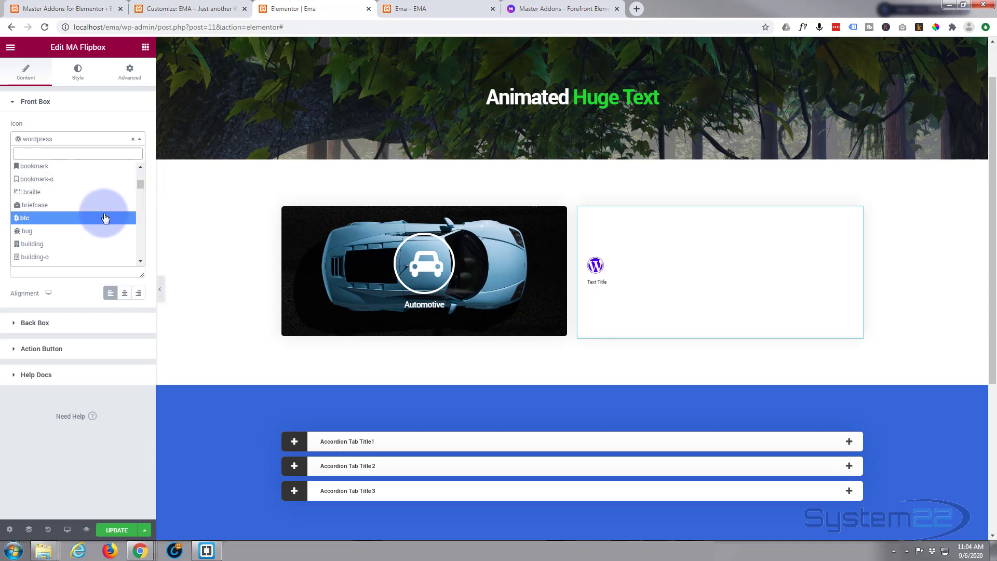
{"action": "scroll", "scroll_direction": "down", "scroll_amount": 3}
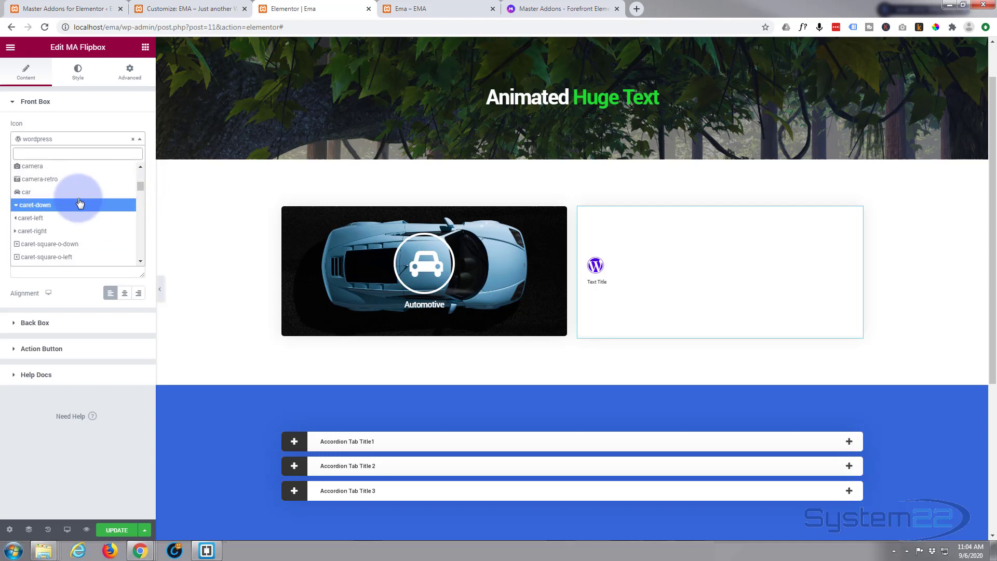
{"action": "left_click", "coordinate": [28, 192]}
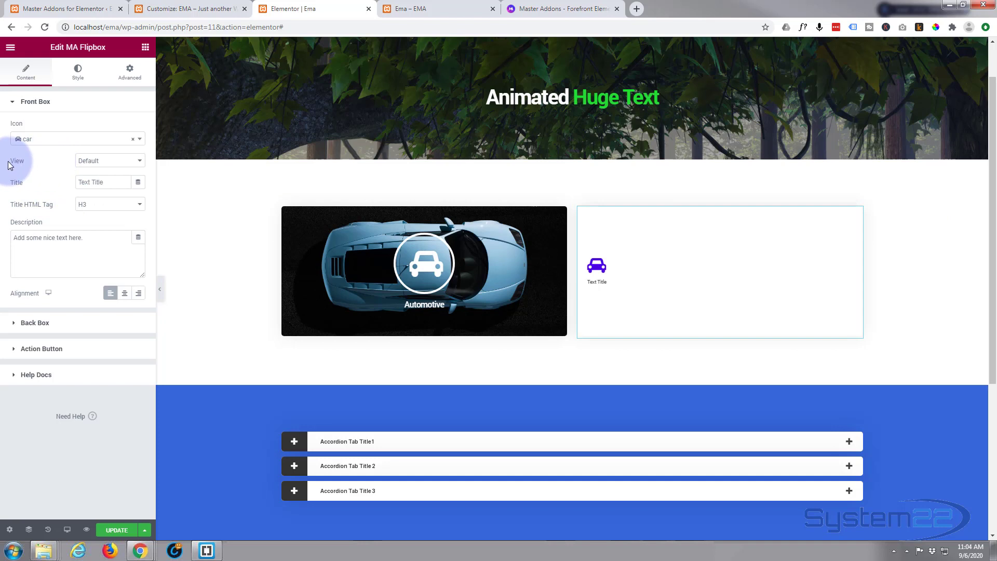
{"action": "mouse_move", "coordinate": [89, 161]}
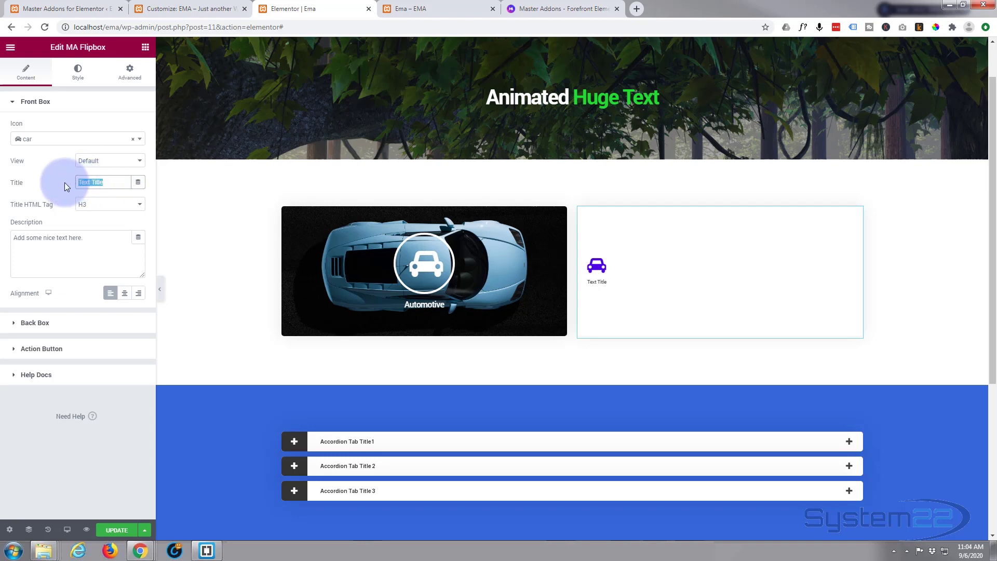
- Title the front 'Supercar', clear the lorem description and center the content
{"action": "type", "text": "Supercar"}
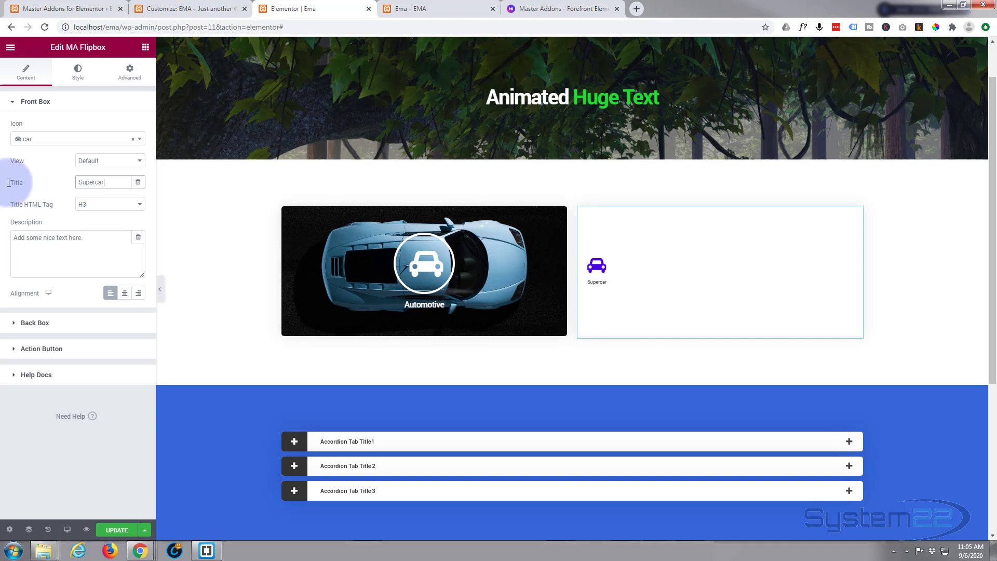
{"action": "mouse_move", "coordinate": [86, 237]}
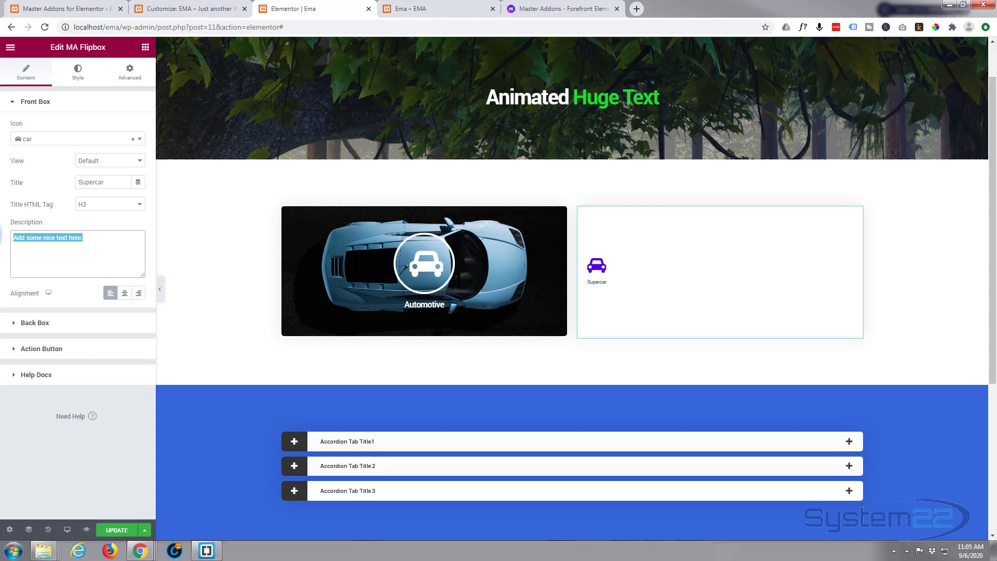
{"action": "type", "text": "Lorem ipsum dolor sit amet, consectetur adipiscing elit. Etiam aliquam sodales tortor, nec feugiat diam imperdiet ac"}
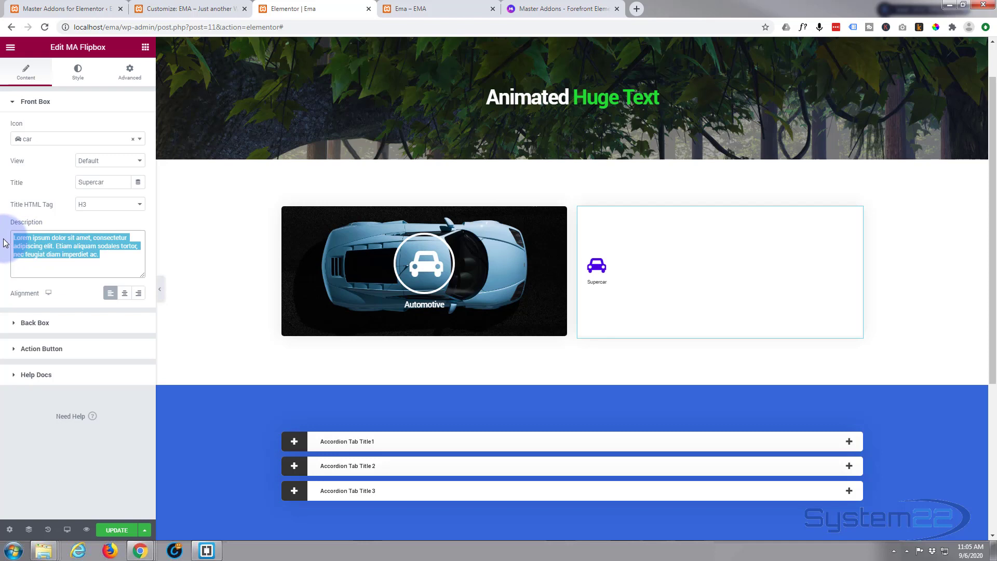
{"action": "key", "text": "Delete"}
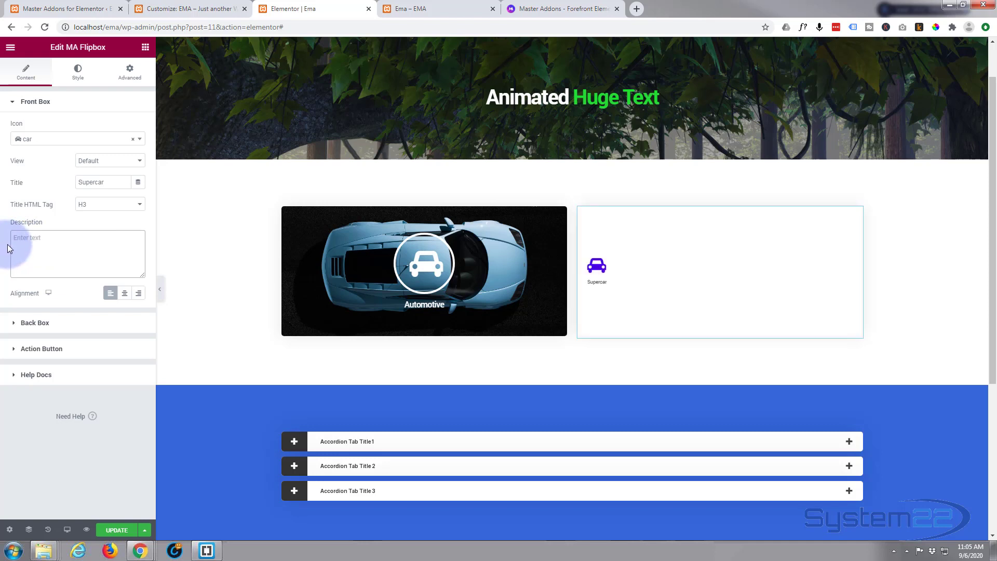
{"action": "mouse_move", "coordinate": [124, 293]}
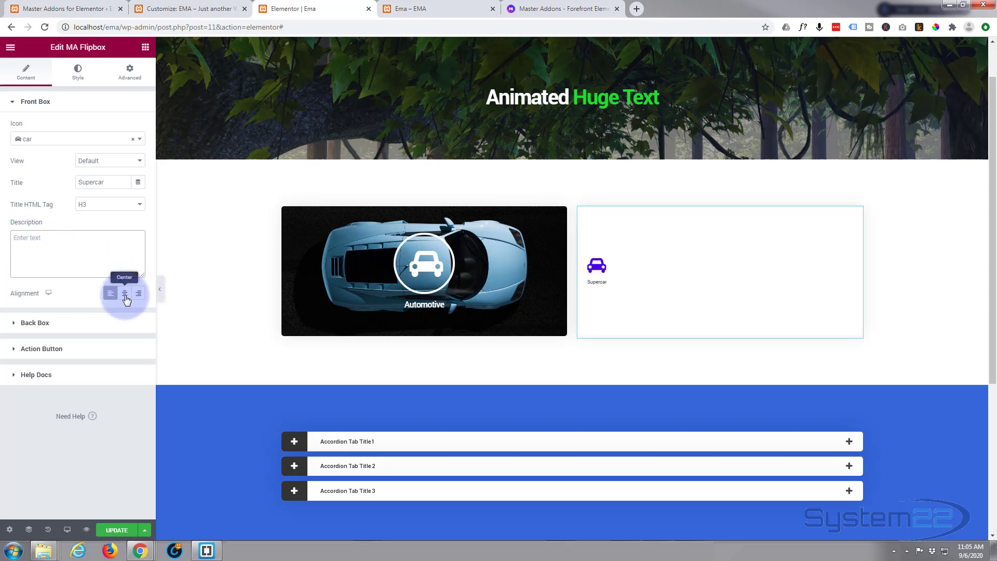
{"action": "left_click", "coordinate": [124, 293]}
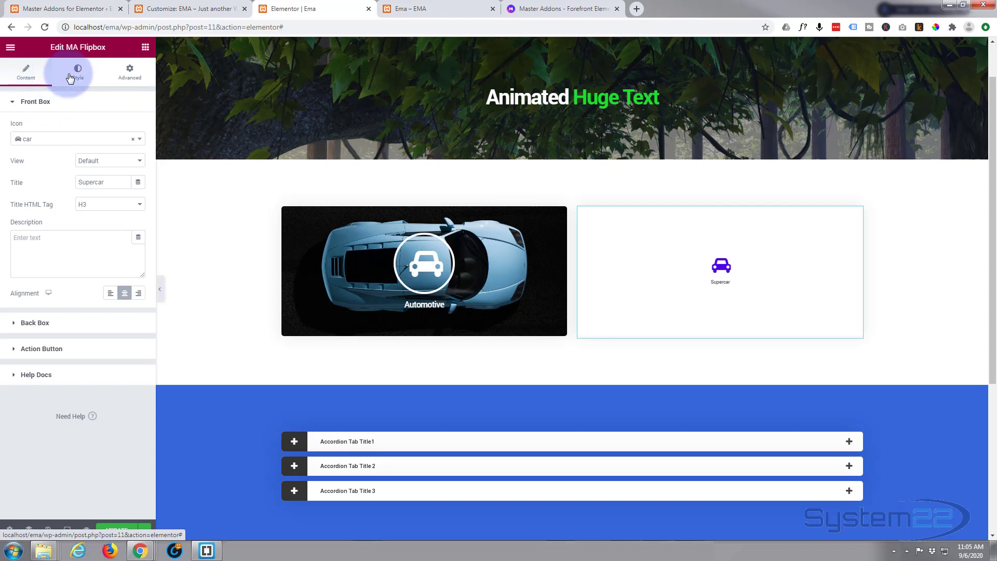
- Give the front box a Classic background in its style settings
{"action": "left_click", "coordinate": [77, 71]}
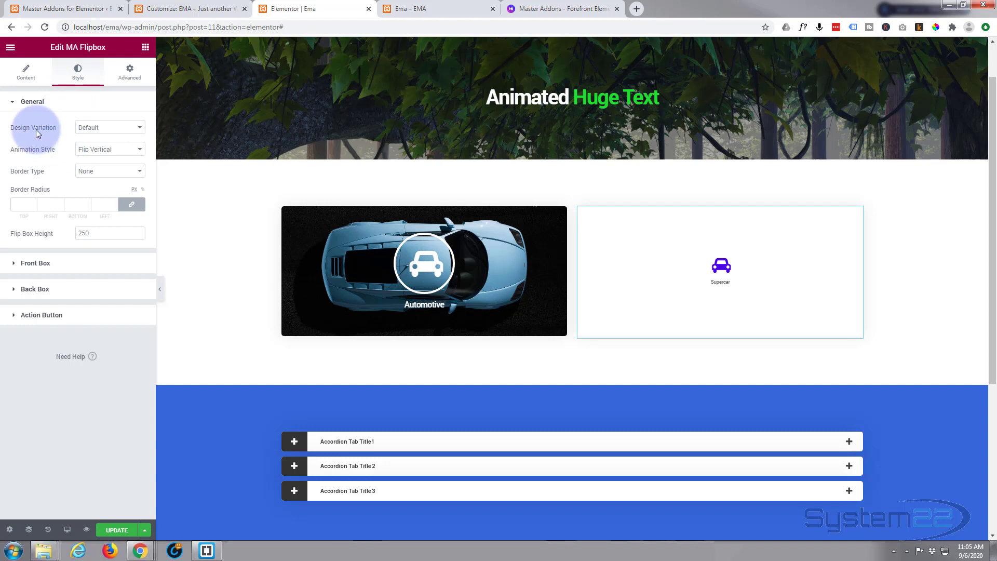
{"action": "mouse_move", "coordinate": [53, 152]}
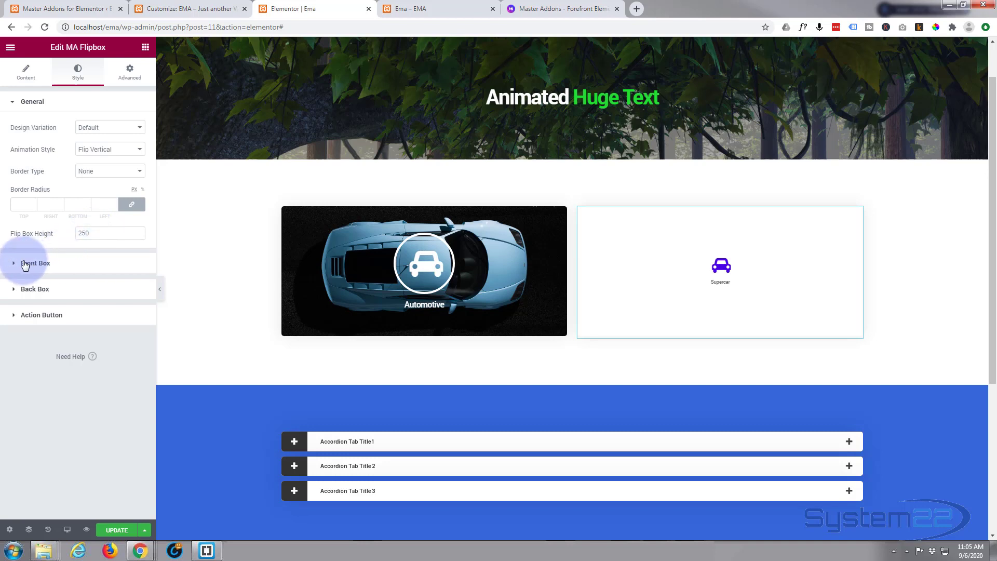
{"action": "left_click", "coordinate": [35, 263]}
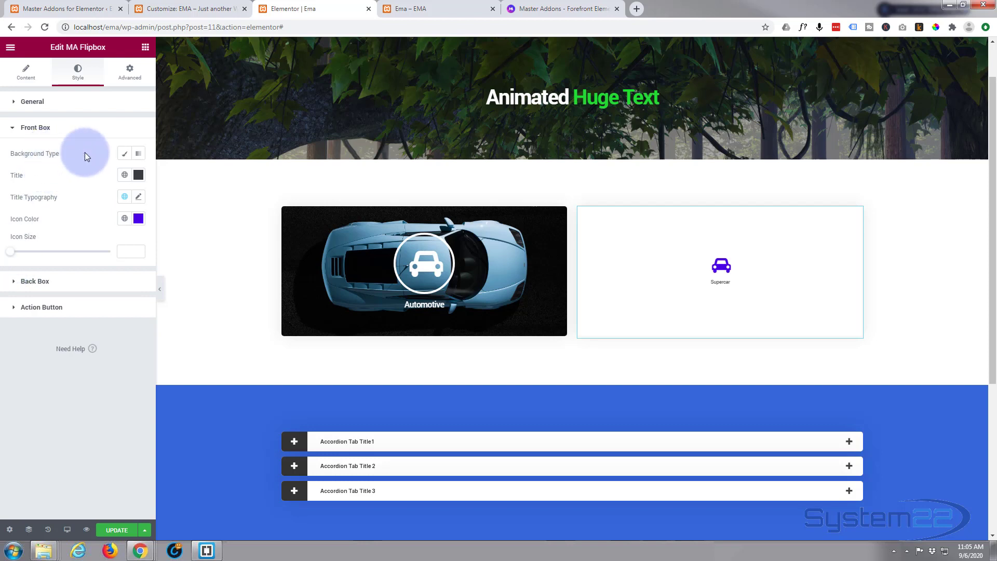
{"action": "left_click", "coordinate": [125, 153]}
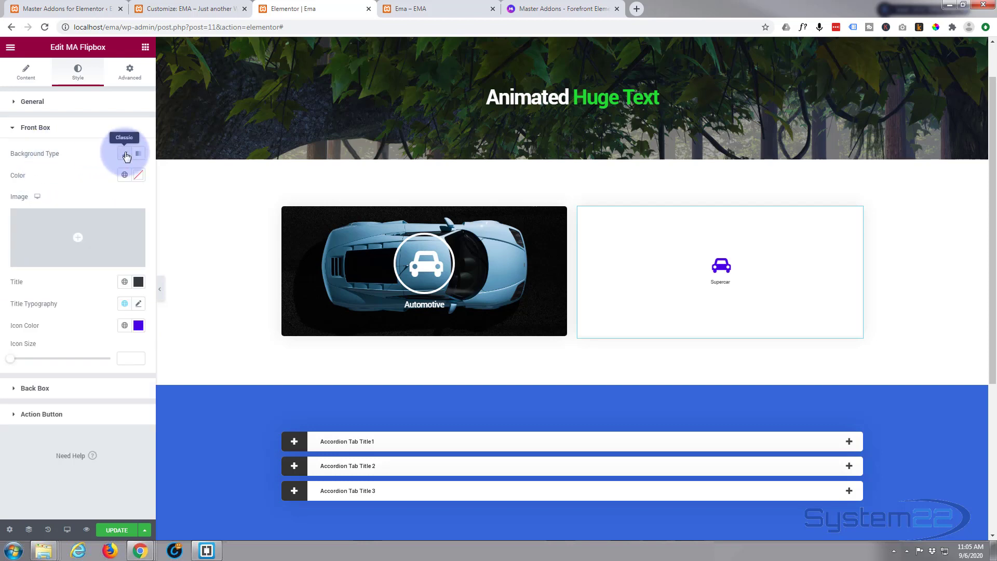
{"action": "left_click", "coordinate": [125, 154]}
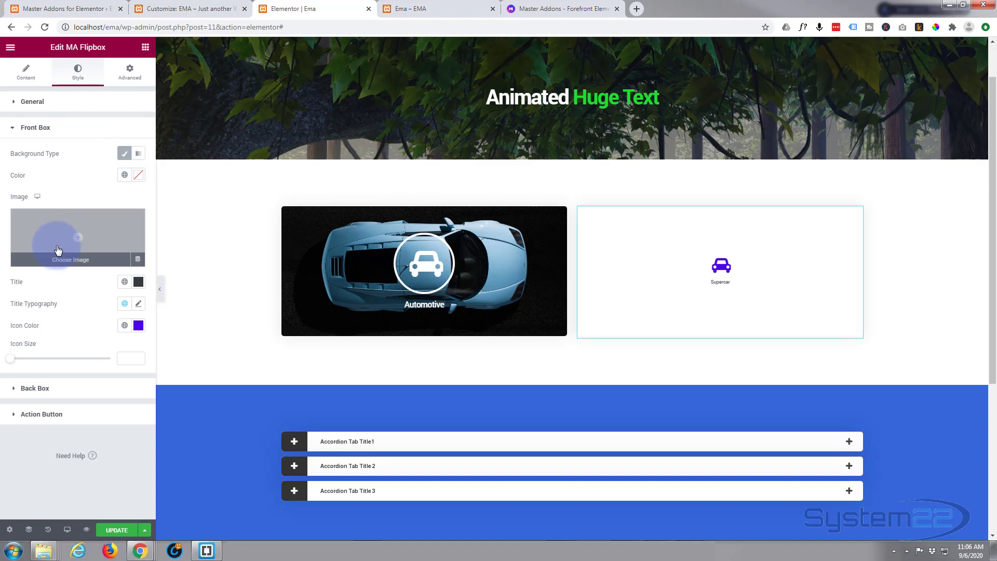
- Insert the top-down blue sports car photo from the Media Library as the front background
{"action": "left_click", "coordinate": [70, 260]}
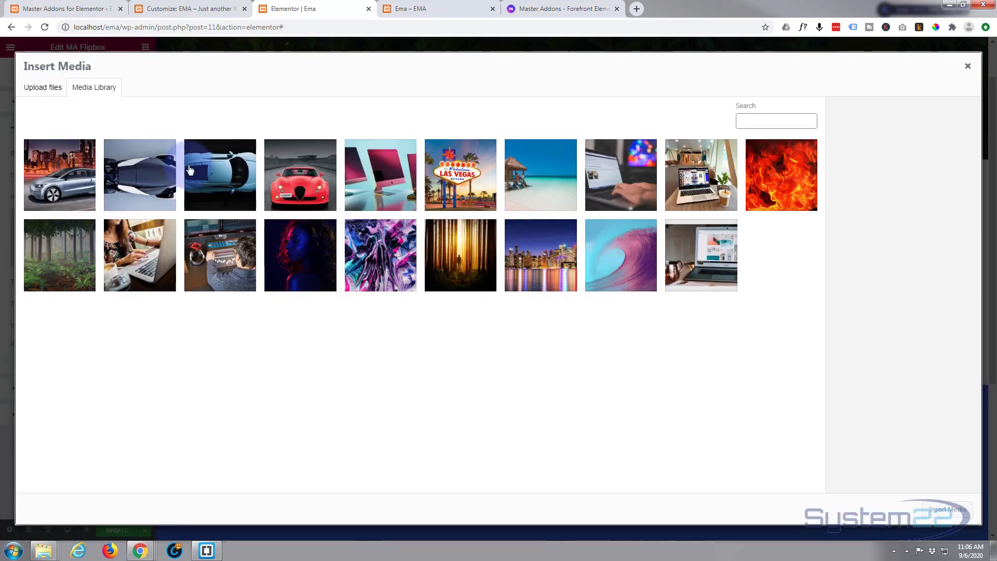
{"action": "left_click", "coordinate": [219, 175]}
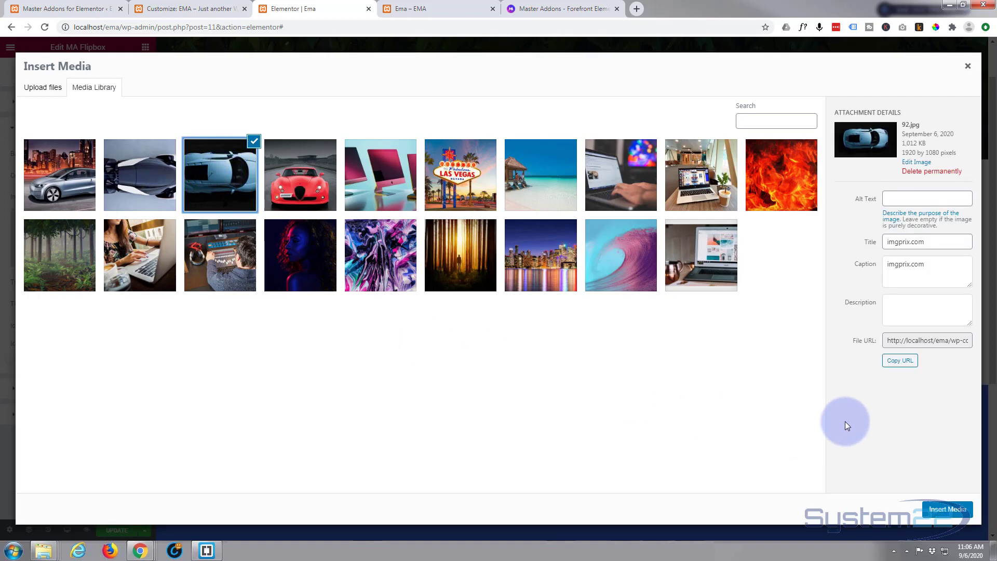
{"action": "left_click", "coordinate": [947, 509]}
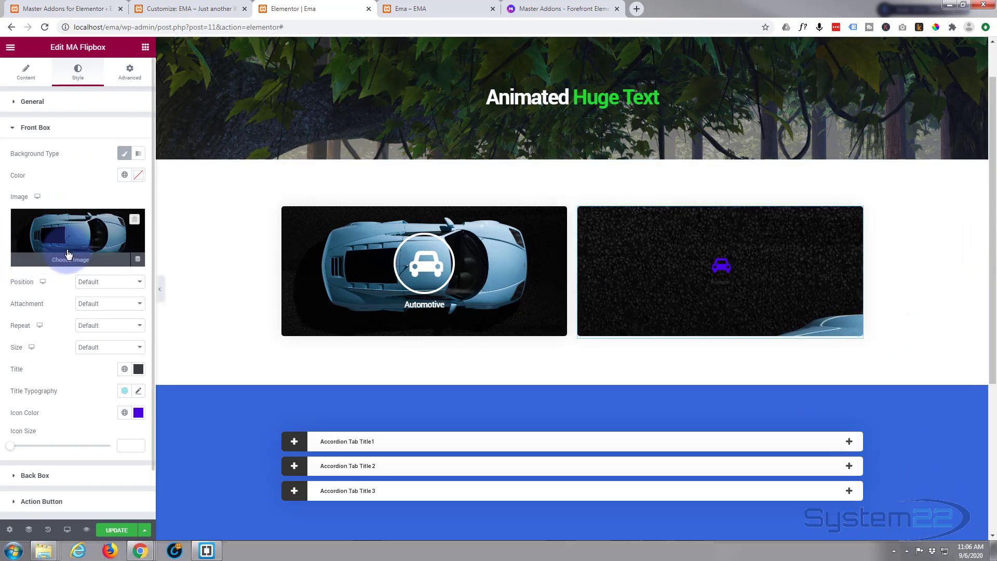
- Set the background image to Center Center position and Cover size
{"action": "left_click", "coordinate": [108, 281]}
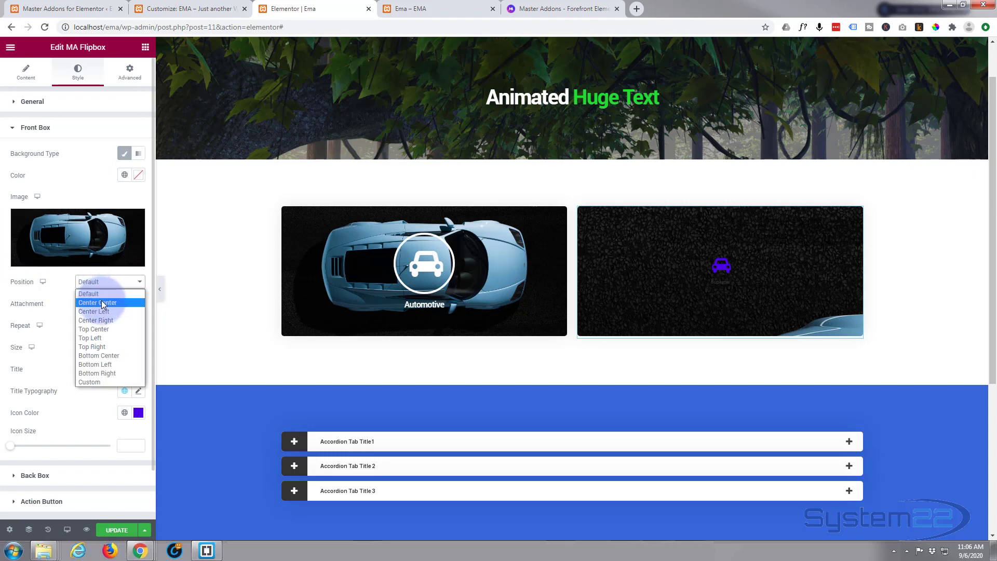
{"action": "left_click", "coordinate": [97, 303]}
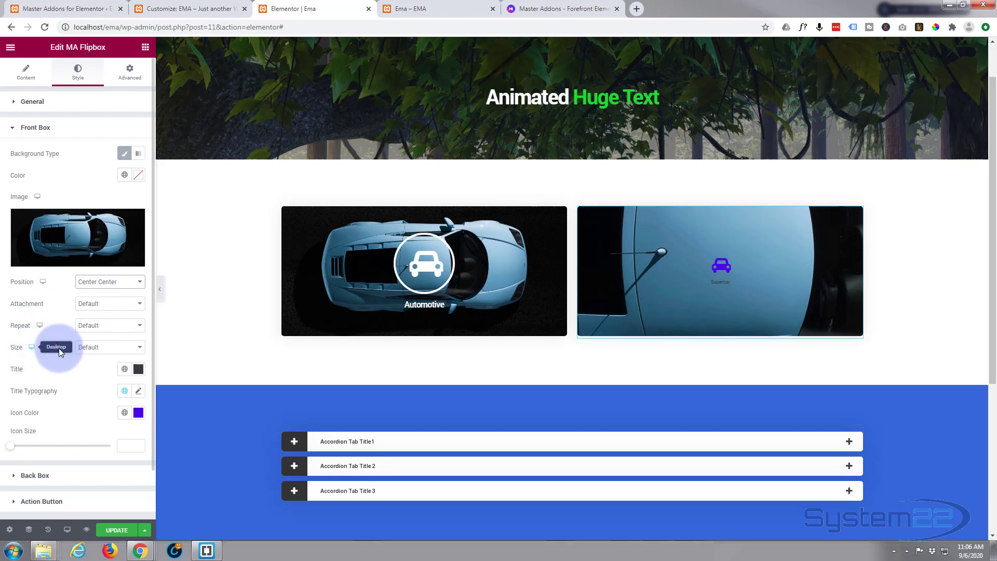
{"action": "left_click", "coordinate": [110, 346]}
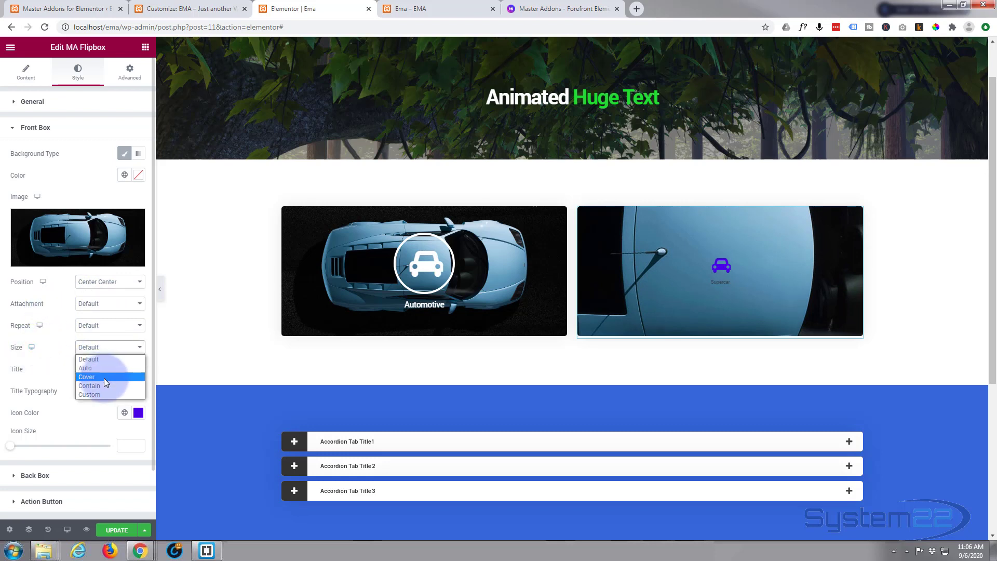
{"action": "left_click", "coordinate": [87, 376]}
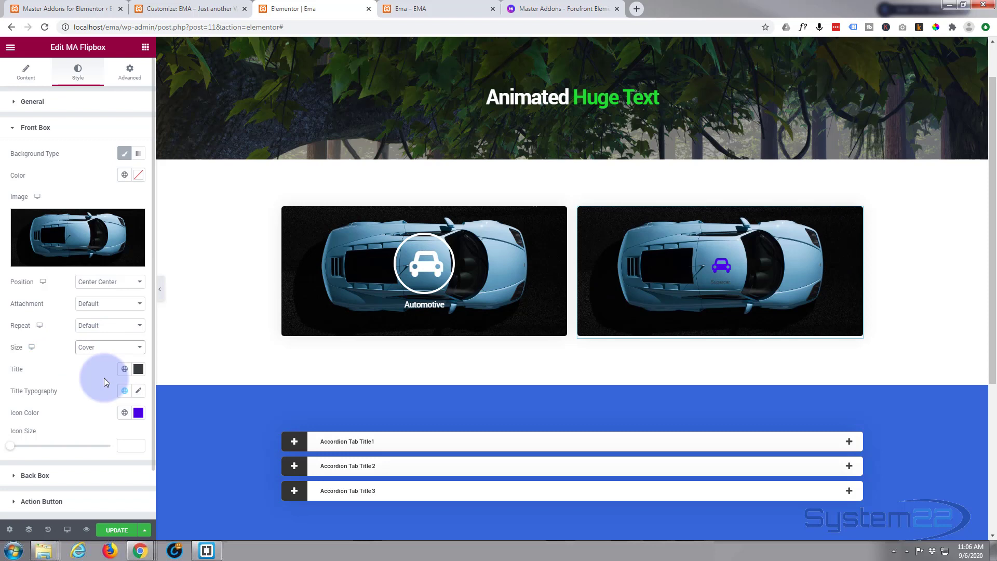
{"action": "mouse_move", "coordinate": [35, 372]}
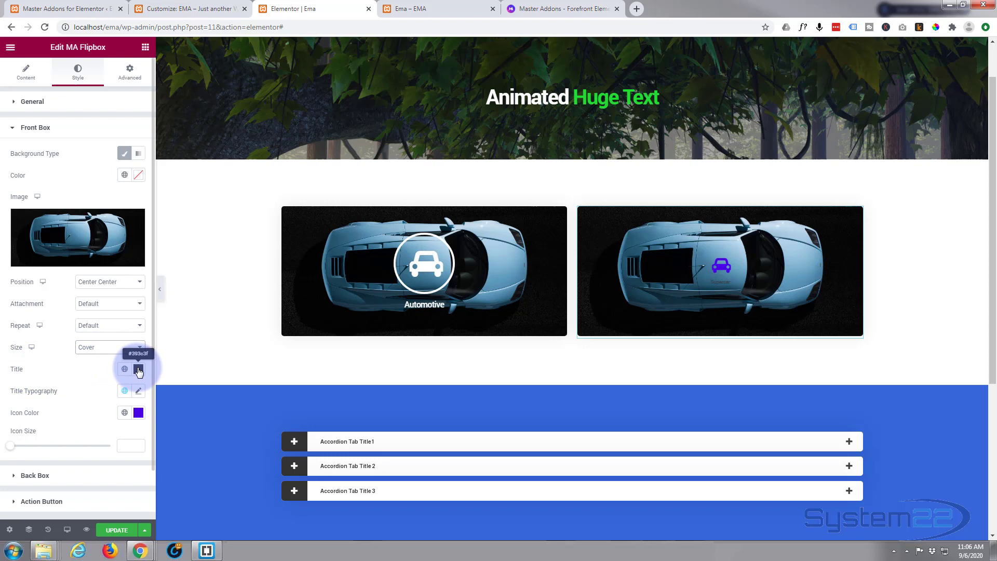
- Clear the custom front icon colour so the car icon returns to white
{"action": "left_click", "coordinate": [125, 368]}
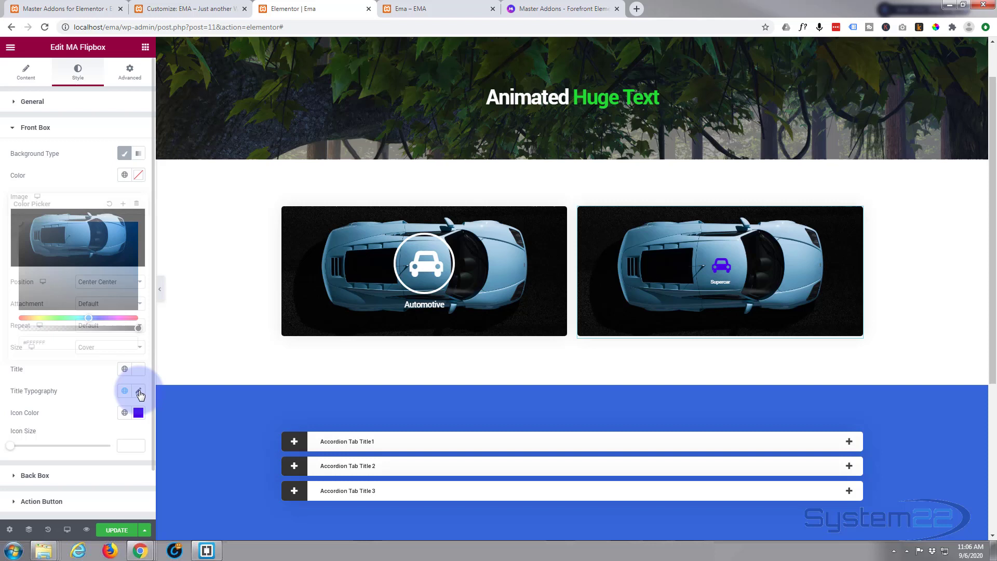
{"action": "left_click", "coordinate": [138, 390]}
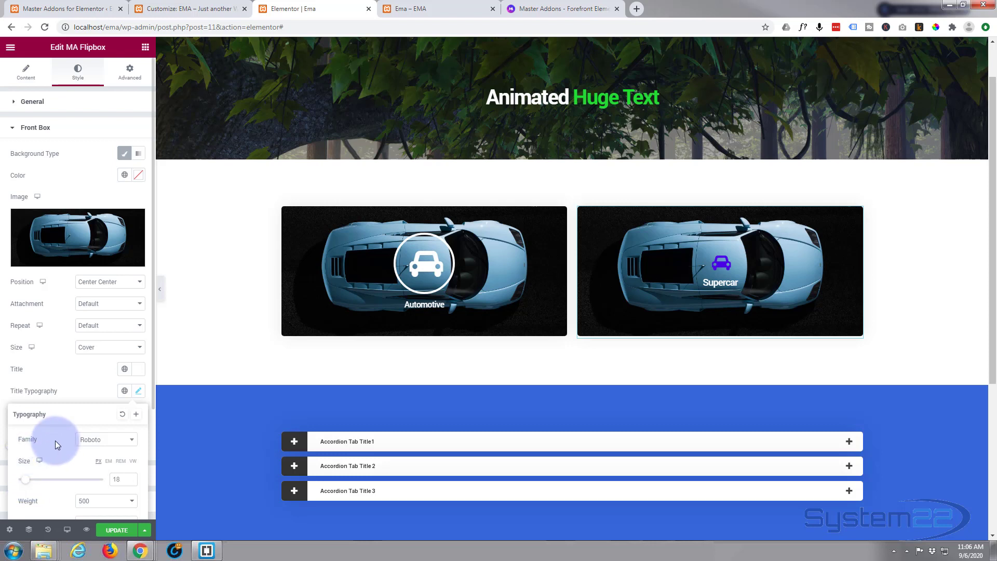
{"action": "scroll", "scroll_direction": "down", "scroll_amount": 3}
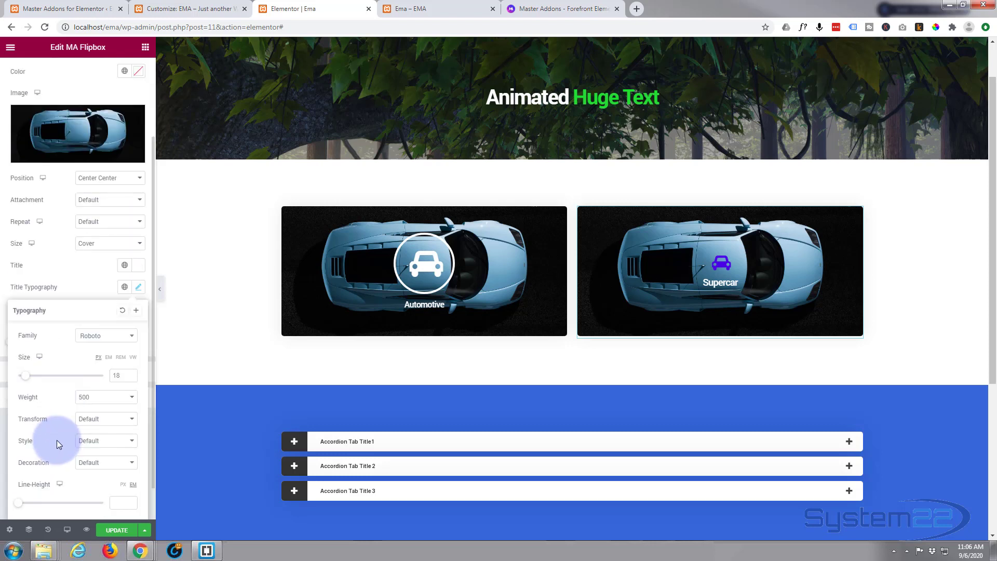
{"action": "mouse_move", "coordinate": [91, 312]}
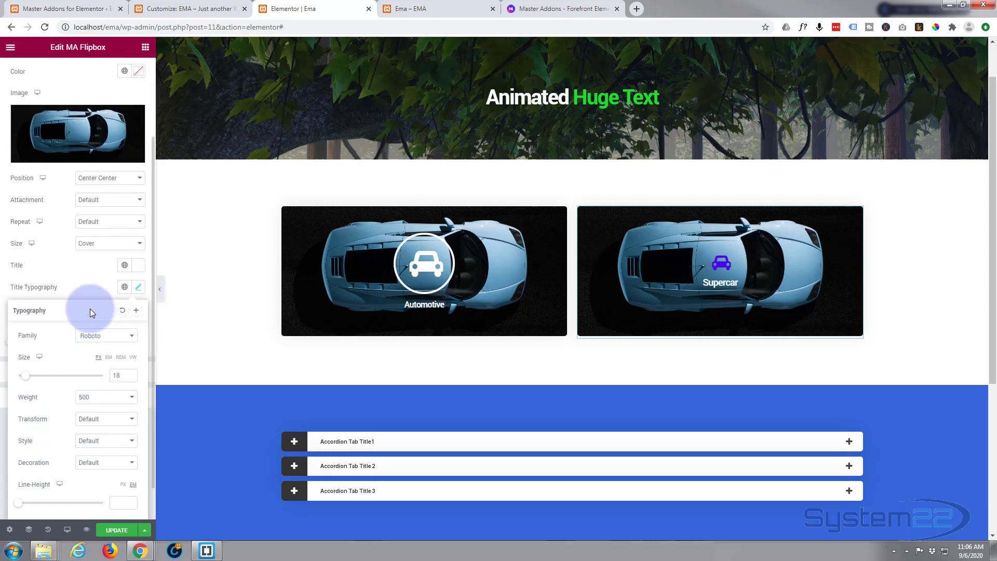
{"action": "left_click", "coordinate": [138, 287]}
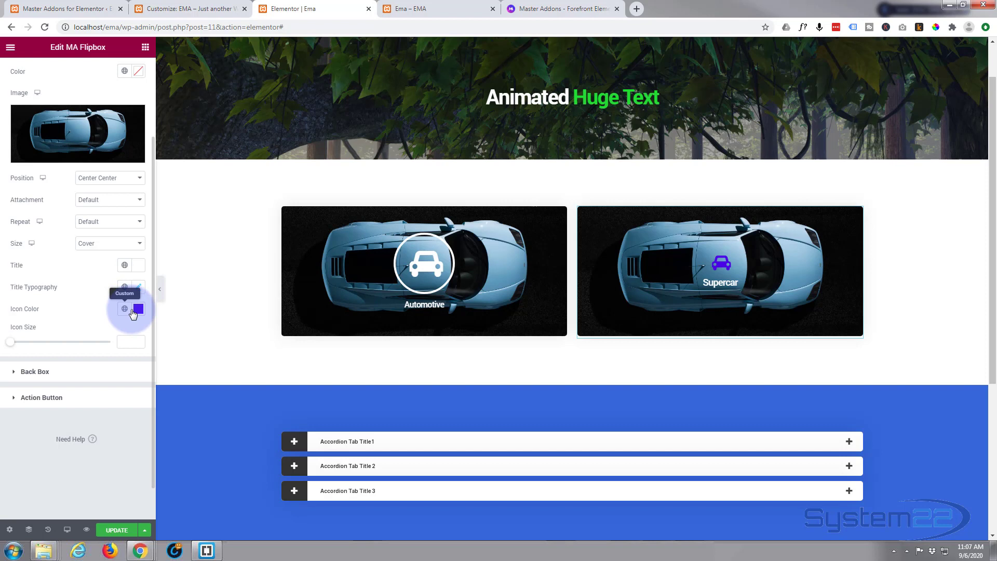
{"action": "left_click", "coordinate": [138, 310]}
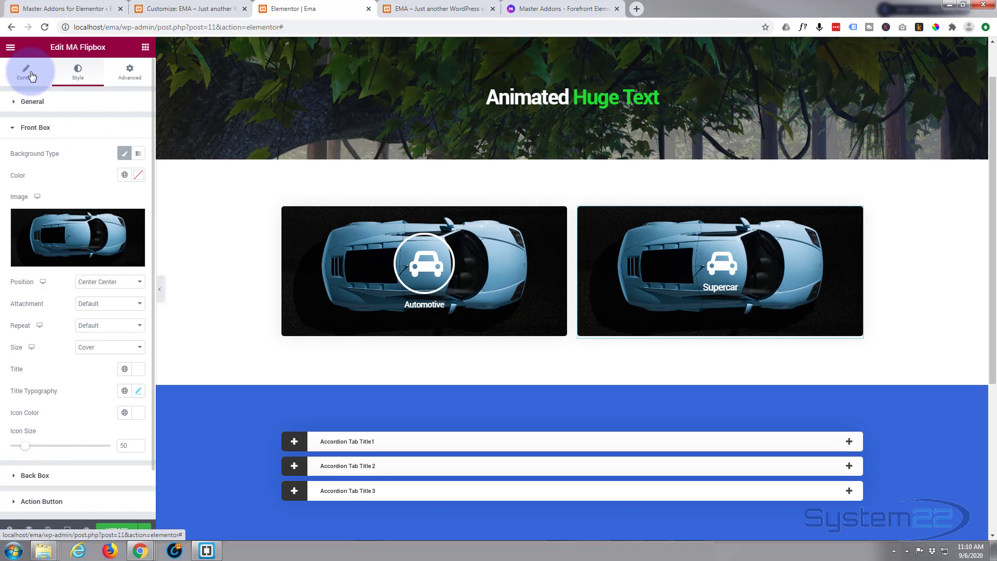
- Set the front icon View to Framed with a Circle shape, after briefly trying Square
{"action": "left_click", "coordinate": [26, 70]}
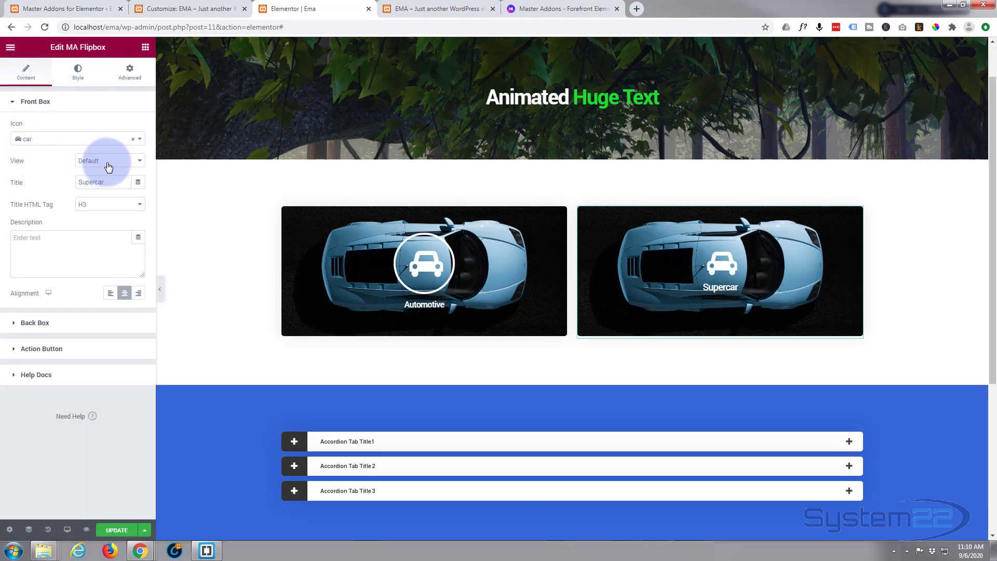
{"action": "left_click", "coordinate": [108, 160]}
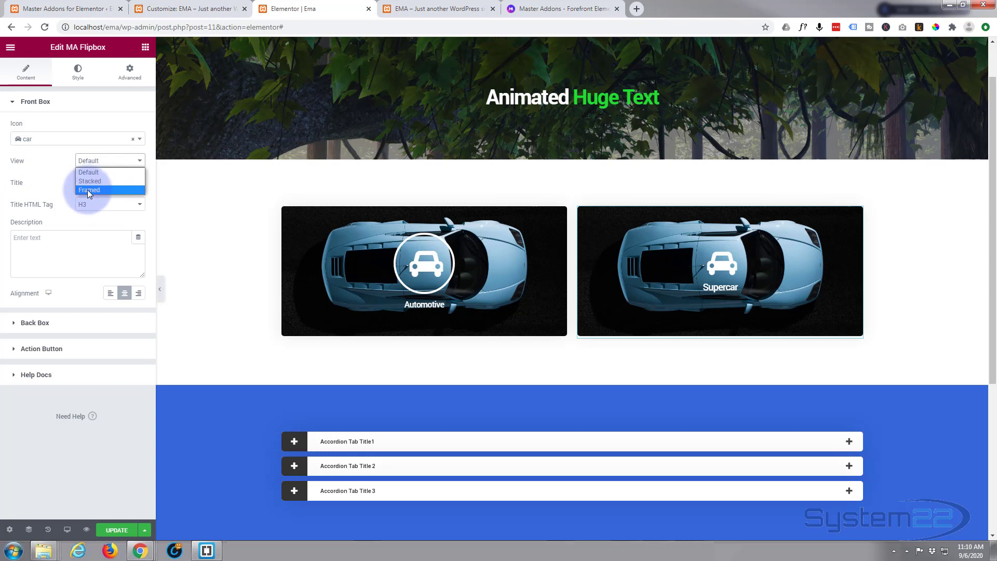
{"action": "left_click", "coordinate": [89, 190]}
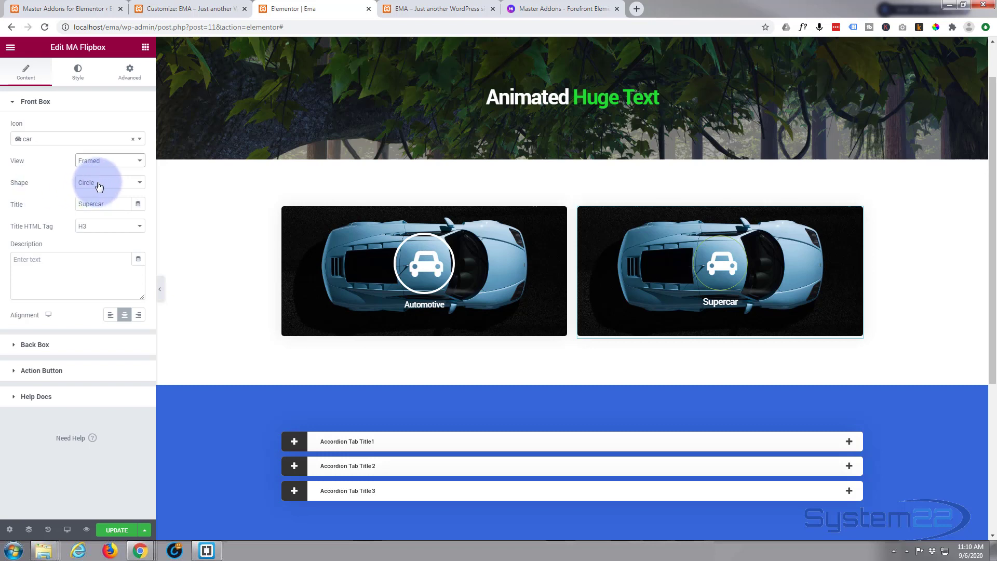
{"action": "left_click", "coordinate": [108, 181]}
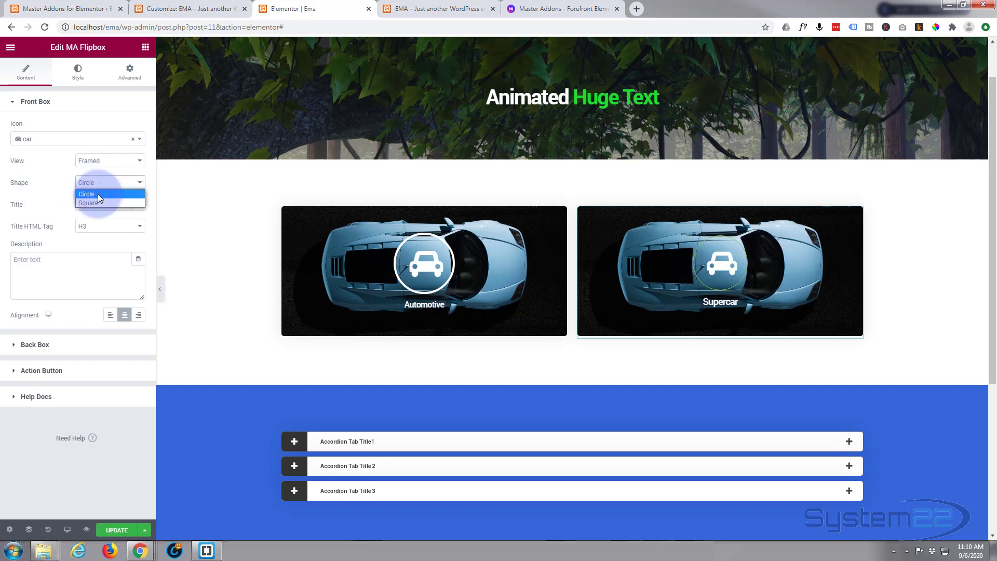
{"action": "left_click", "coordinate": [90, 202]}
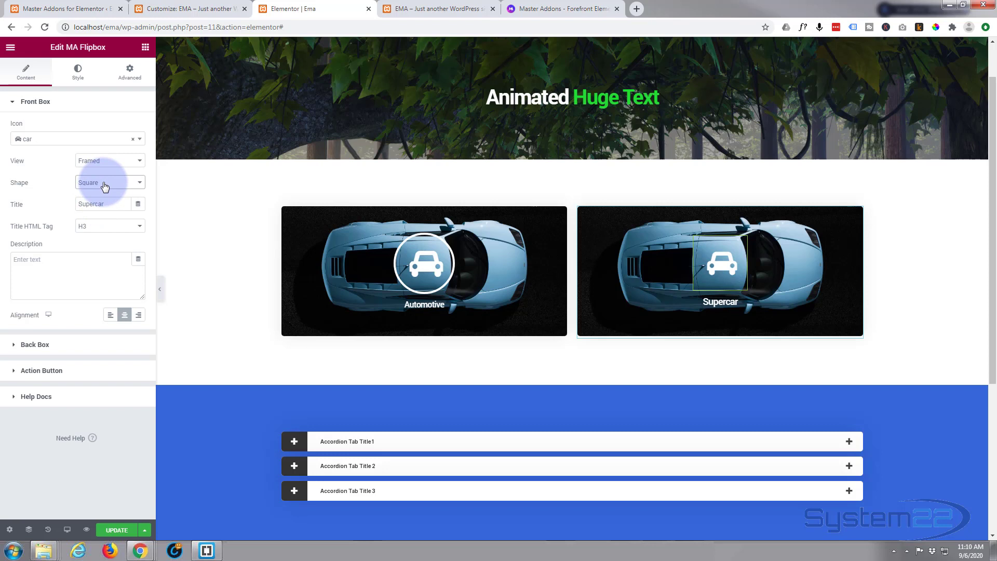
{"action": "left_click", "coordinate": [108, 182]}
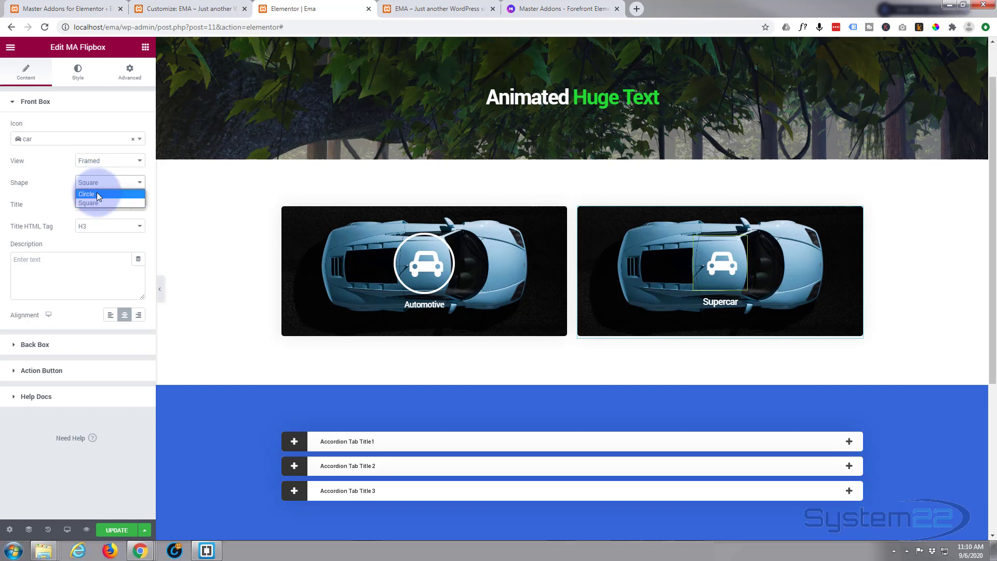
{"action": "left_click", "coordinate": [86, 194]}
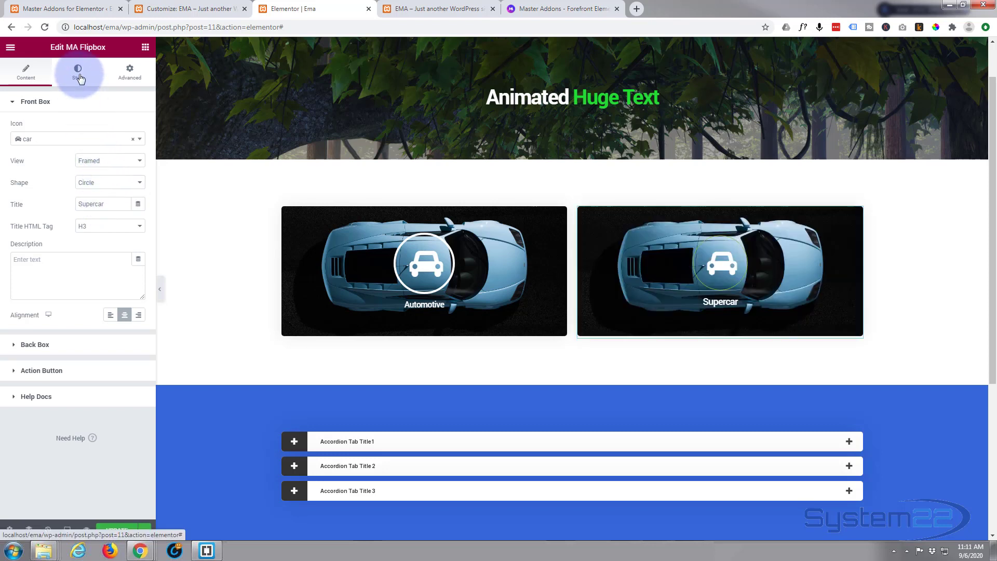
- Give the front icon frame a Solid border, width 3, colour #FFFFFF
{"action": "left_click", "coordinate": [77, 70]}
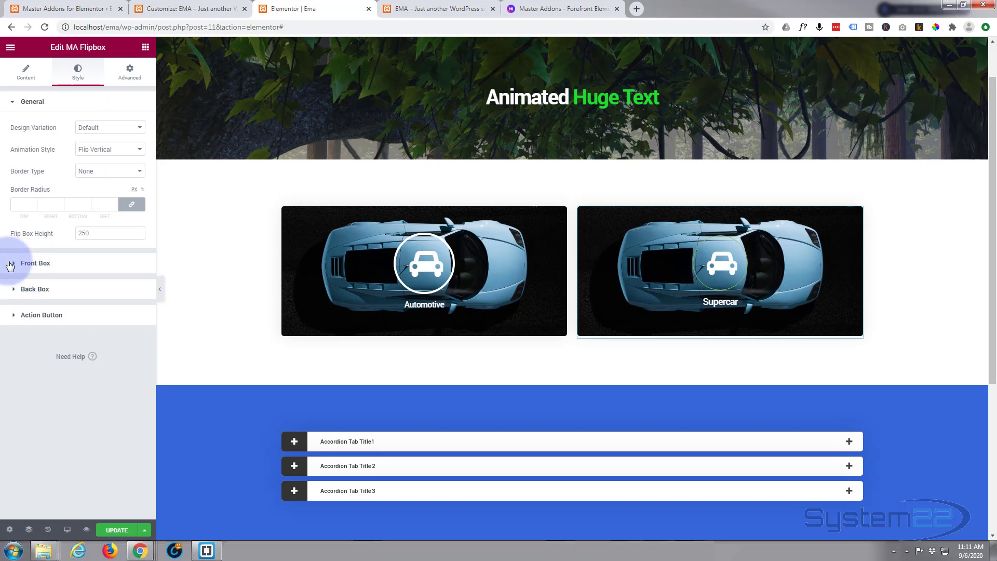
{"action": "left_click", "coordinate": [35, 263]}
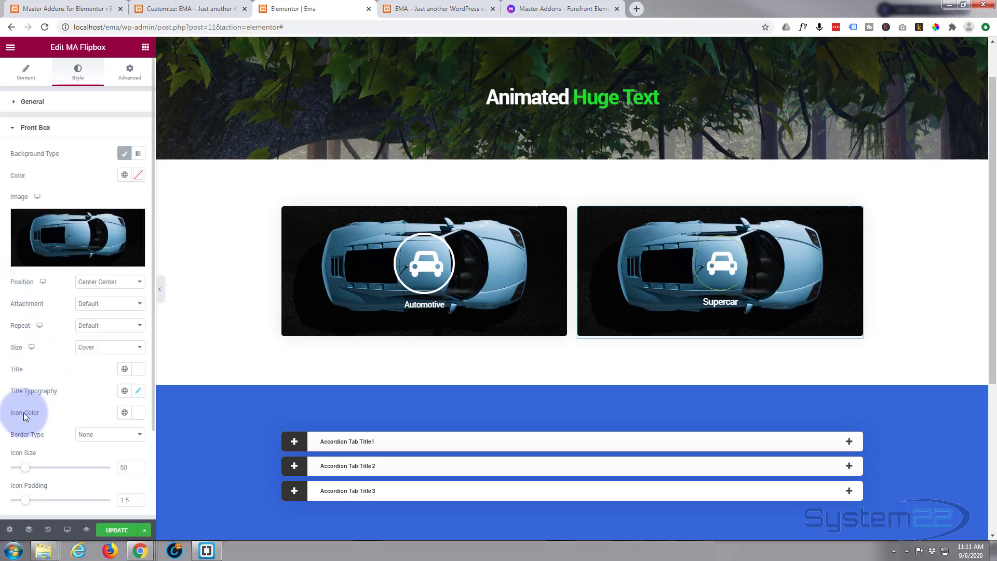
{"action": "mouse_move", "coordinate": [105, 433]}
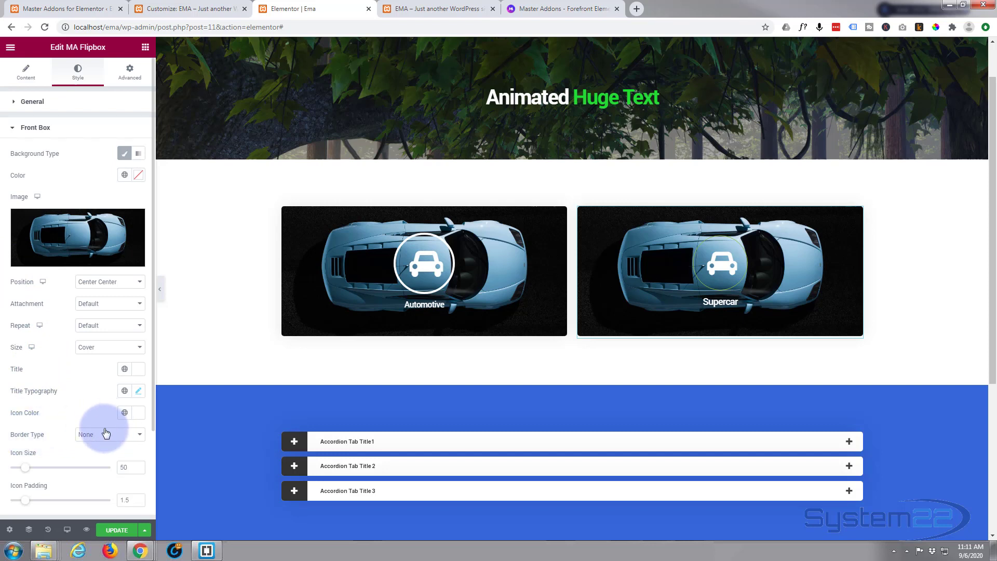
{"action": "left_click", "coordinate": [110, 434]}
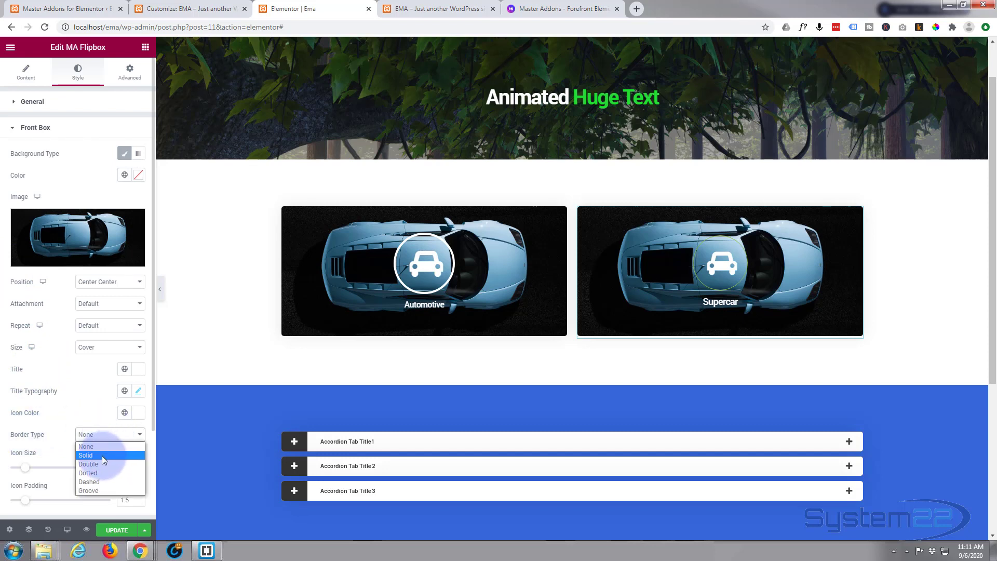
{"action": "left_click", "coordinate": [85, 455]}
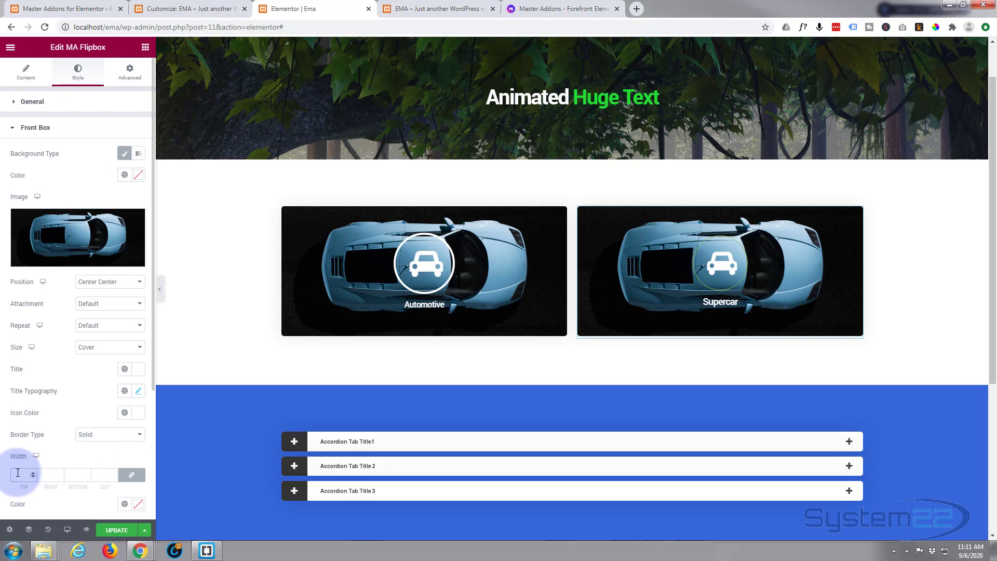
{"action": "type", "text": "3"}
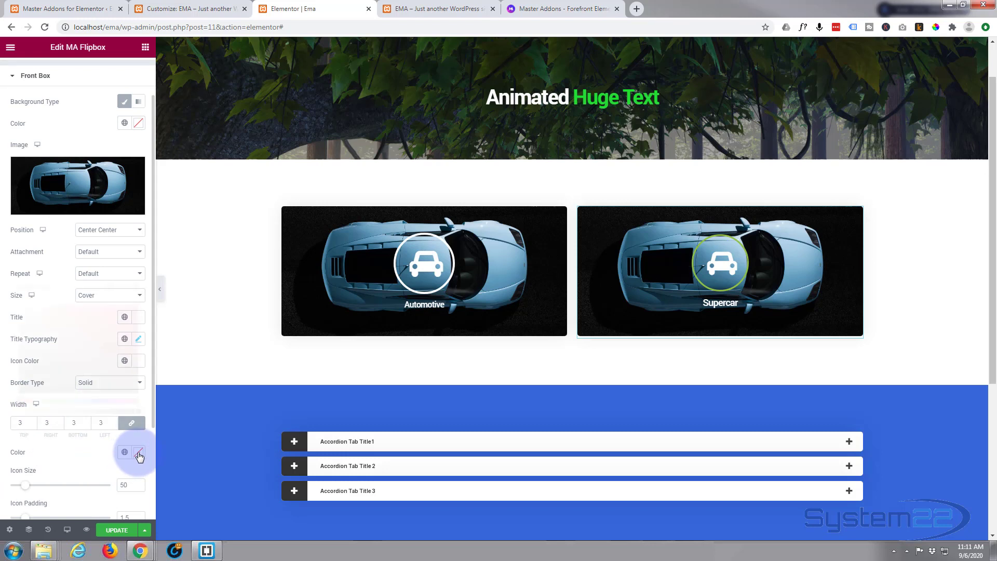
{"action": "left_click", "coordinate": [138, 453]}
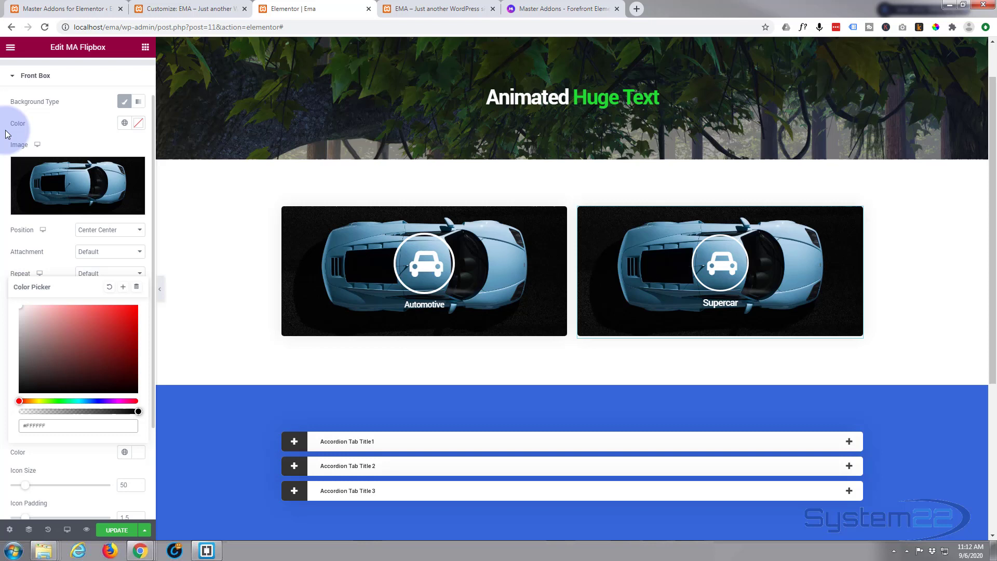
{"action": "left_click", "coordinate": [26, 72]}
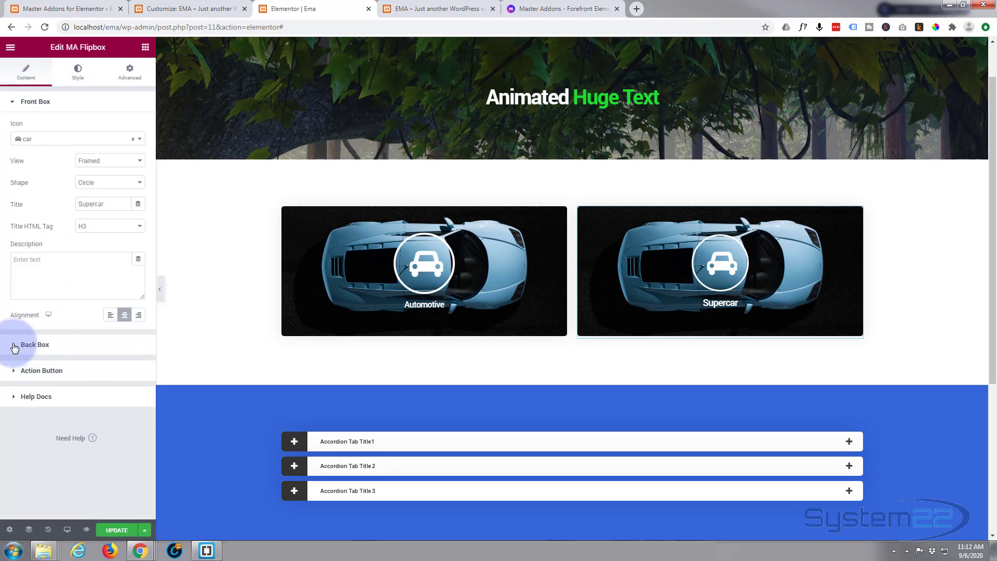
- Use the car icon on the back box and title it 'Test Drive!'
{"action": "left_click", "coordinate": [35, 344]}
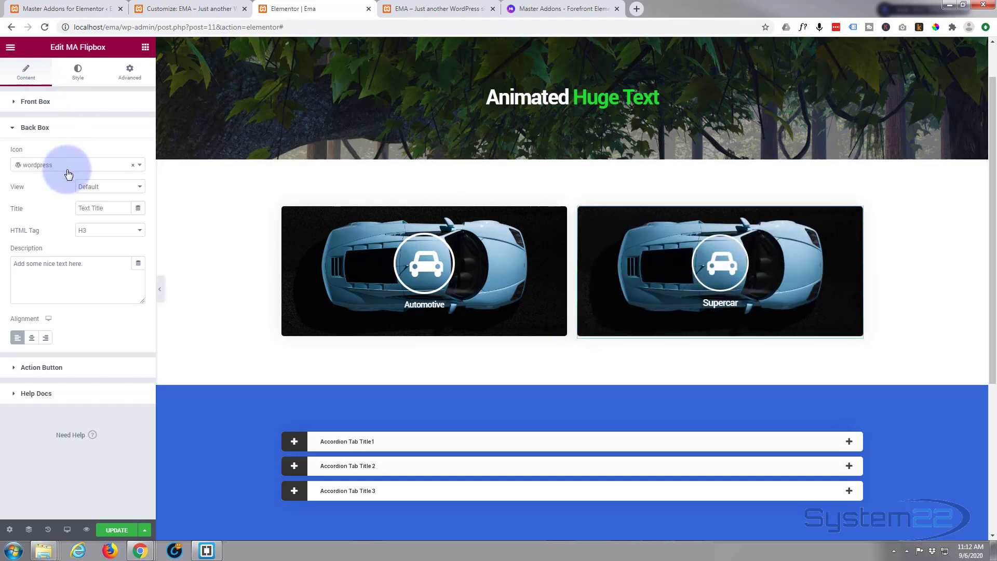
{"action": "left_click", "coordinate": [76, 164]}
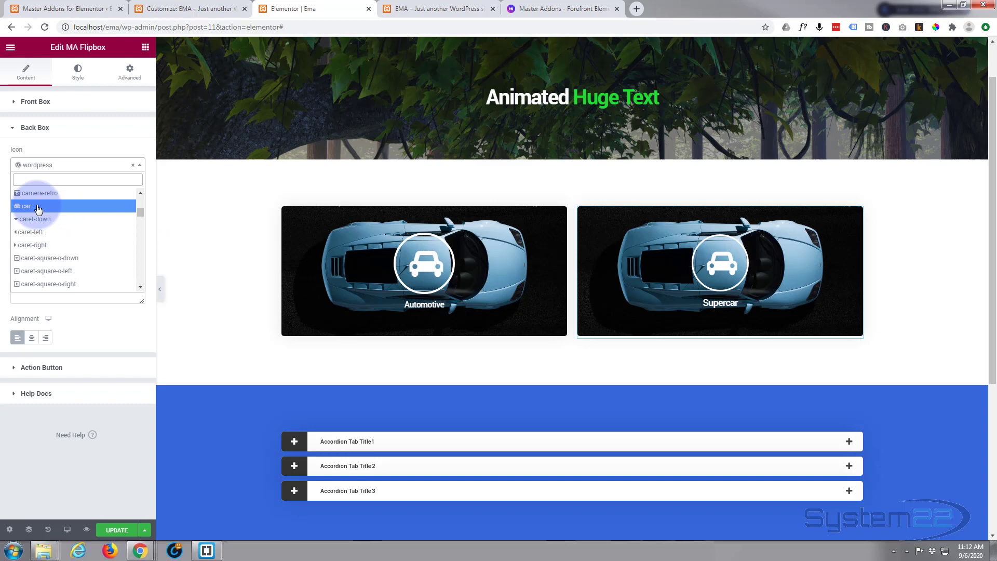
{"action": "left_click", "coordinate": [26, 206]}
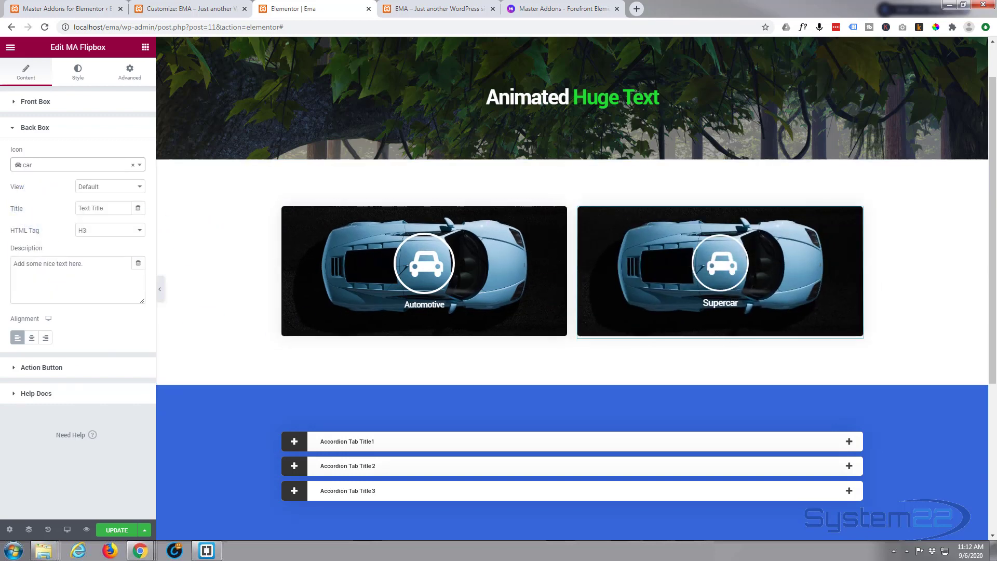
{"action": "left_click", "coordinate": [102, 207]}
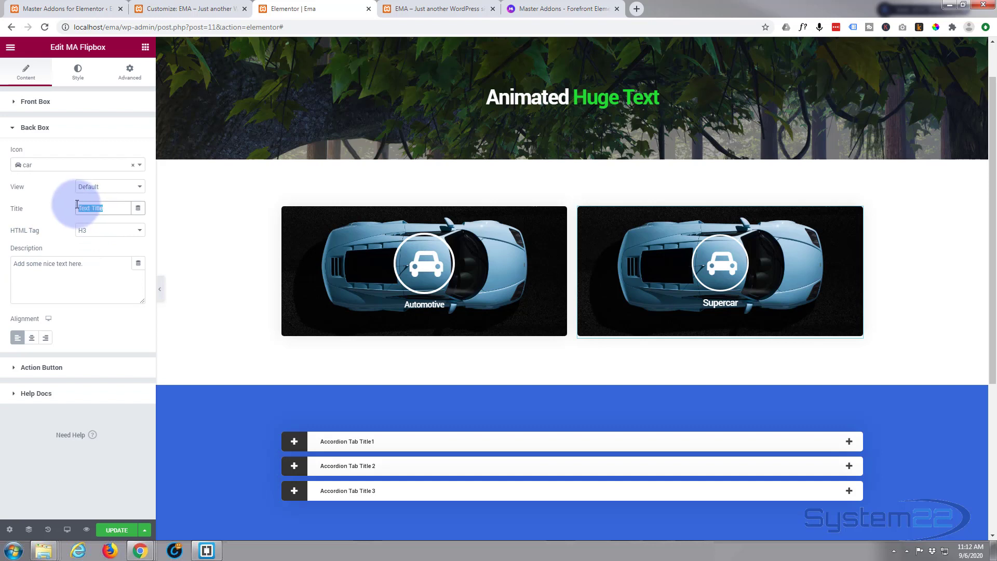
{"action": "type", "text": "Test"}
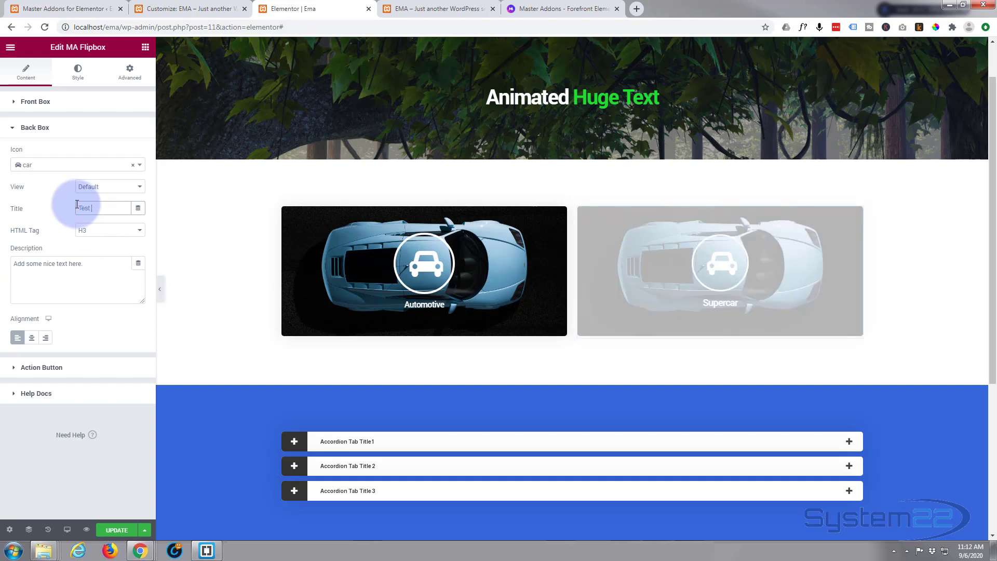
{"action": "type", "text": "Drive!"}
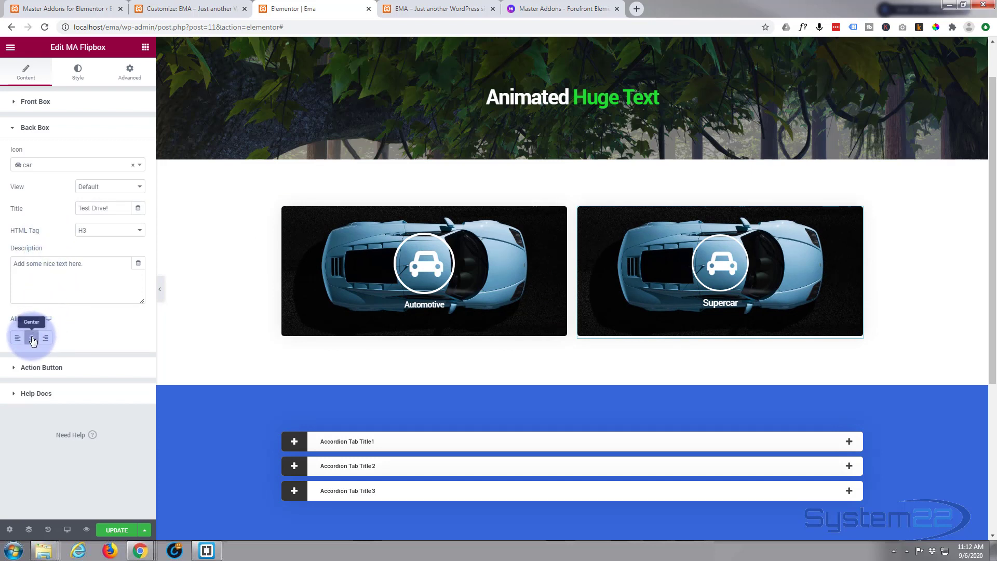
- Centre the back box content and fill its description with lorem ipsum text
{"action": "left_click", "coordinate": [30, 337]}
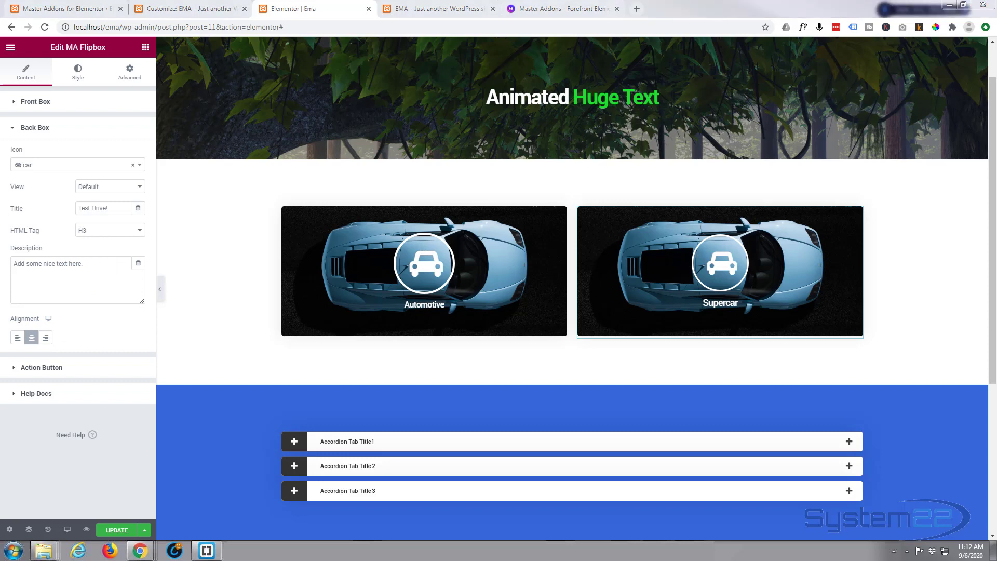
{"action": "left_click", "coordinate": [76, 280]}
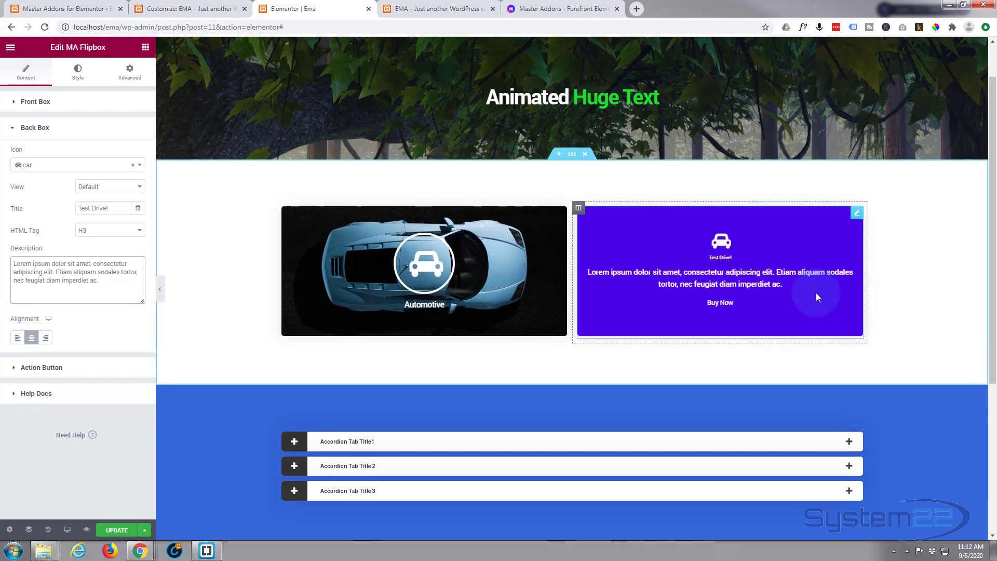
{"action": "left_click", "coordinate": [76, 278]}
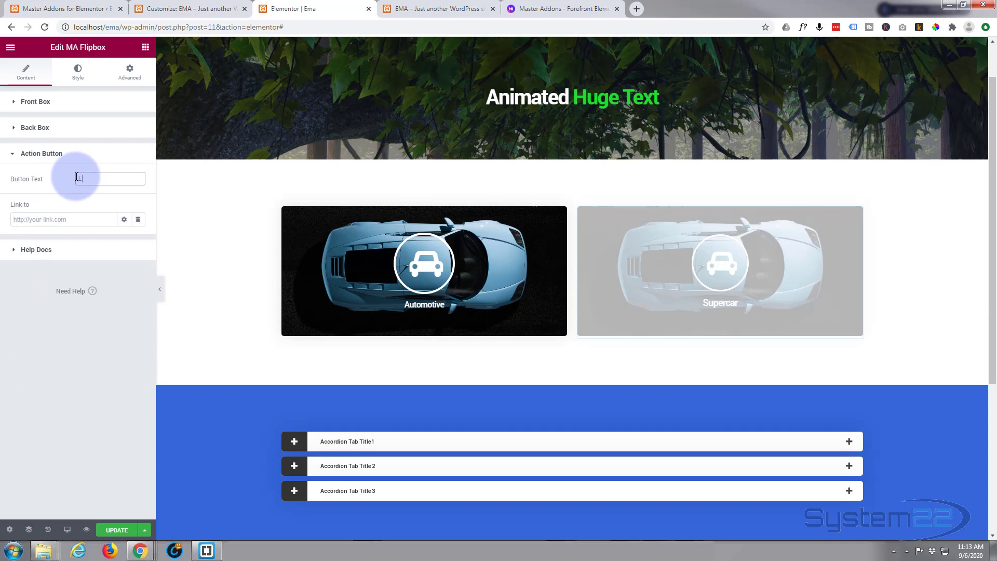
- Label the action button 'Learn More!' and link it to '#', checking the link options
{"action": "type", "text": "Learn More!"}
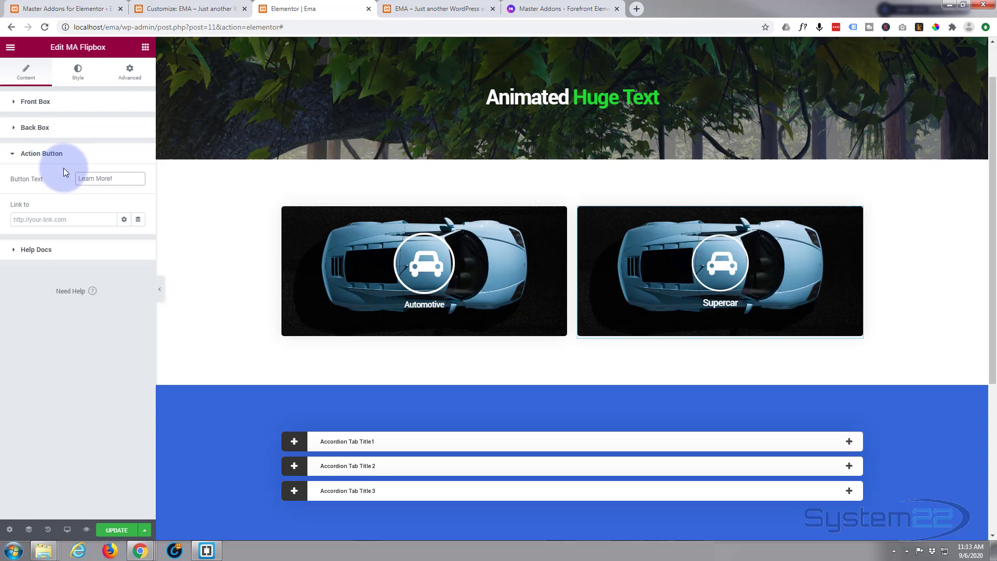
{"action": "left_click", "coordinate": [110, 178]}
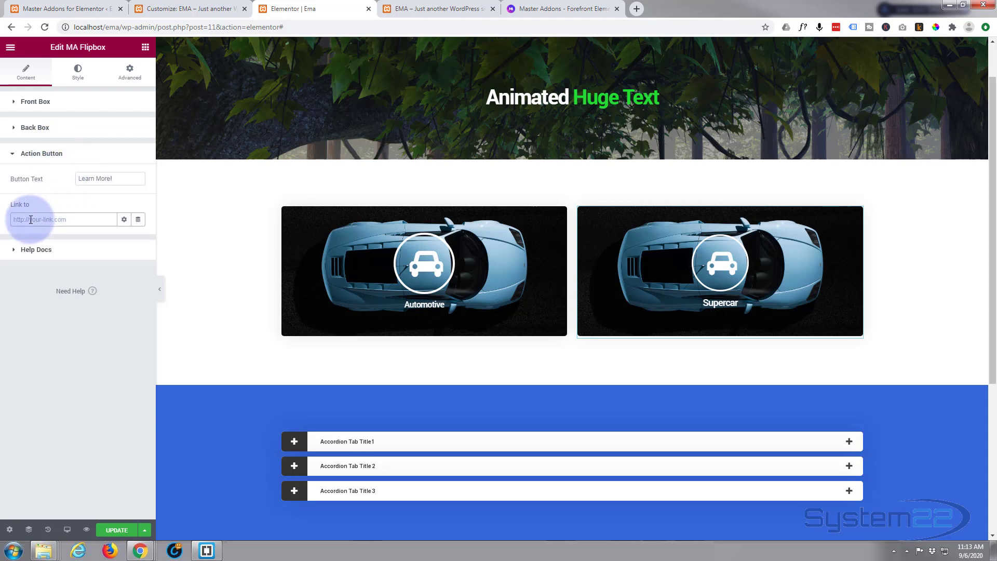
{"action": "type", "text": "#"}
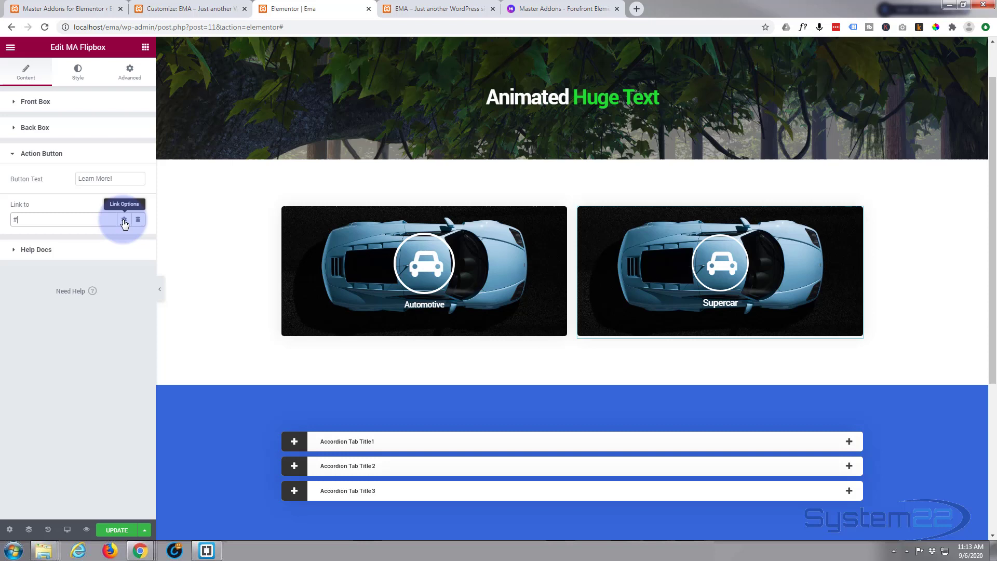
{"action": "left_click", "coordinate": [124, 219]}
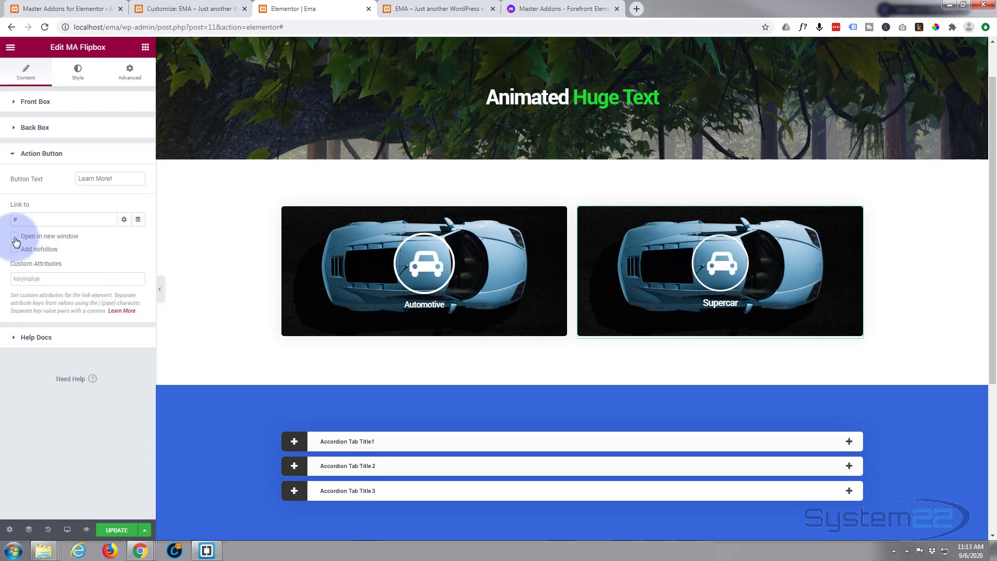
{"action": "mouse_move", "coordinate": [124, 219]}
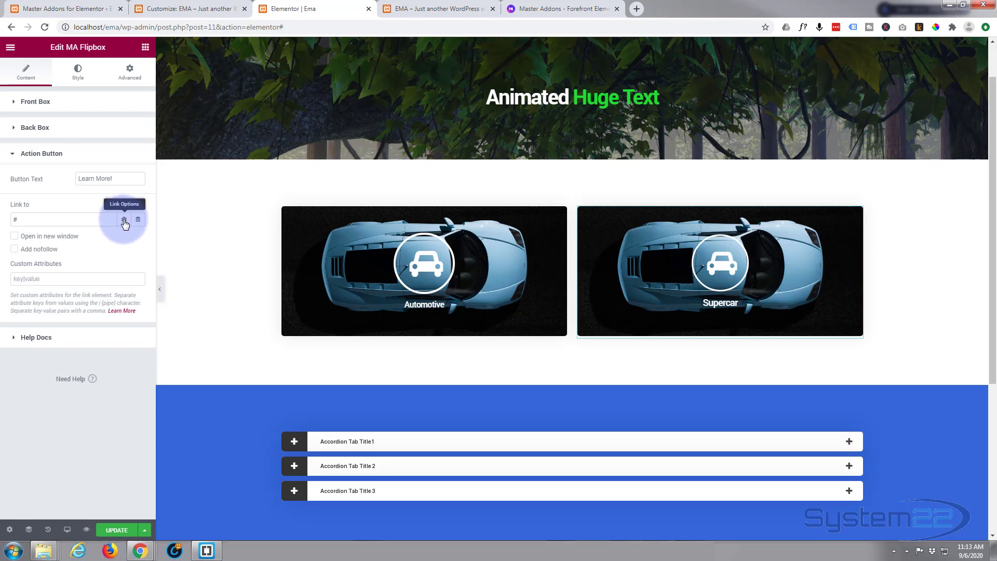
{"action": "left_click", "coordinate": [125, 219]}
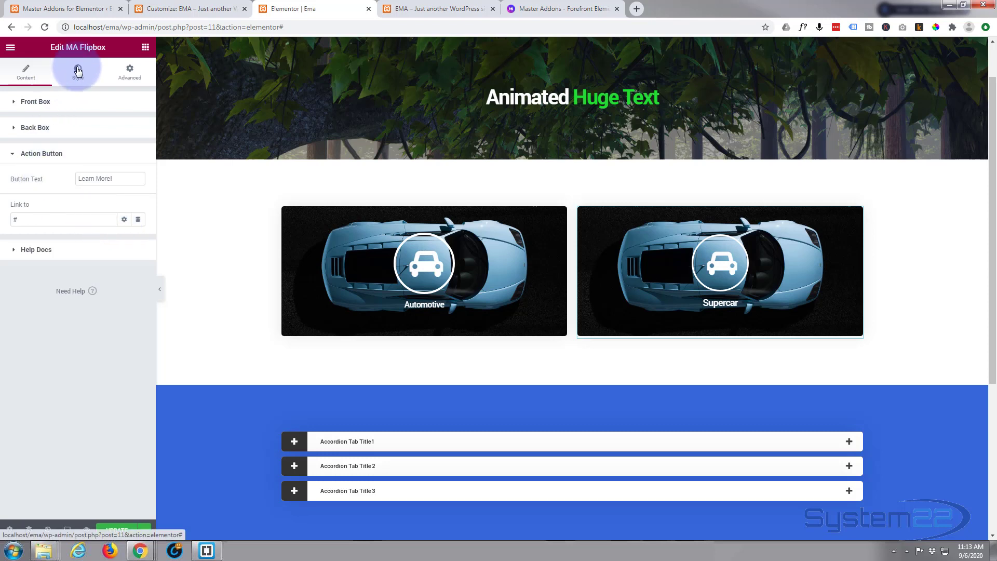
- Resize the action button text with the Typography size slider
{"action": "left_click", "coordinate": [76, 71]}
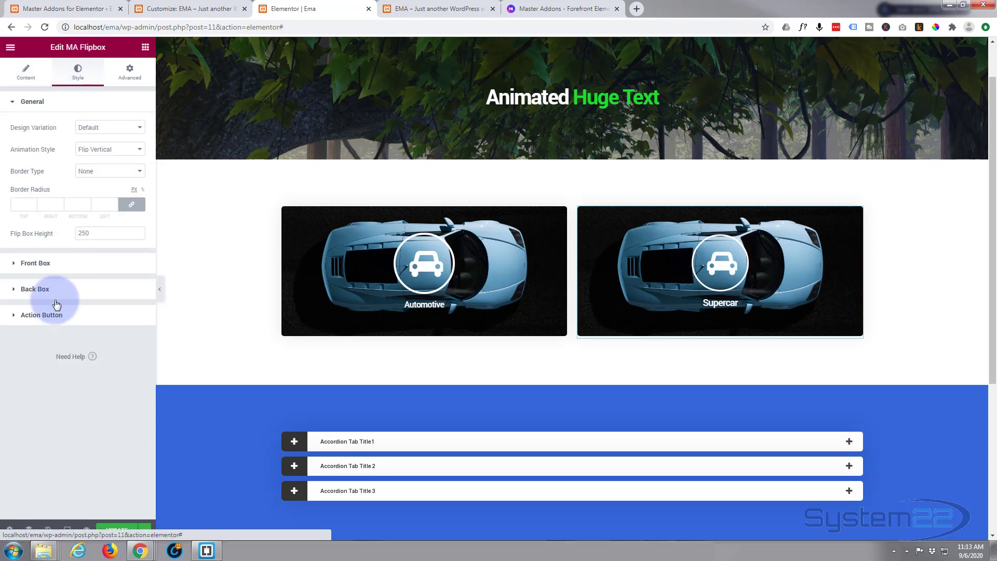
{"action": "left_click", "coordinate": [41, 314]}
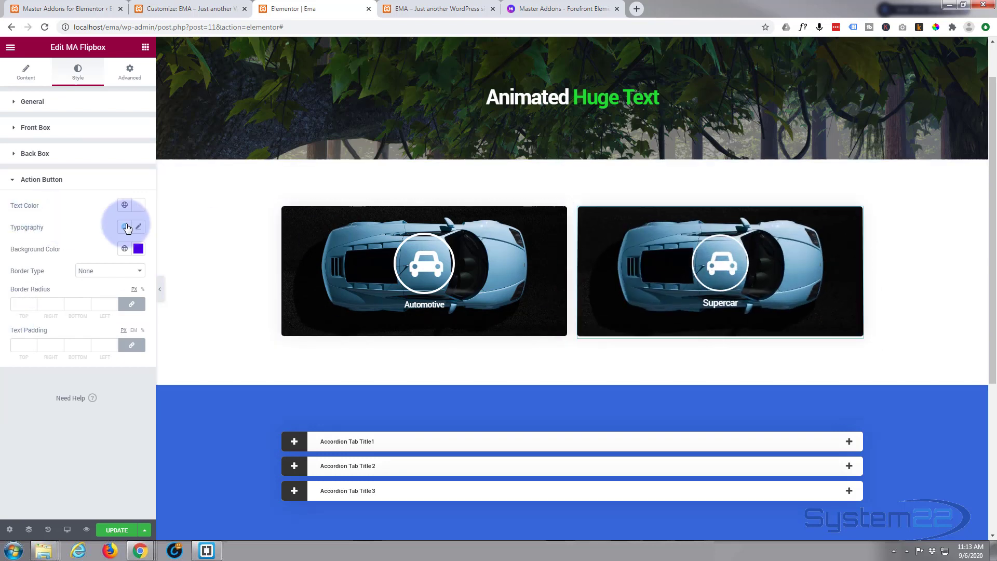
{"action": "left_click", "coordinate": [138, 227]}
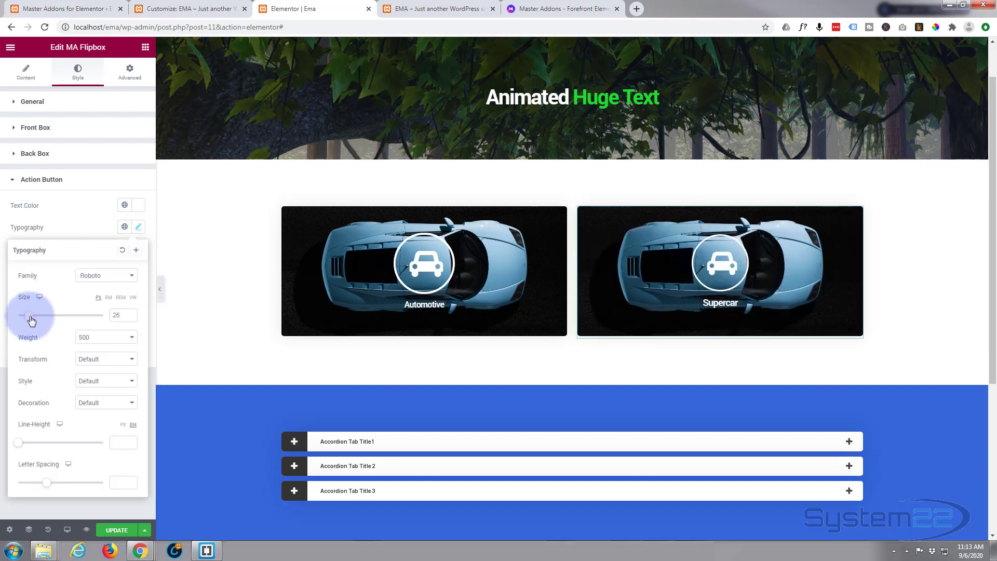
{"action": "left_click_drag", "start_coordinate": [25, 315], "coordinate": [31, 315]}
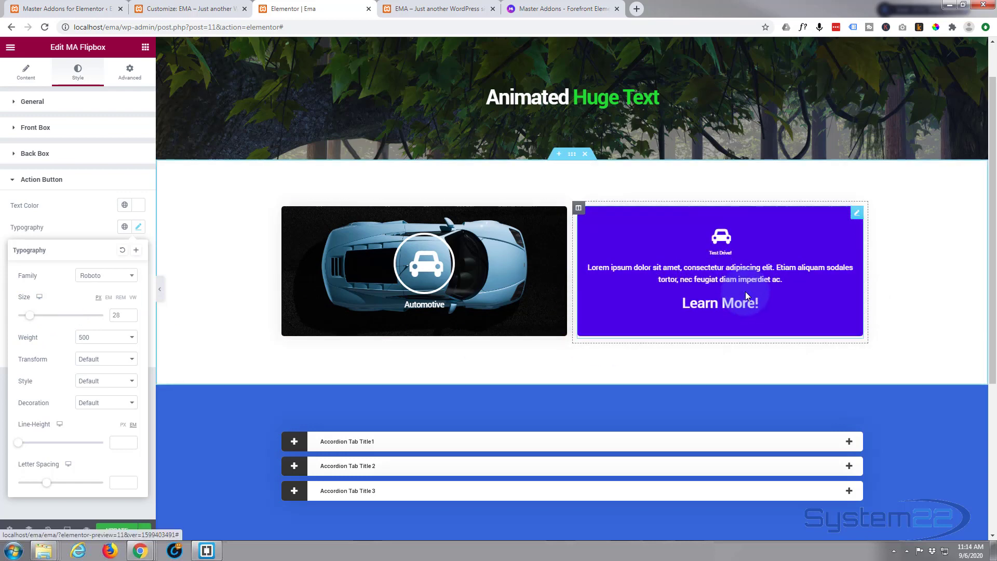
{"action": "left_click_drag", "start_coordinate": [30, 314], "coordinate": [22, 315]}
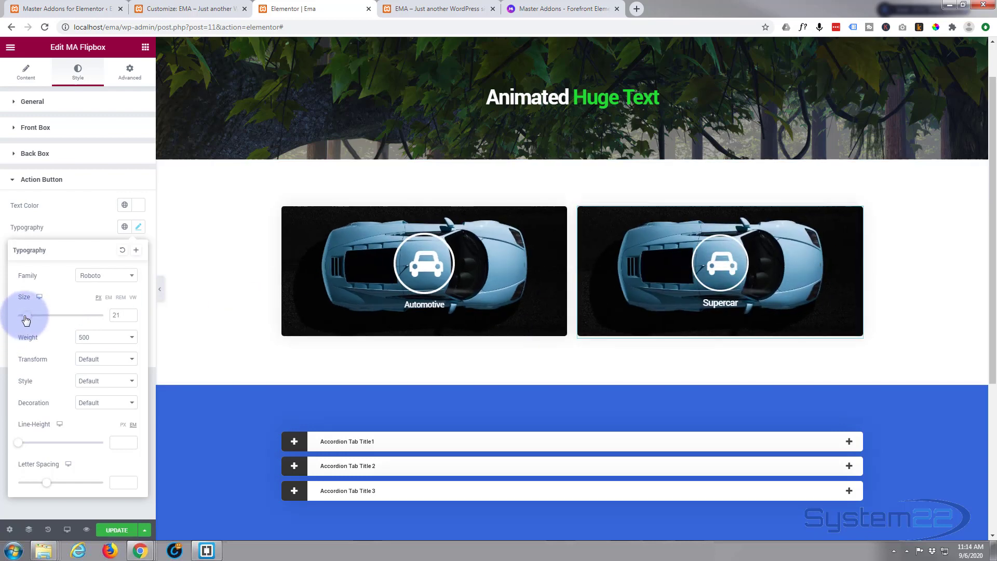
{"action": "left_click_drag", "start_coordinate": [25, 315], "coordinate": [19, 315]}
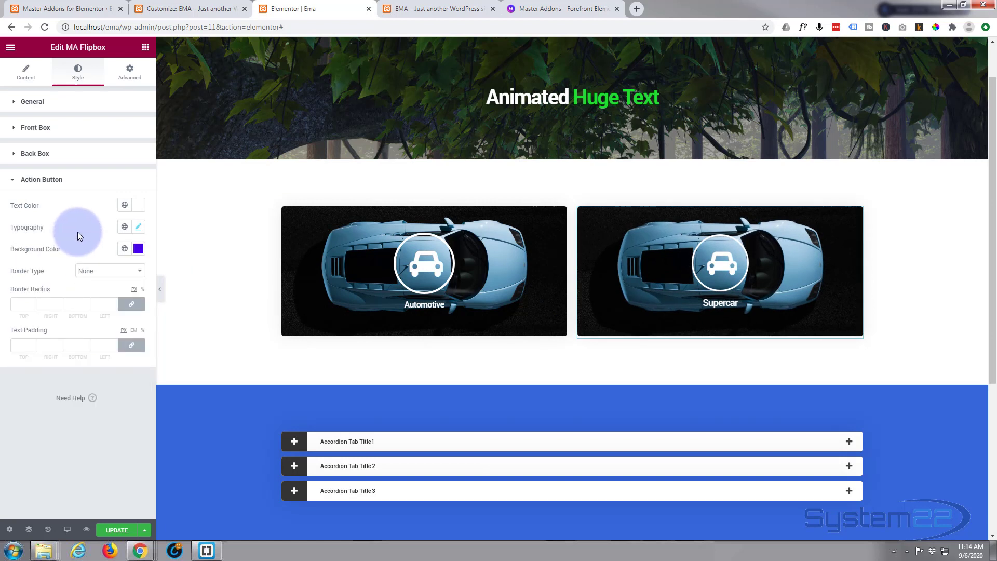
- Give the action button a Solid border of width 2 and text padding 10
{"action": "left_click", "coordinate": [108, 270]}
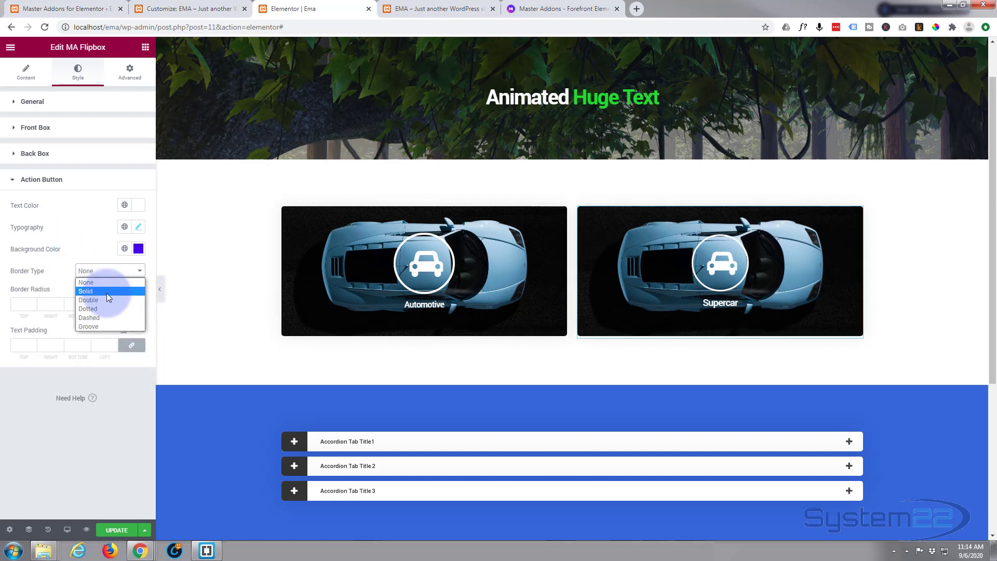
{"action": "left_click", "coordinate": [85, 292]}
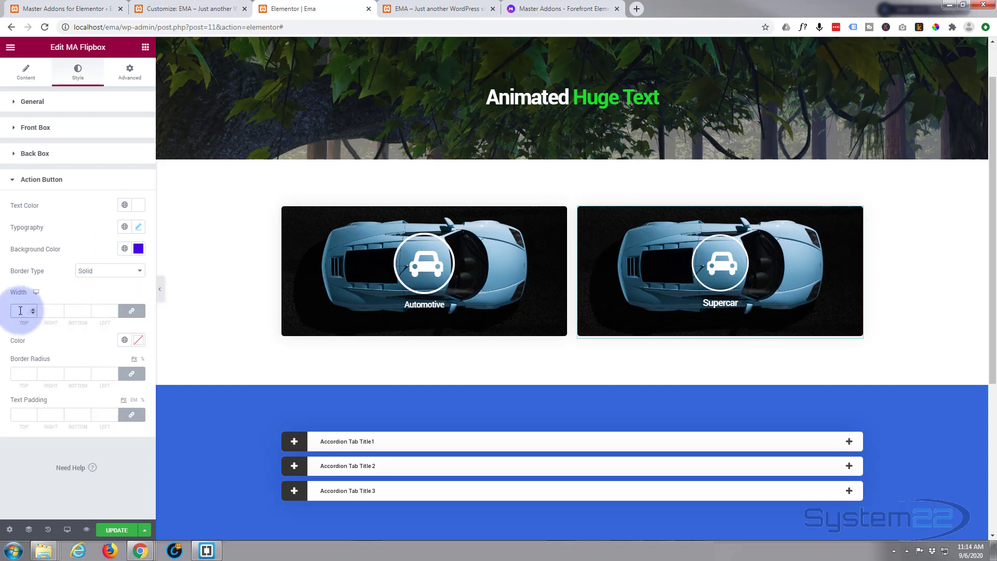
{"action": "type", "text": "2"}
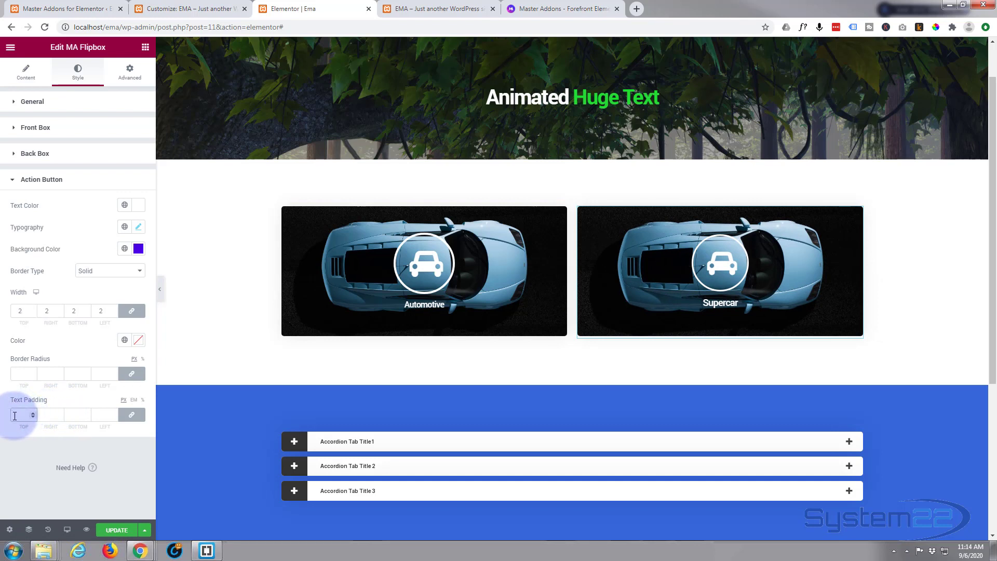
{"action": "type", "text": "10"}
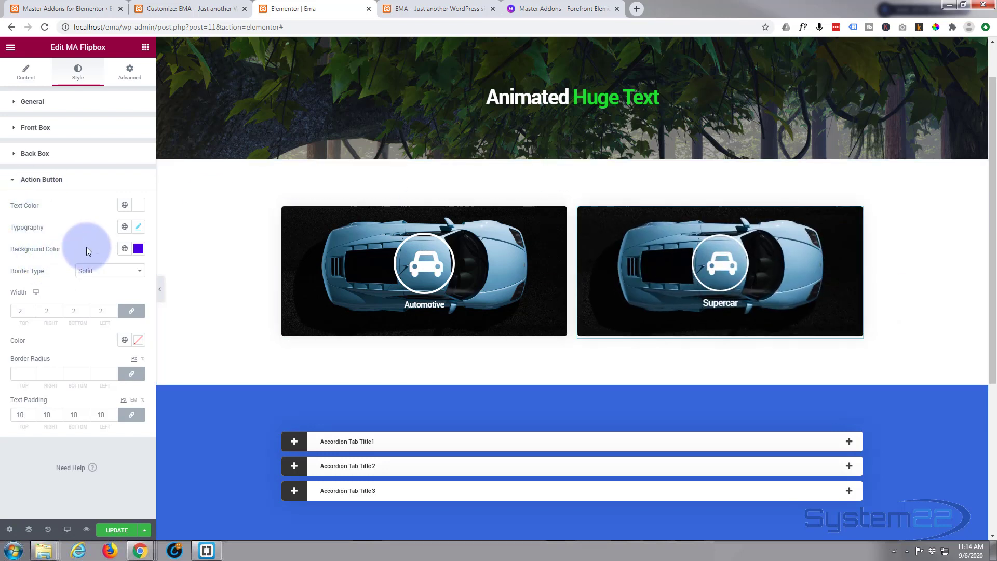
{"action": "left_click", "coordinate": [34, 153]}
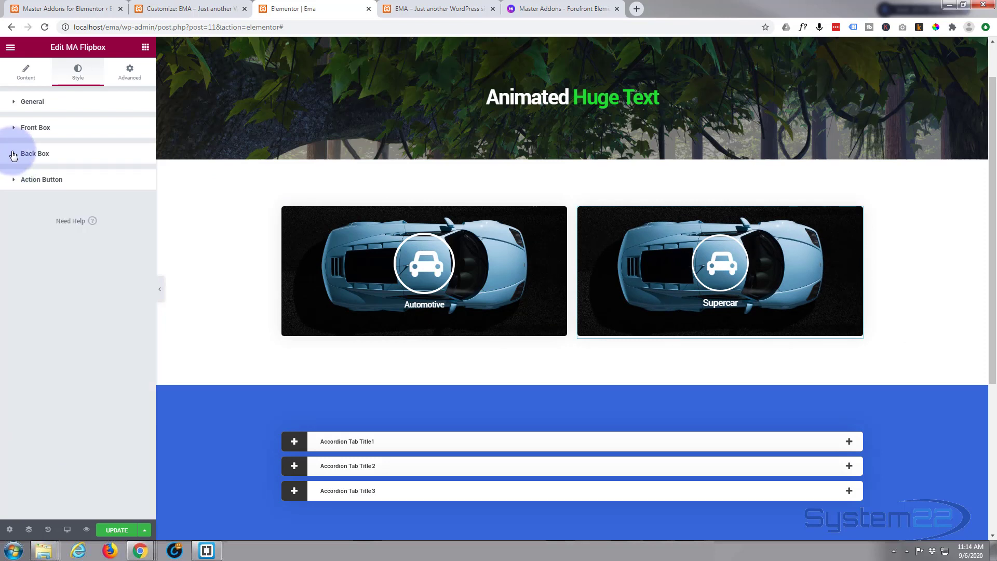
- Set the back box title typography size to 32
{"action": "left_click", "coordinate": [34, 153]}
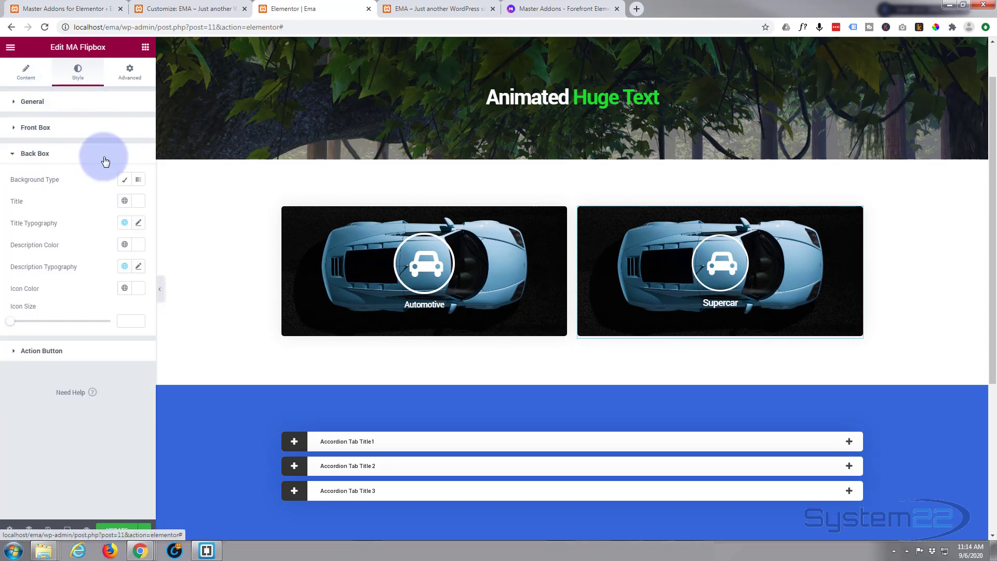
{"action": "mouse_move", "coordinate": [72, 303]}
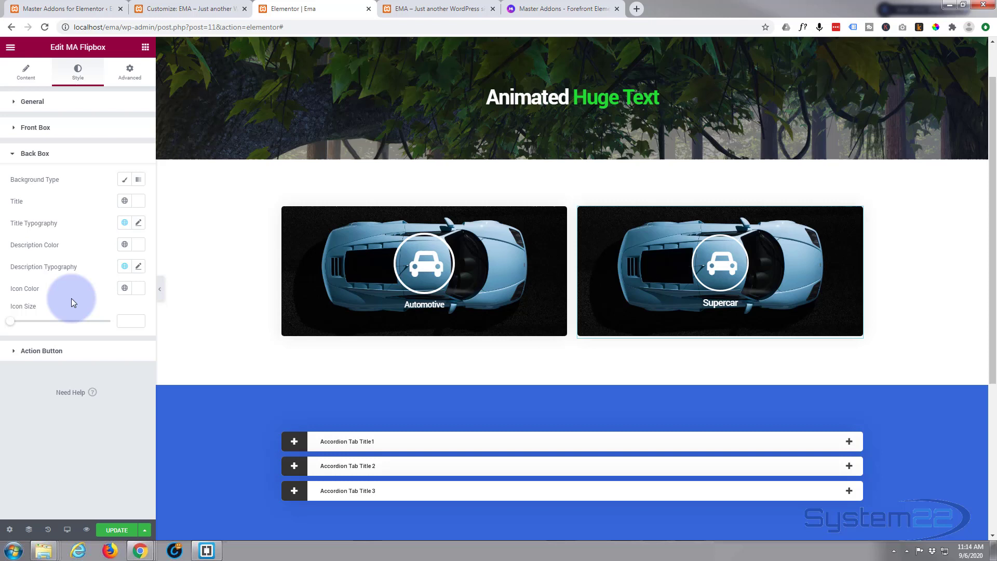
{"action": "mouse_move", "coordinate": [88, 221]}
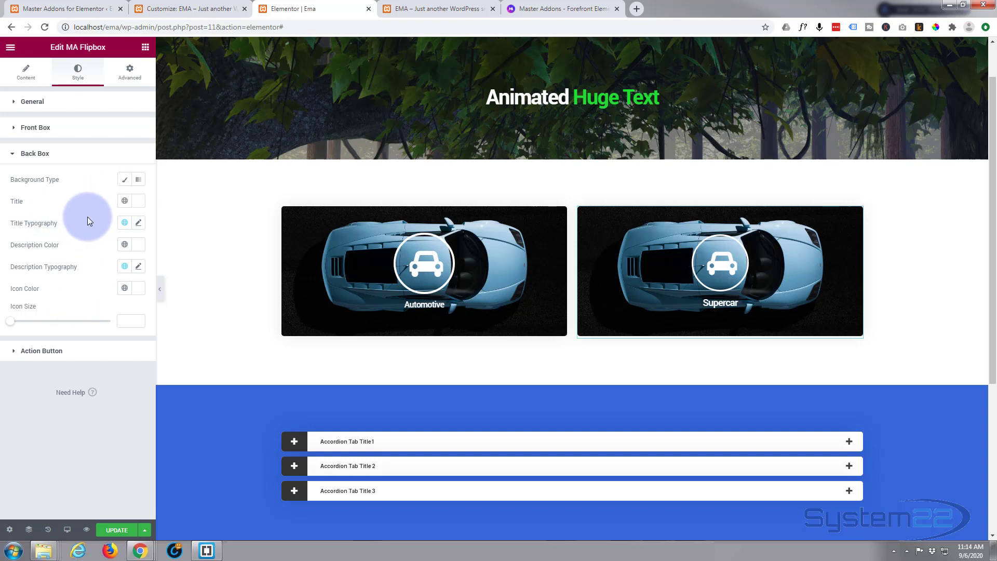
{"action": "left_click", "coordinate": [138, 223]}
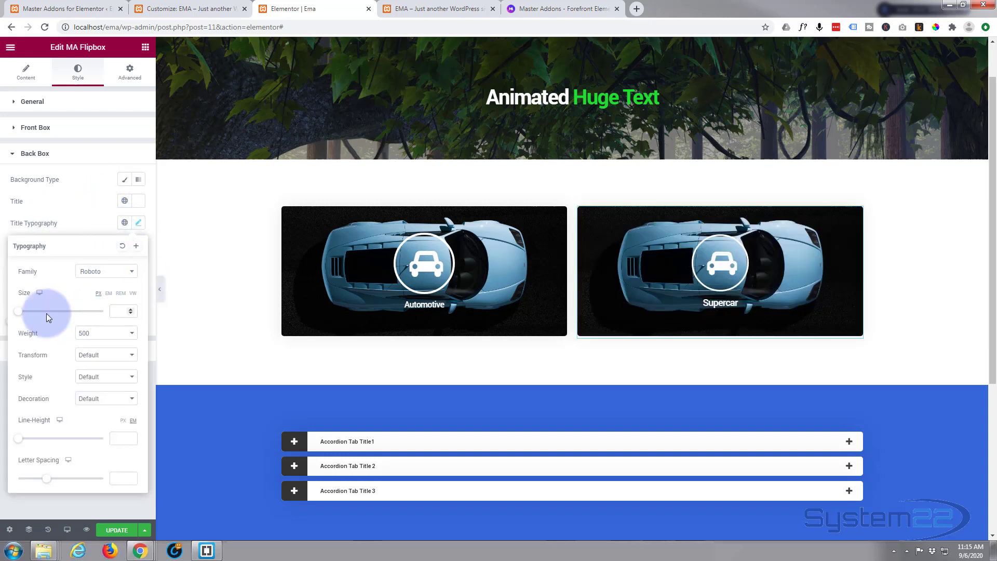
{"action": "left_click_drag", "start_coordinate": [17, 311], "coordinate": [31, 311]}
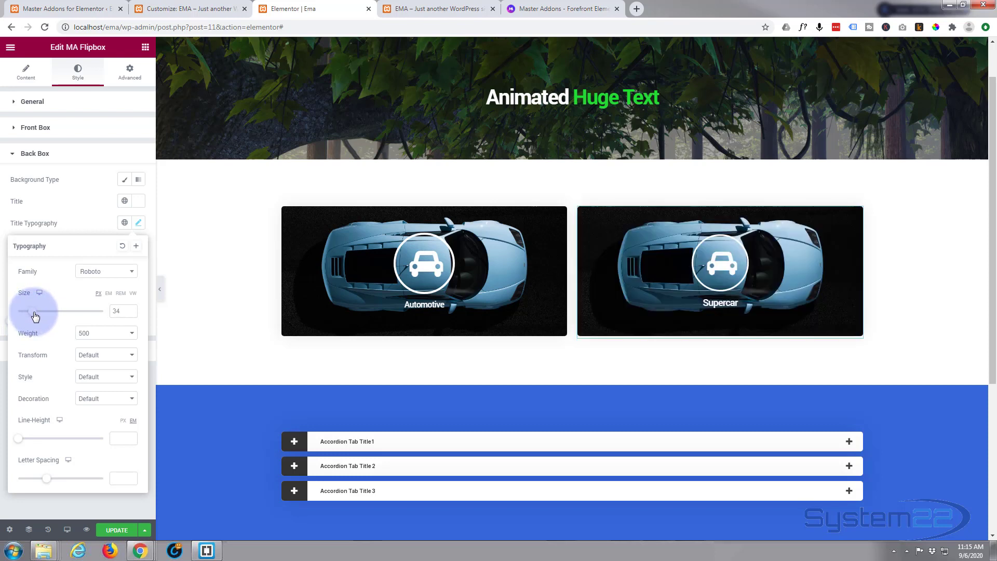
{"action": "left_click_drag", "start_coordinate": [58, 311], "coordinate": [31, 311]}
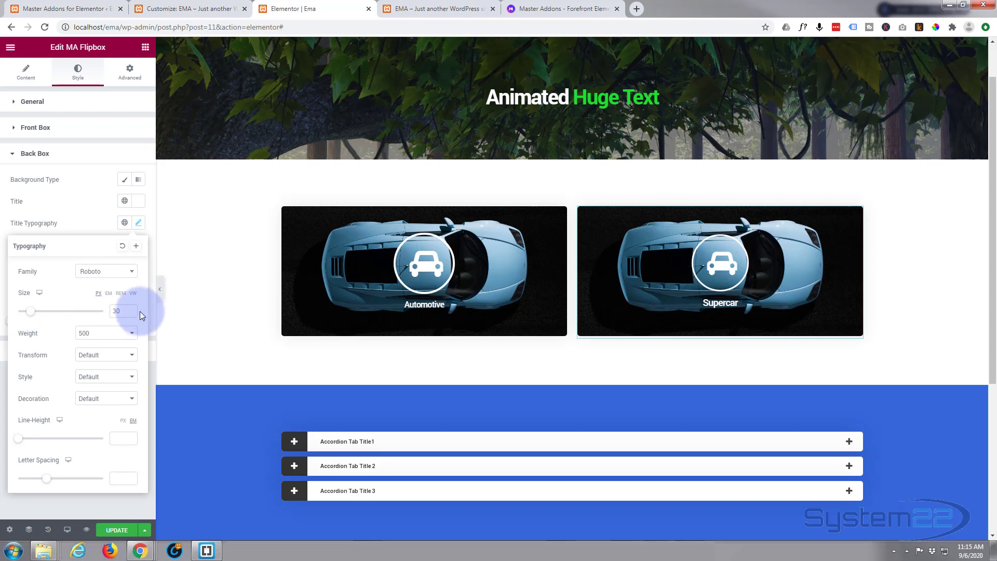
{"action": "left_click", "coordinate": [133, 308]}
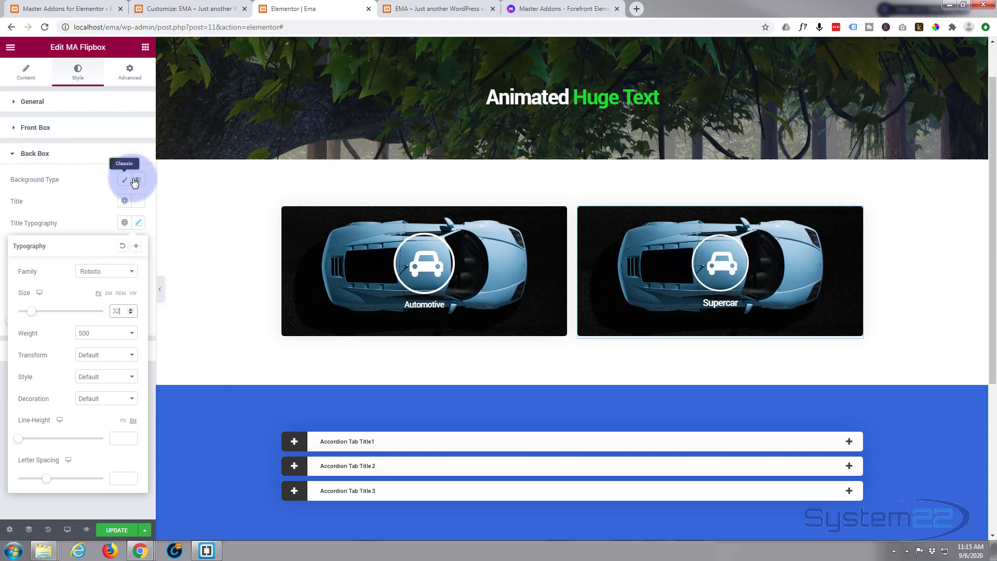
- Give the back box a Gradient background with a blue first colour and dark second colour
{"action": "left_click", "coordinate": [138, 179]}
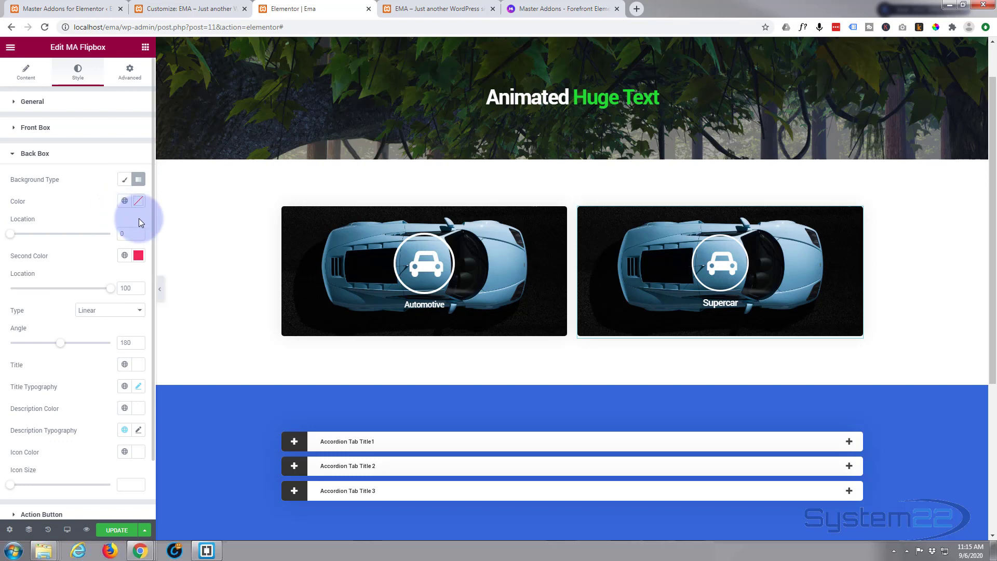
{"action": "left_click", "coordinate": [138, 201]}
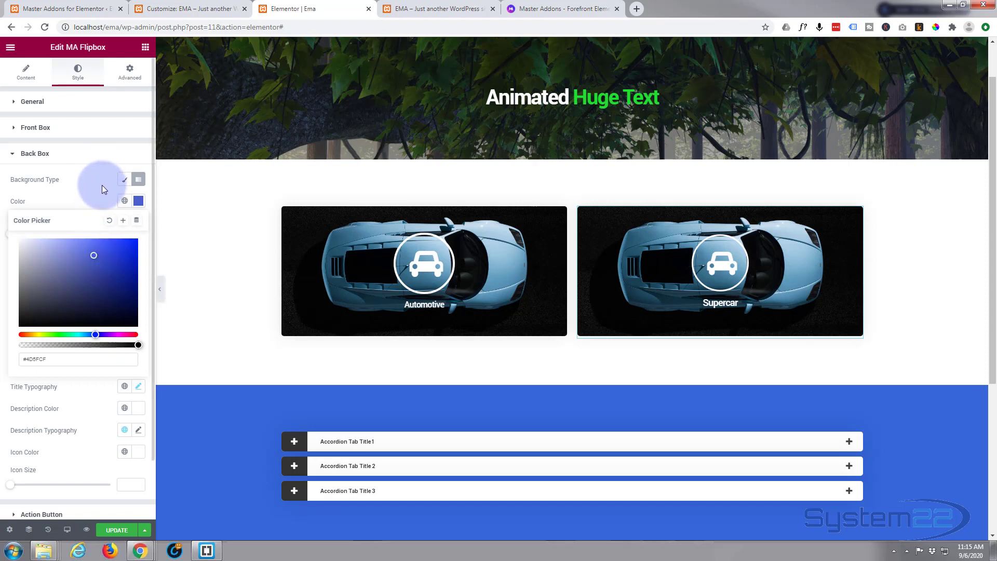
{"action": "left_click", "coordinate": [138, 179]}
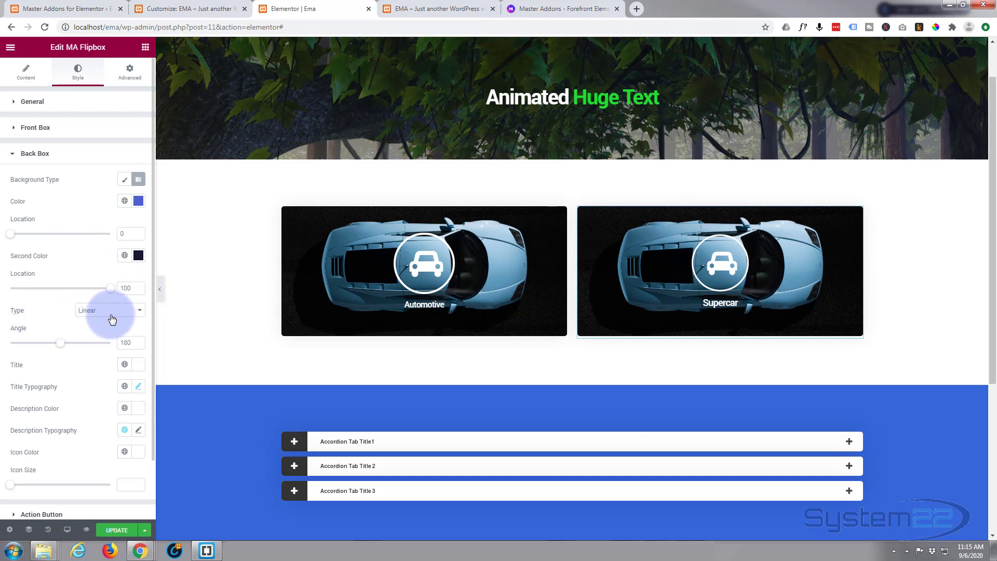
{"action": "left_click", "coordinate": [108, 311]}
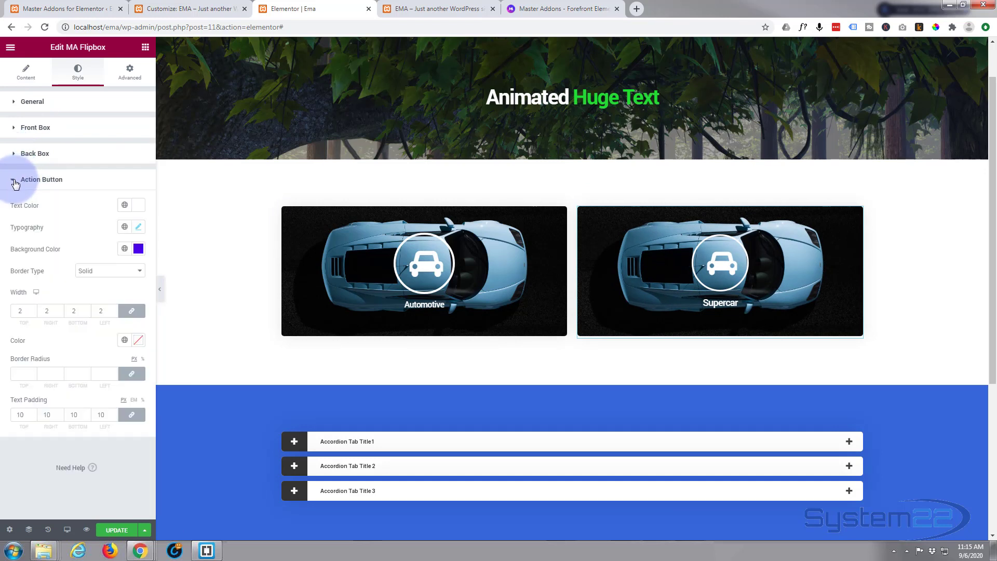
- Clear the action button's purple background colour and preview the page in a new tab
{"action": "left_click", "coordinate": [137, 248]}
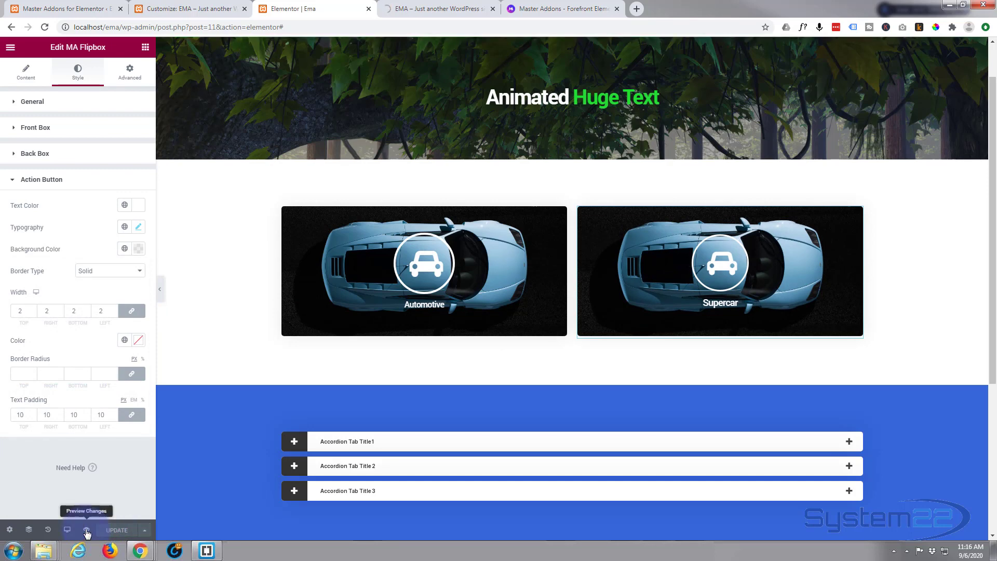
{"action": "left_click", "coordinate": [67, 529]}
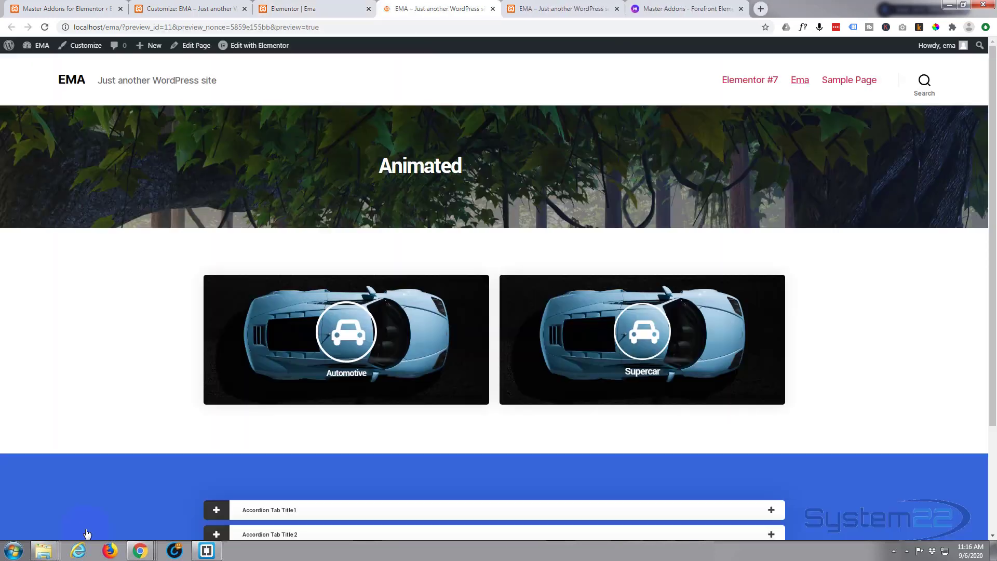